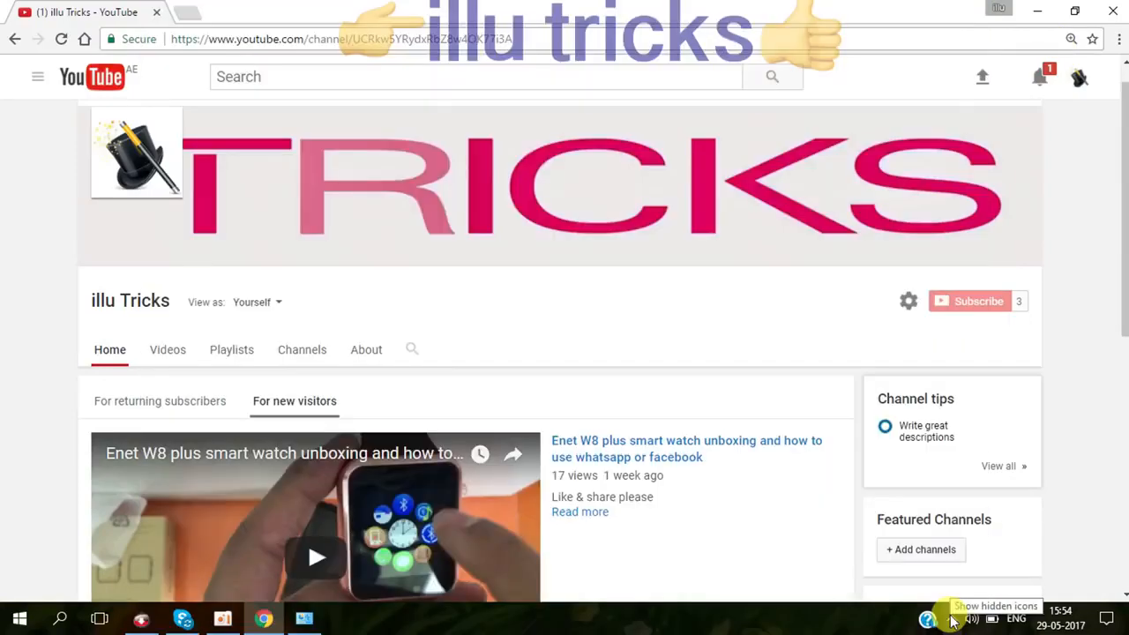
Give Ethernet a static IPv4 address 192.168.0.150 with mask 255.255.255.0, then close its status.
{"action": "right_click", "coordinate": [971, 620]}
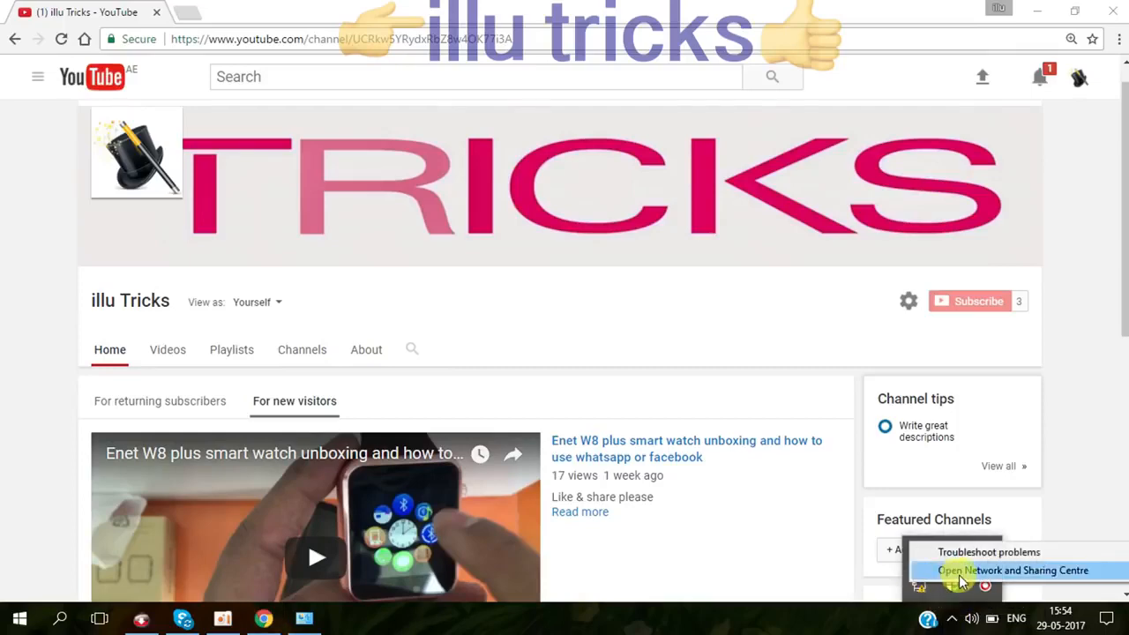
{"action": "left_click", "coordinate": [1011, 569]}
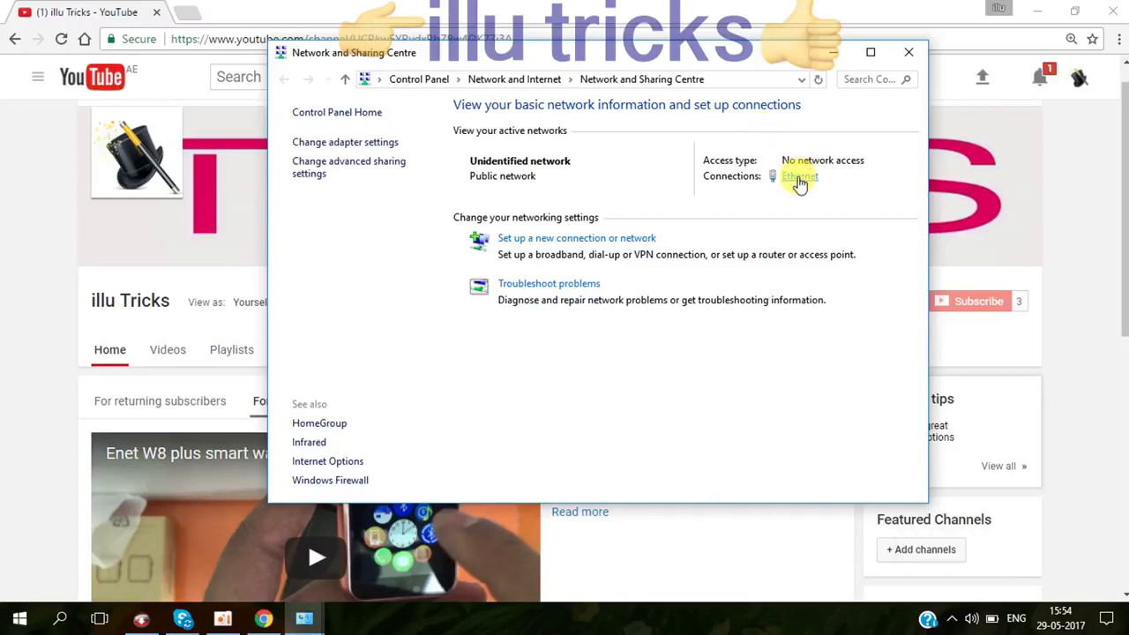
{"action": "left_click", "coordinate": [799, 175]}
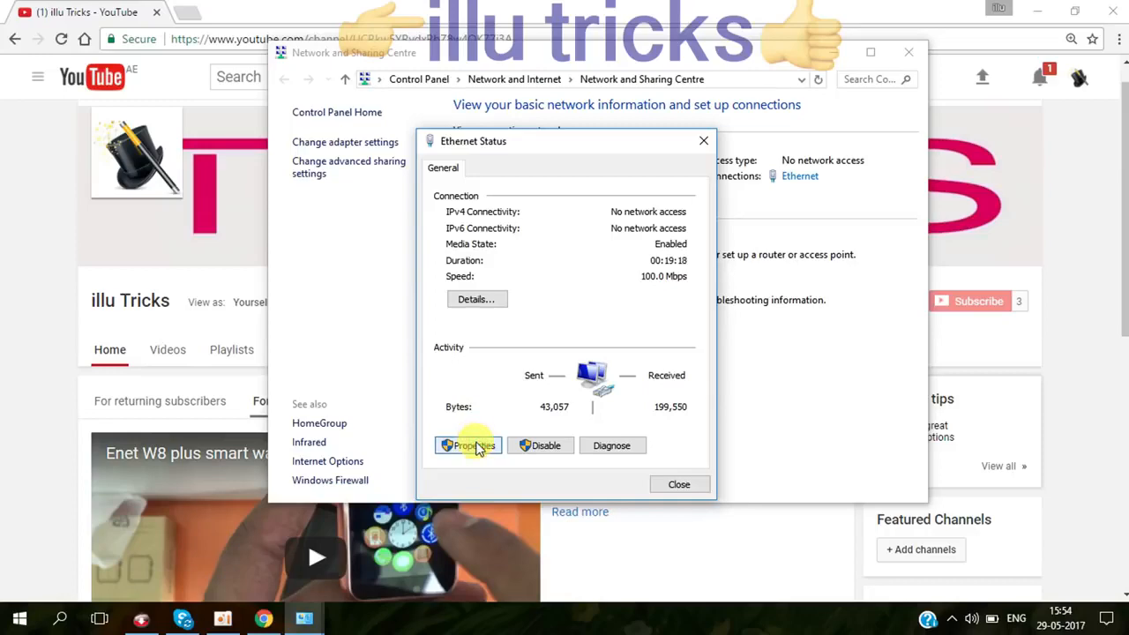
{"action": "left_click", "coordinate": [467, 445]}
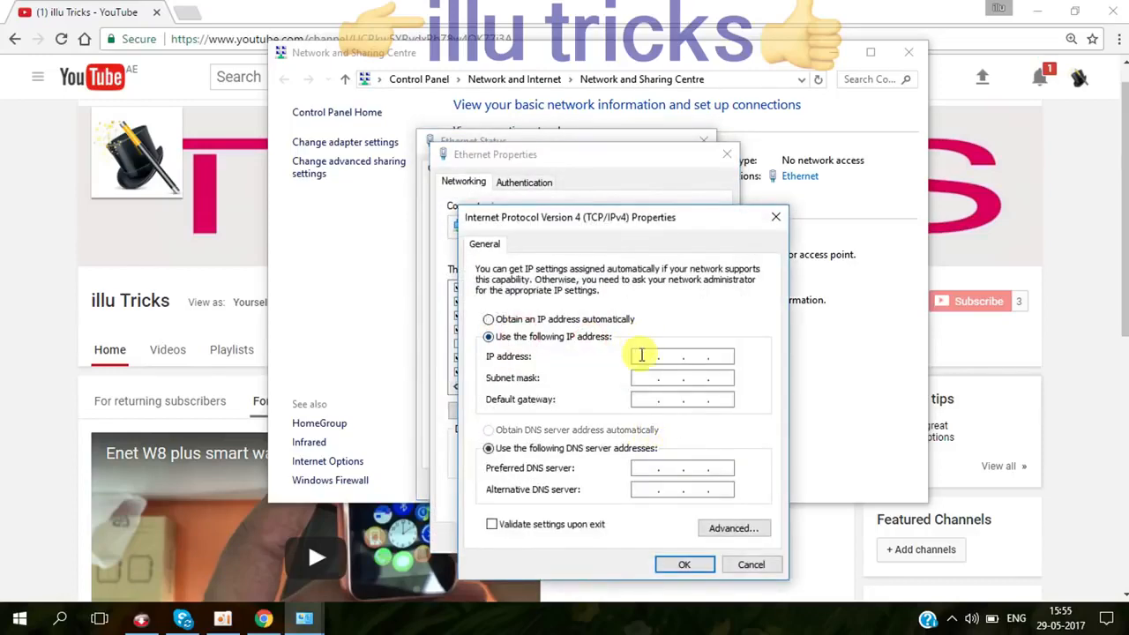
{"action": "type", "text": "192.16"}
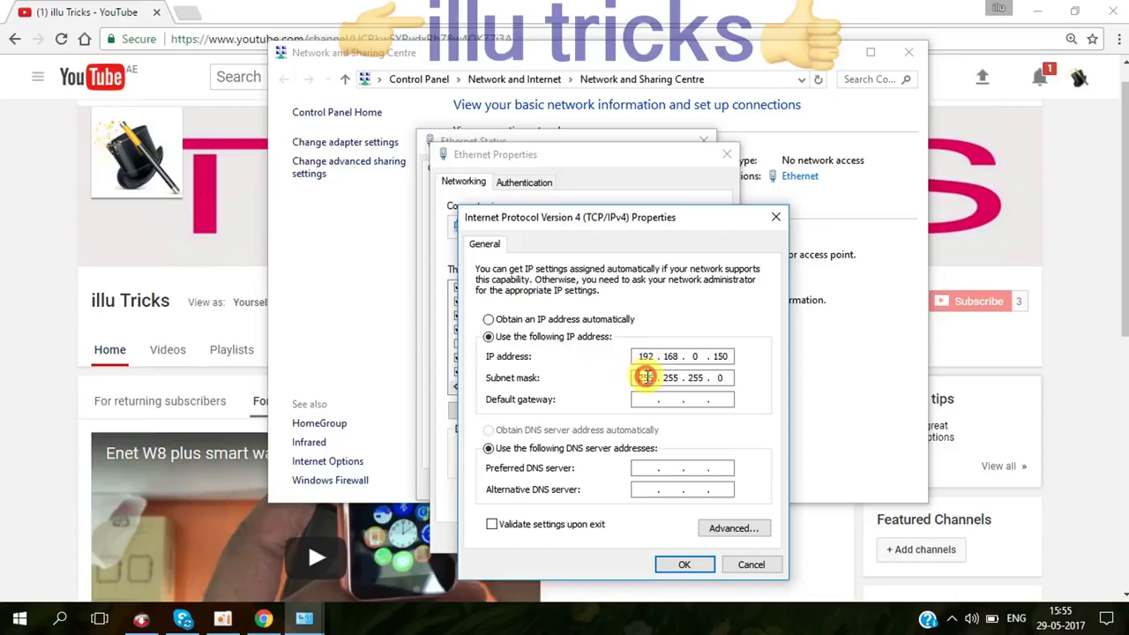
{"action": "left_click", "coordinate": [684, 564]}
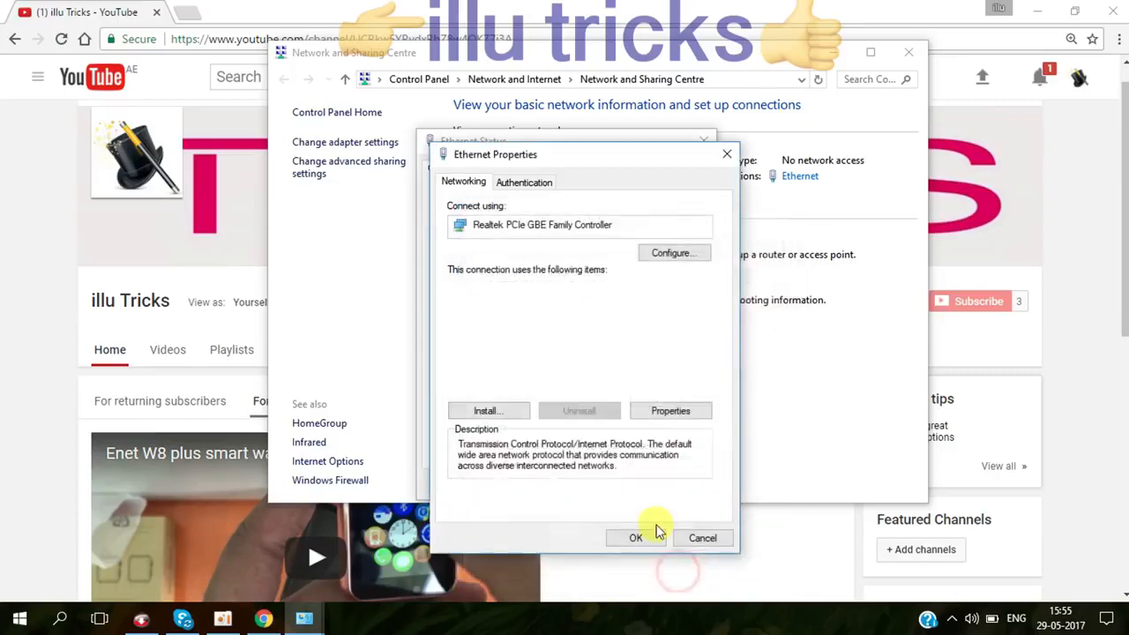
{"action": "left_click", "coordinate": [635, 538]}
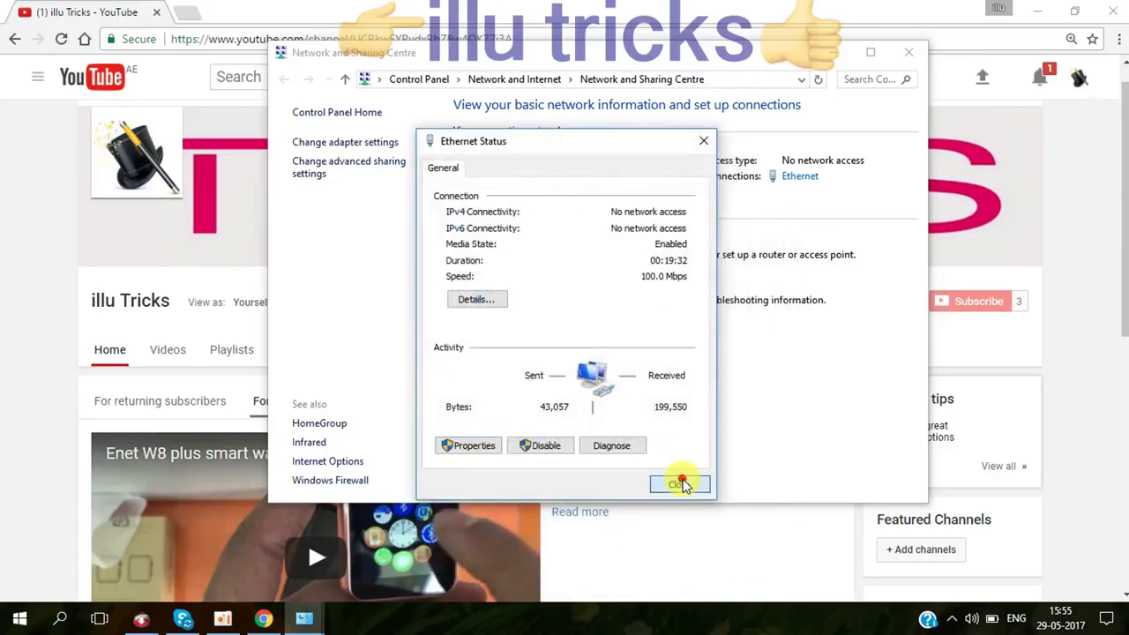
{"action": "left_click", "coordinate": [679, 483]}
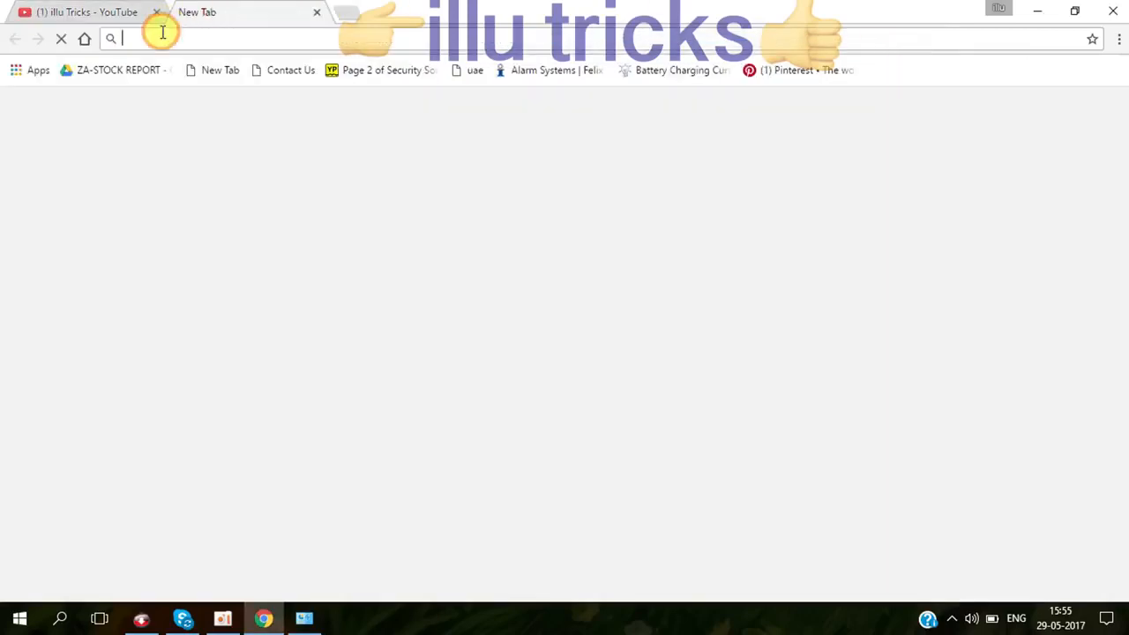
Browse to 192.168.0.10 in the new Chrome tab.
{"action": "type", "text": "192.168.0.10"}
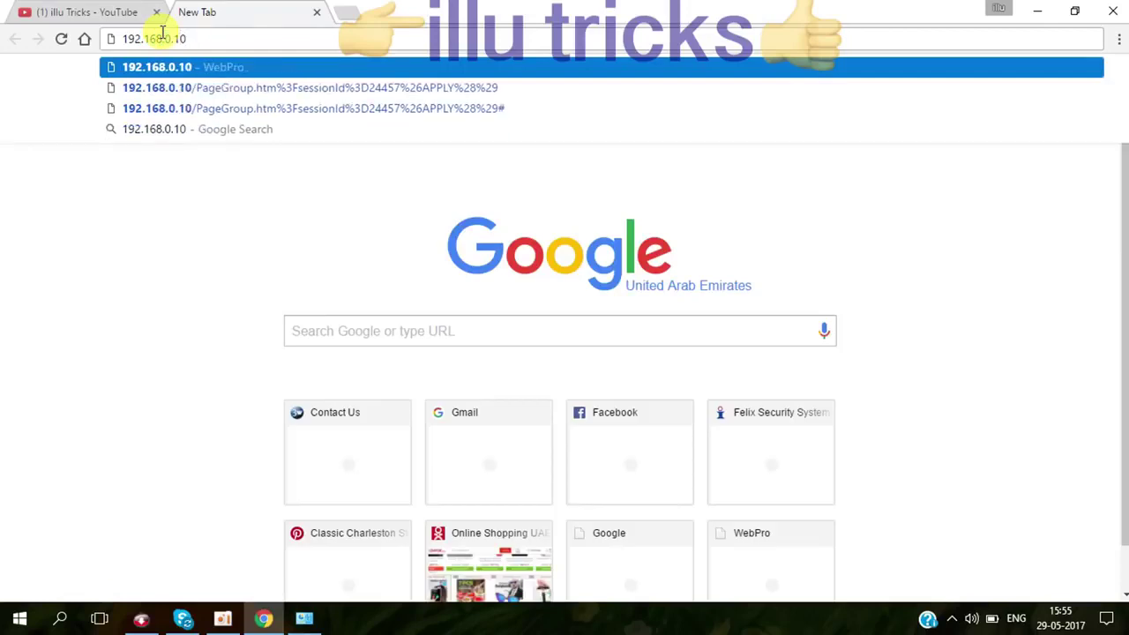
{"action": "key", "text": "Return"}
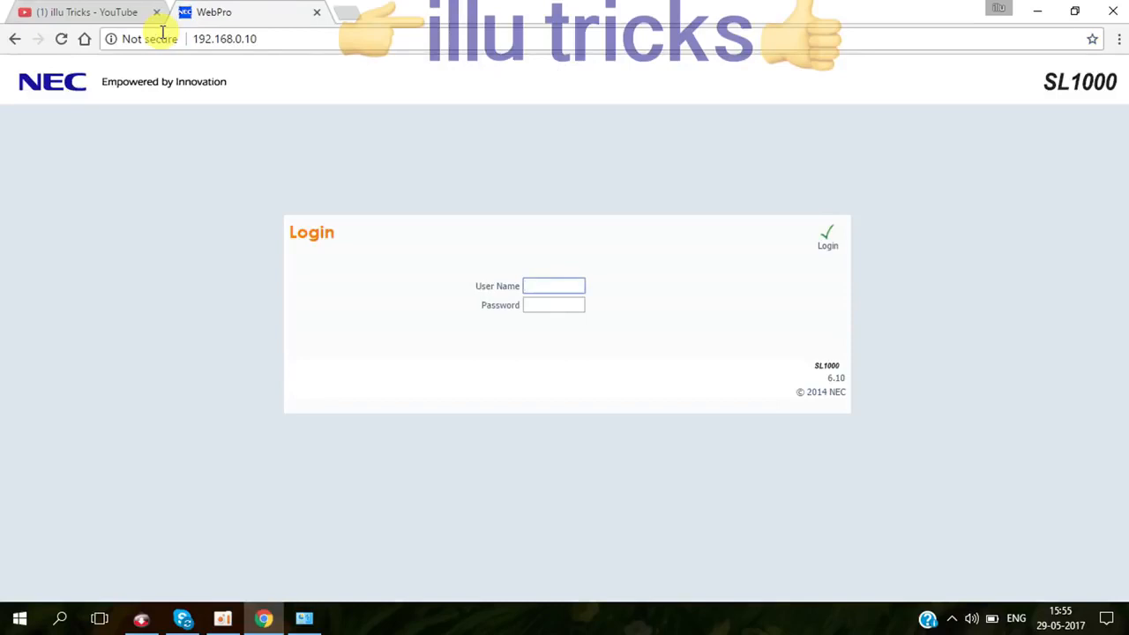
{"action": "mouse_move", "coordinate": [132, 39]}
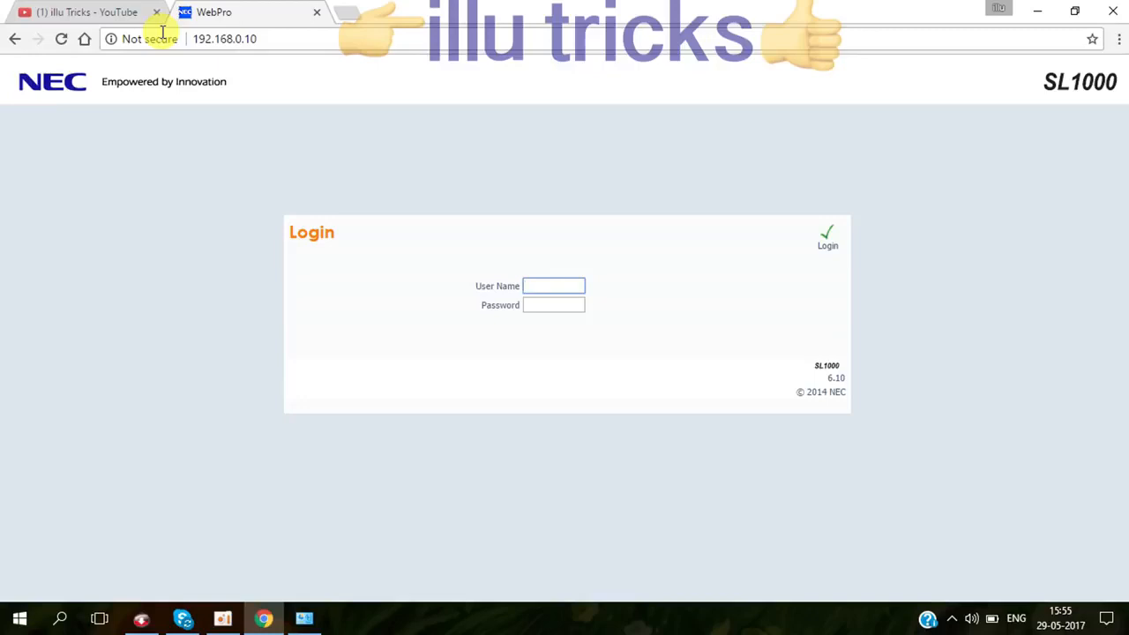
Log in to WebPro with user name 'tech' and its password.
{"action": "left_click", "coordinate": [554, 285]}
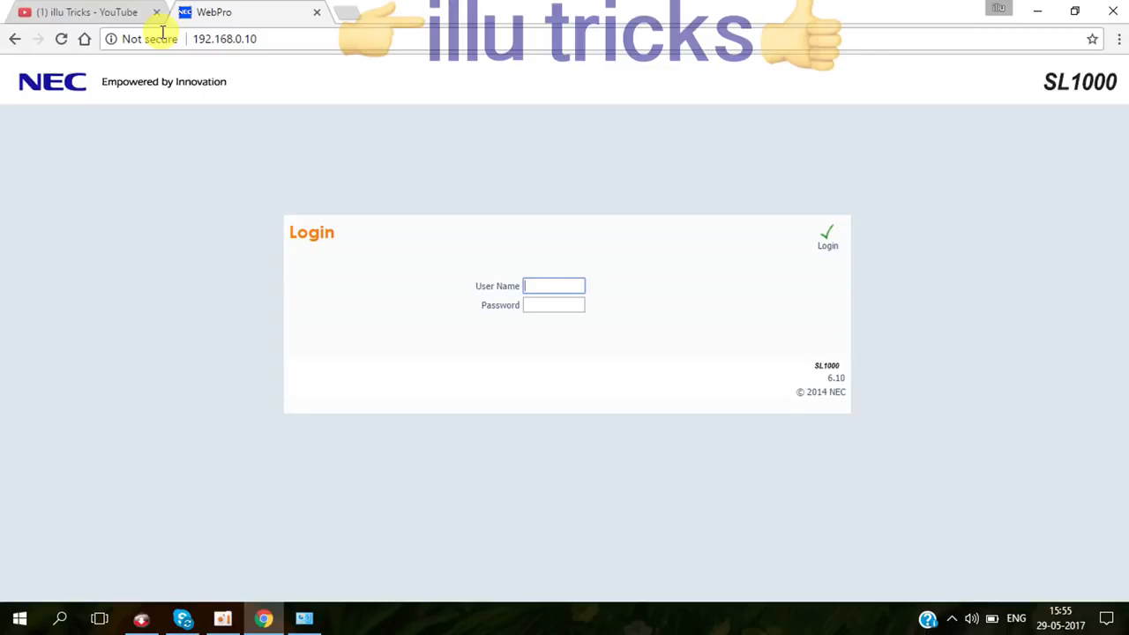
{"action": "type", "text": "tec"}
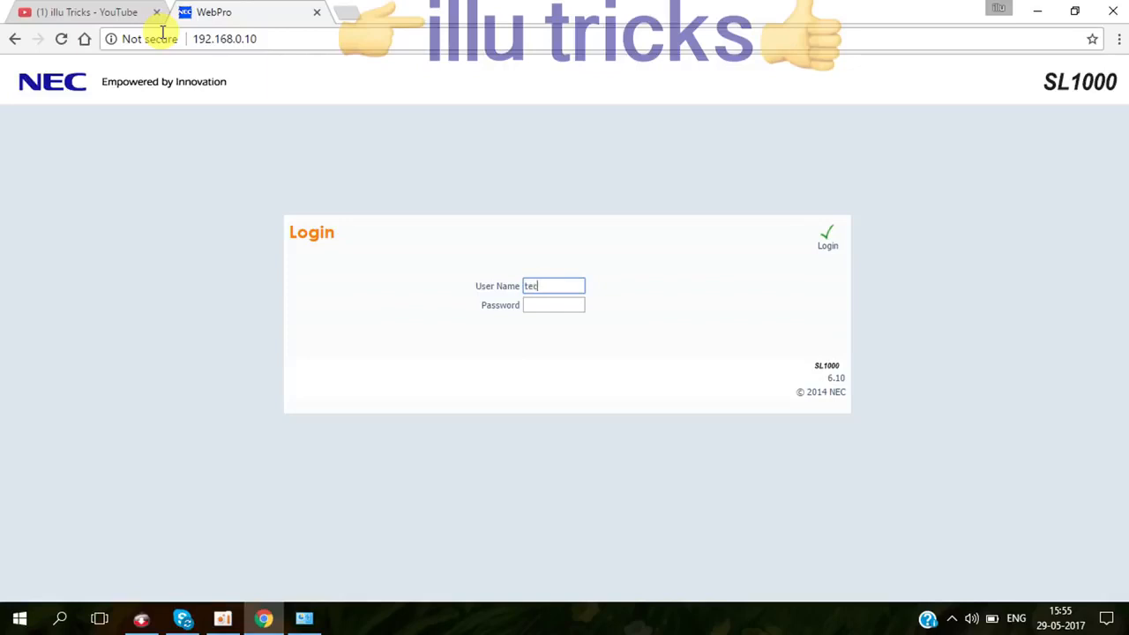
{"action": "type", "text": "h"}
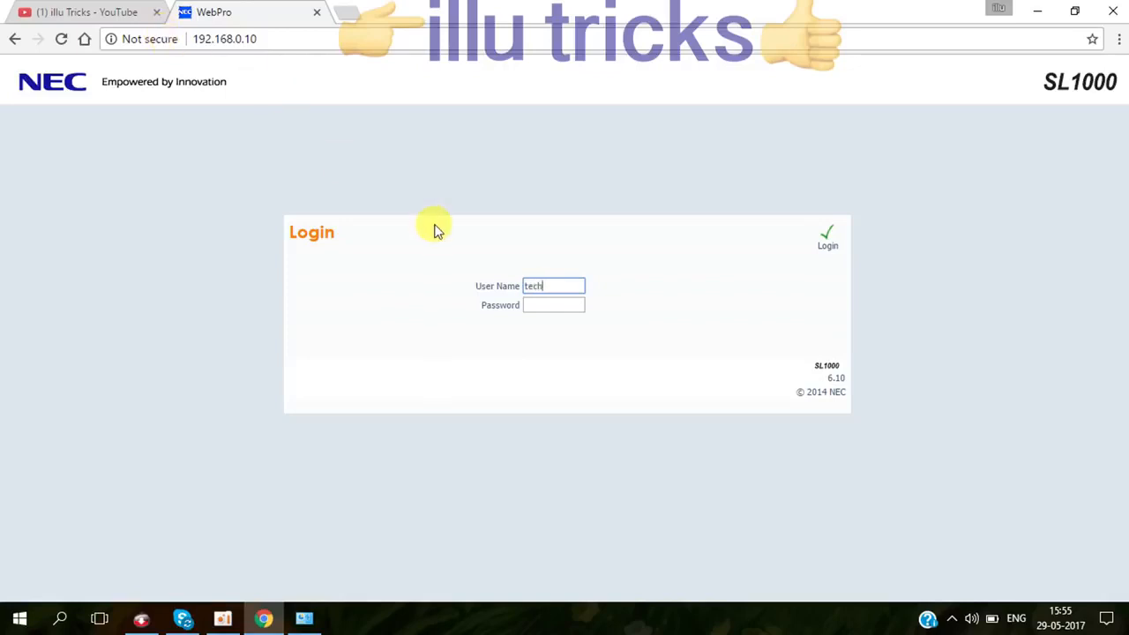
{"action": "left_click", "coordinate": [553, 304]}
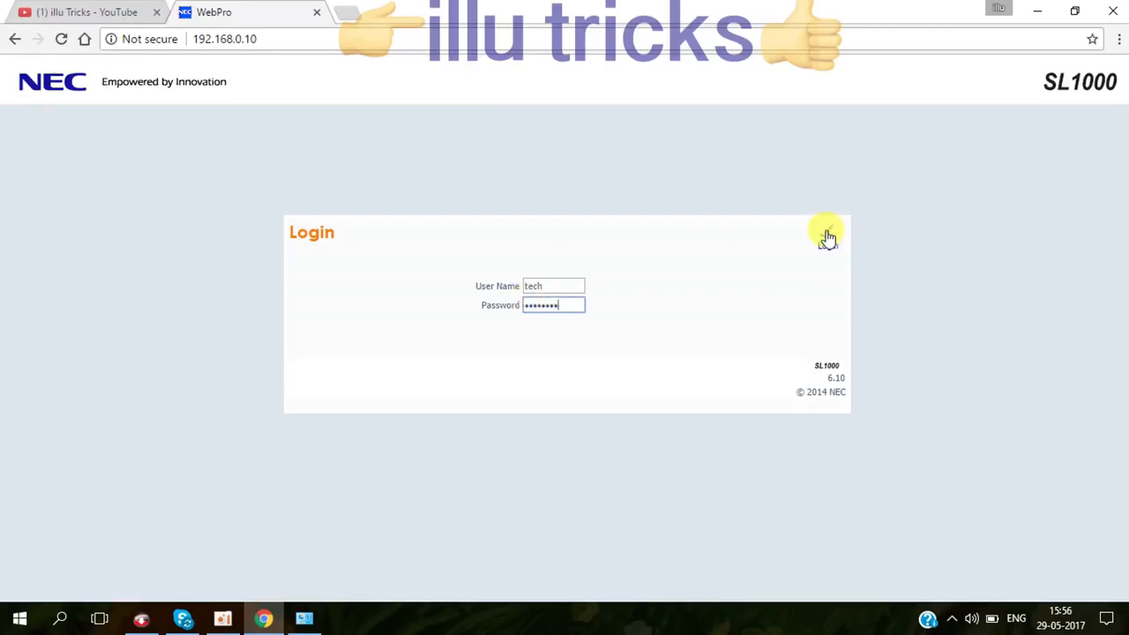
{"action": "left_click", "coordinate": [825, 236]}
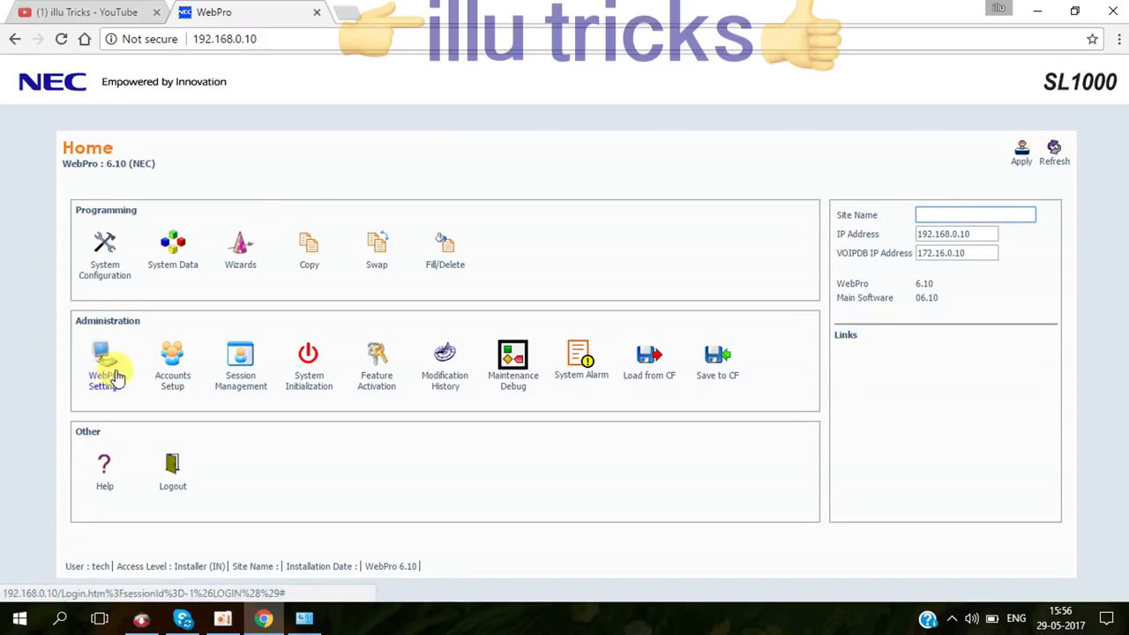
{"action": "left_click", "coordinate": [104, 364]}
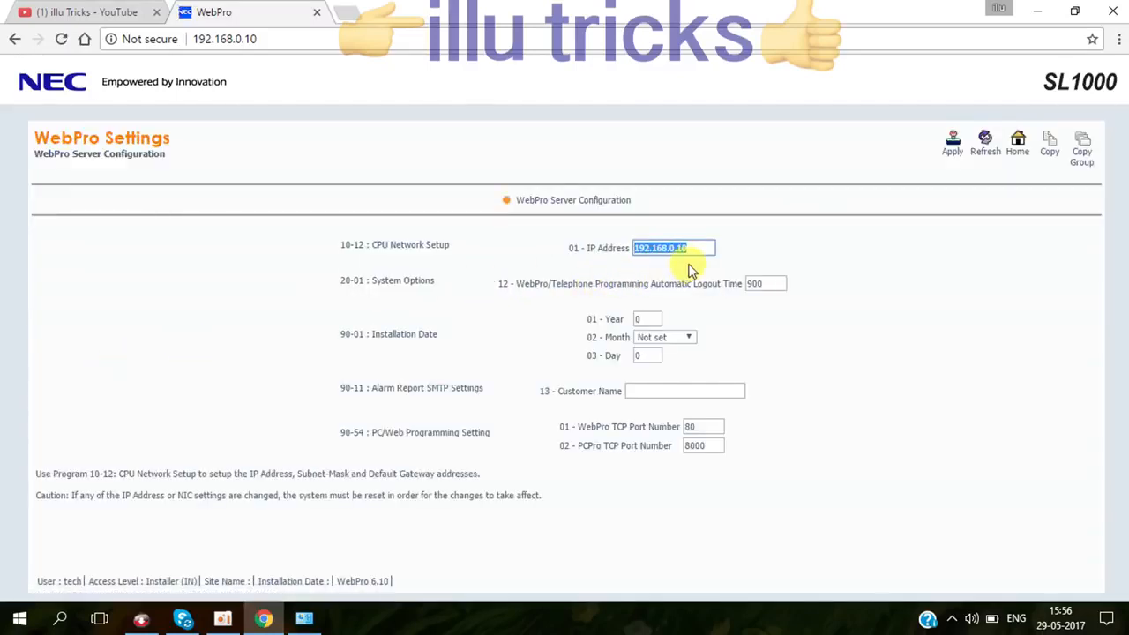
{"action": "left_click", "coordinate": [673, 248]}
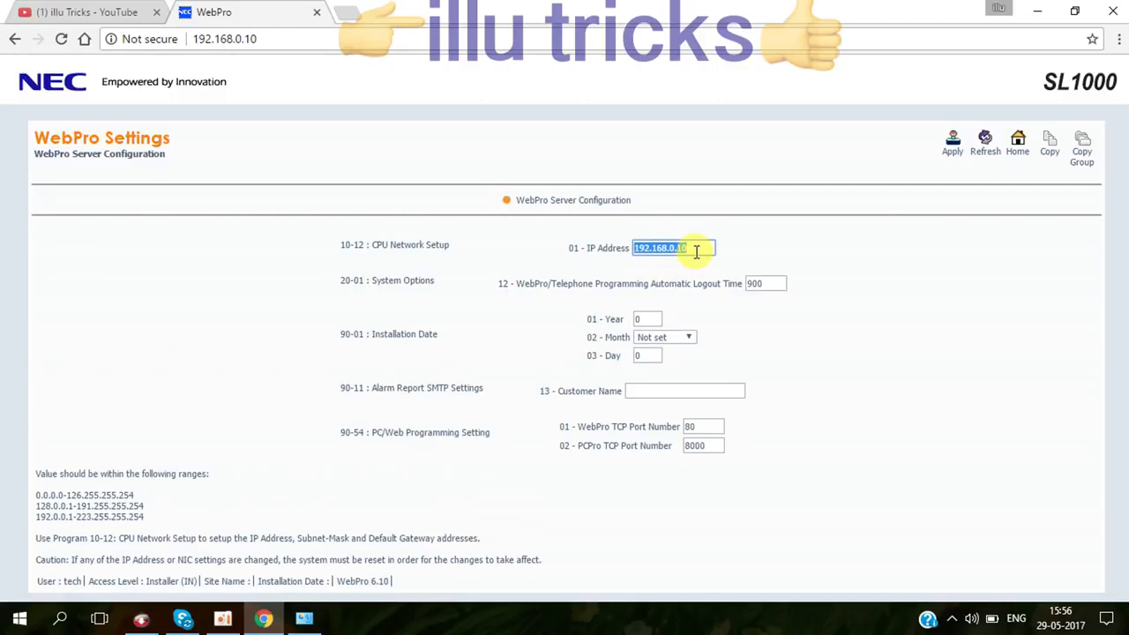
{"action": "left_click", "coordinate": [696, 248]}
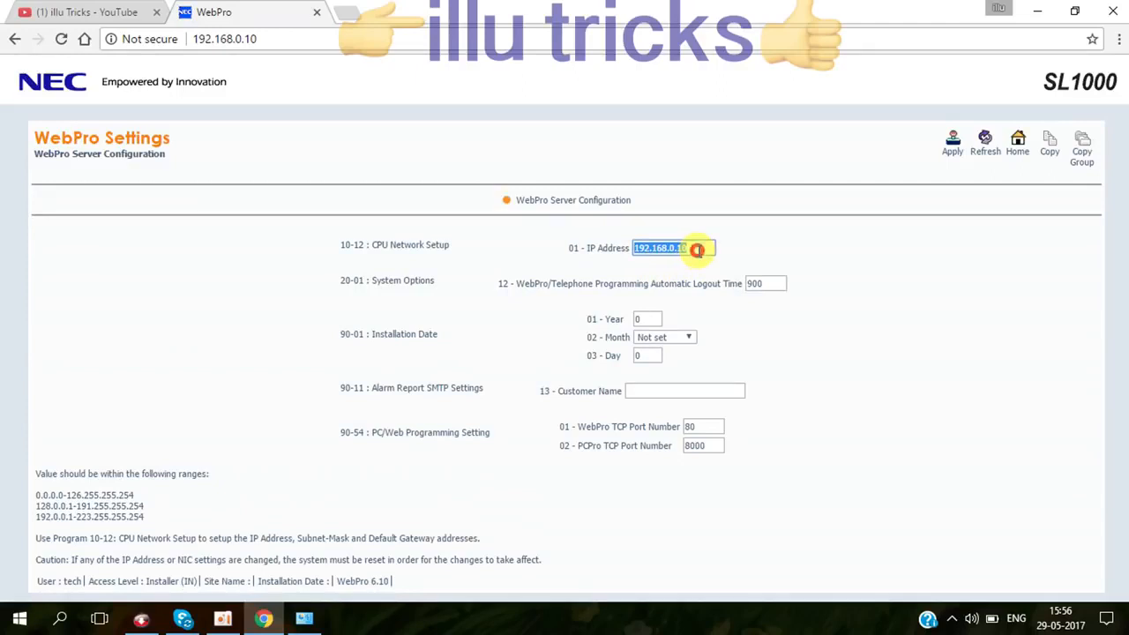
{"action": "mouse_move", "coordinate": [525, 311]}
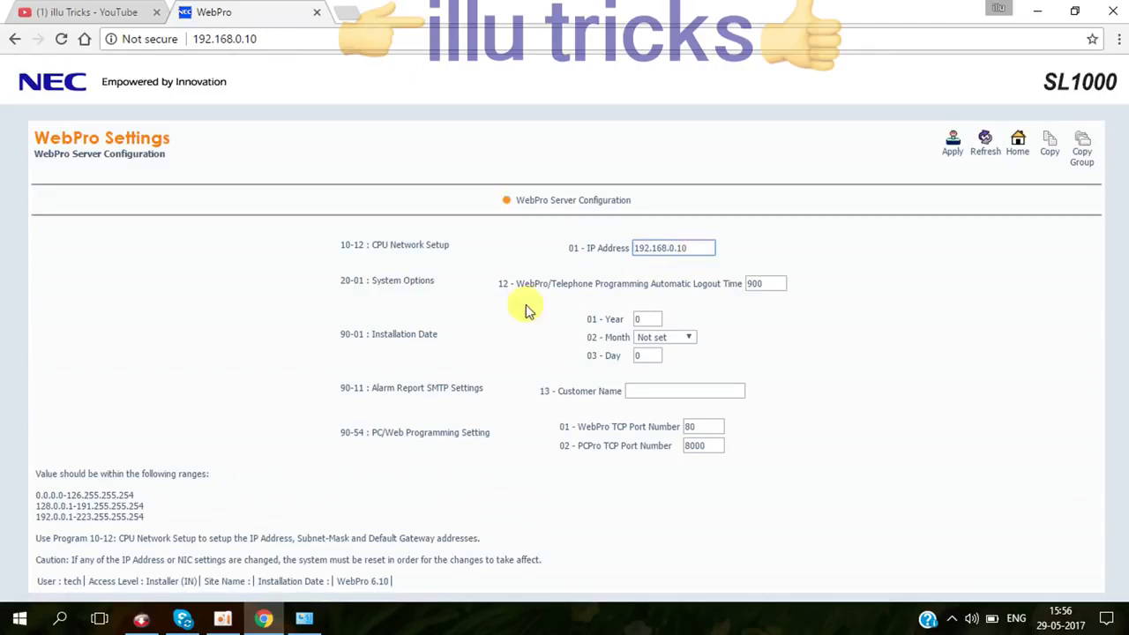
{"action": "mouse_move", "coordinate": [613, 284]}
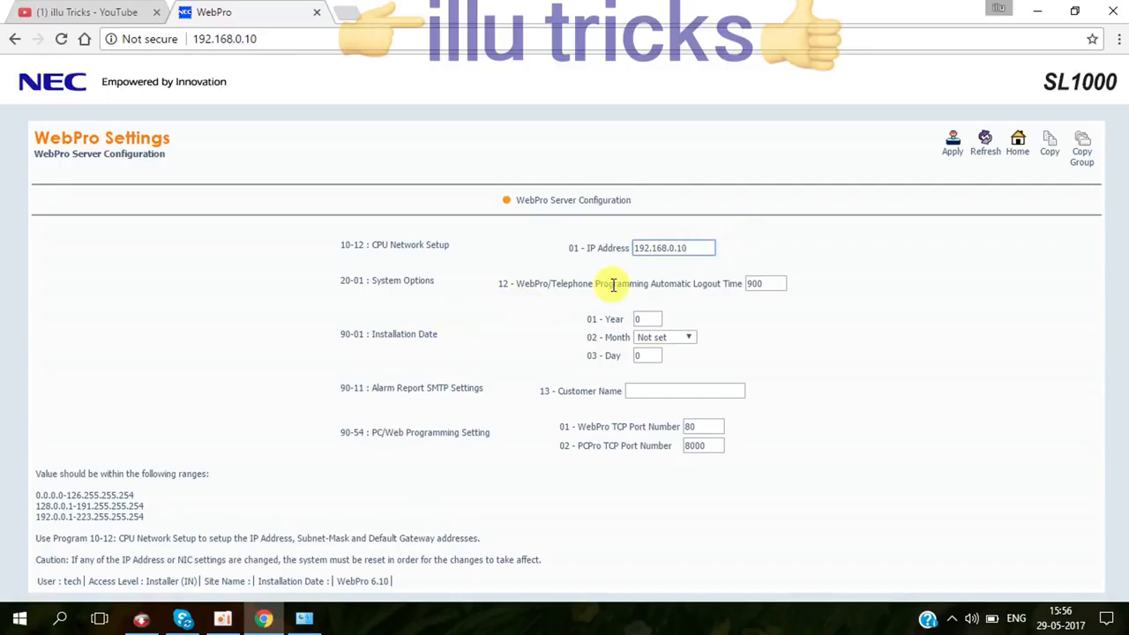
{"action": "mouse_move", "coordinate": [1017, 146]}
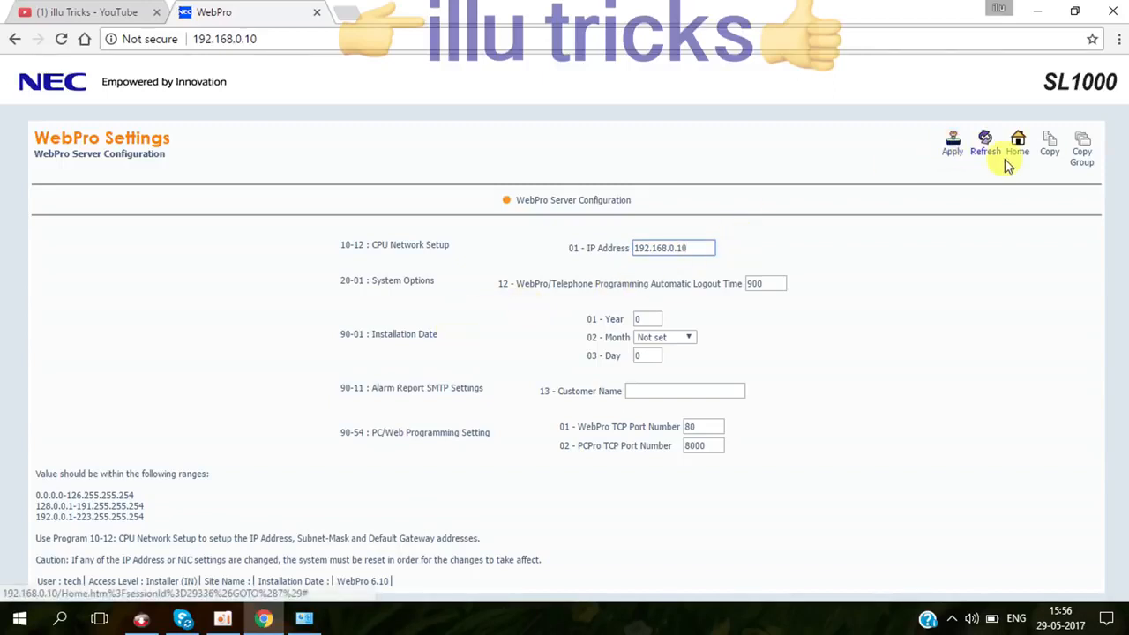
{"action": "left_click", "coordinate": [1017, 144]}
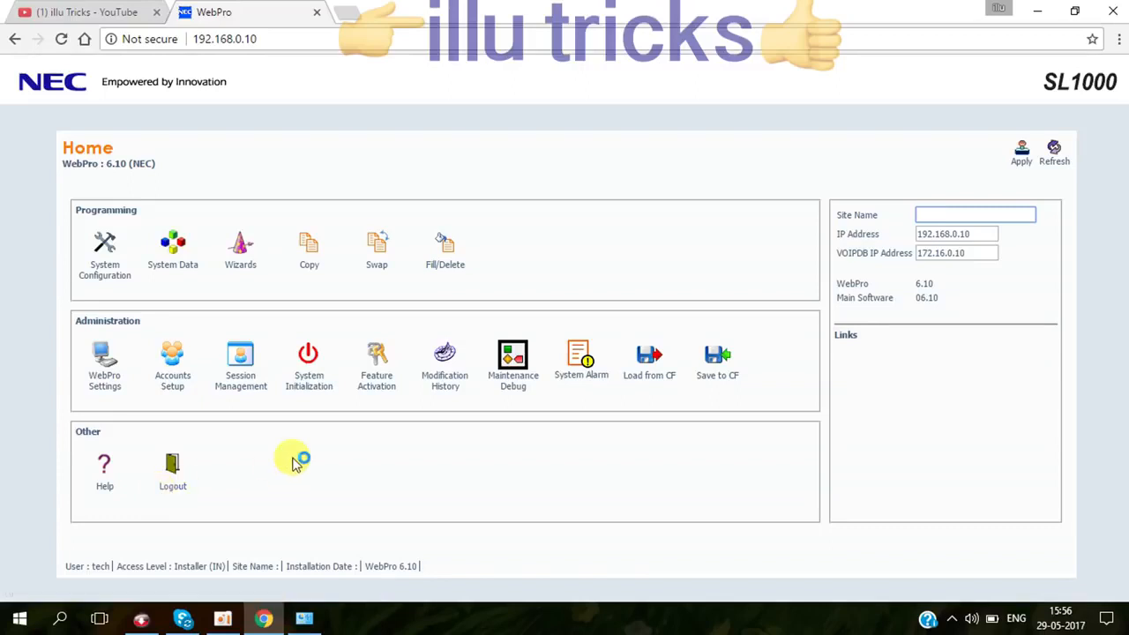
{"action": "mouse_move", "coordinate": [344, 451]}
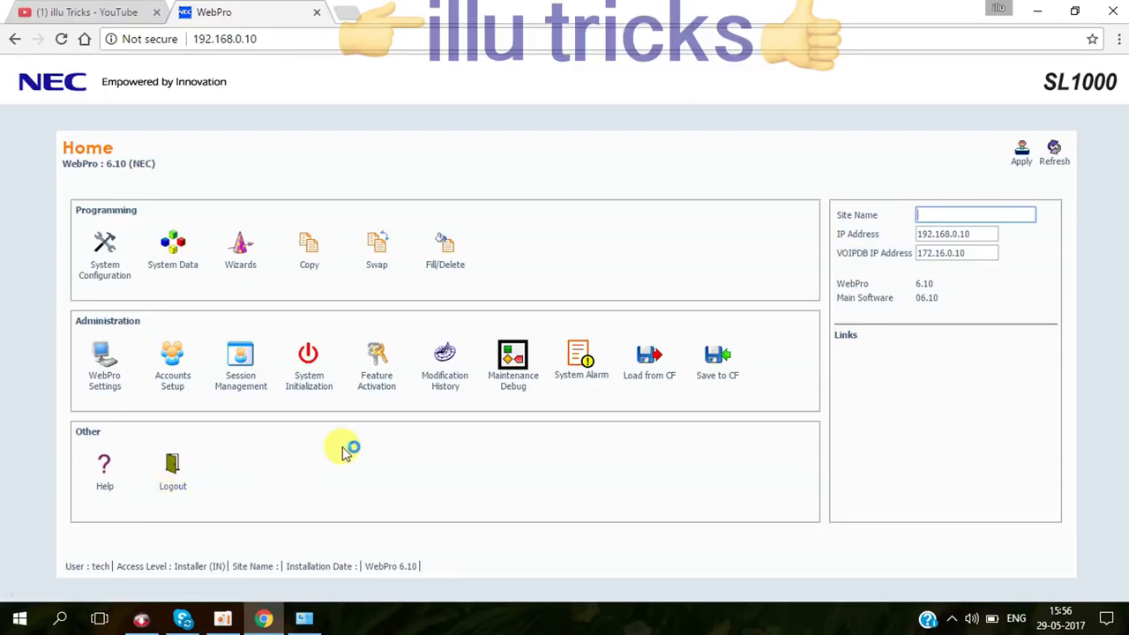
{"action": "mouse_move", "coordinate": [172, 251]}
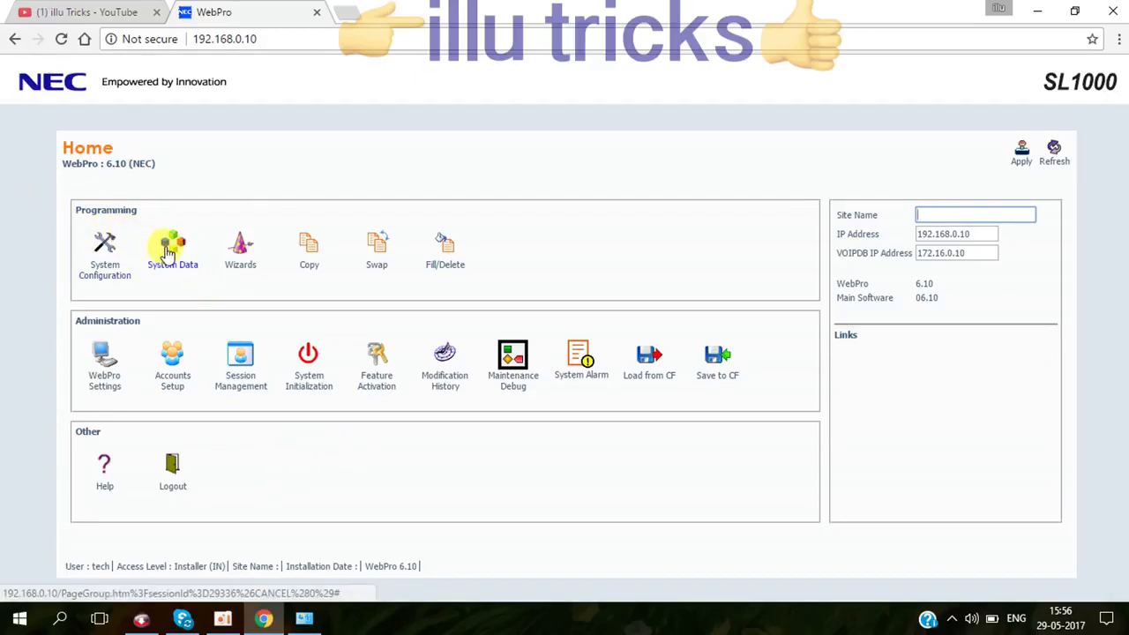
Apply the 10-01 date and time: year 17, July, hour 12.
{"action": "left_click", "coordinate": [172, 249]}
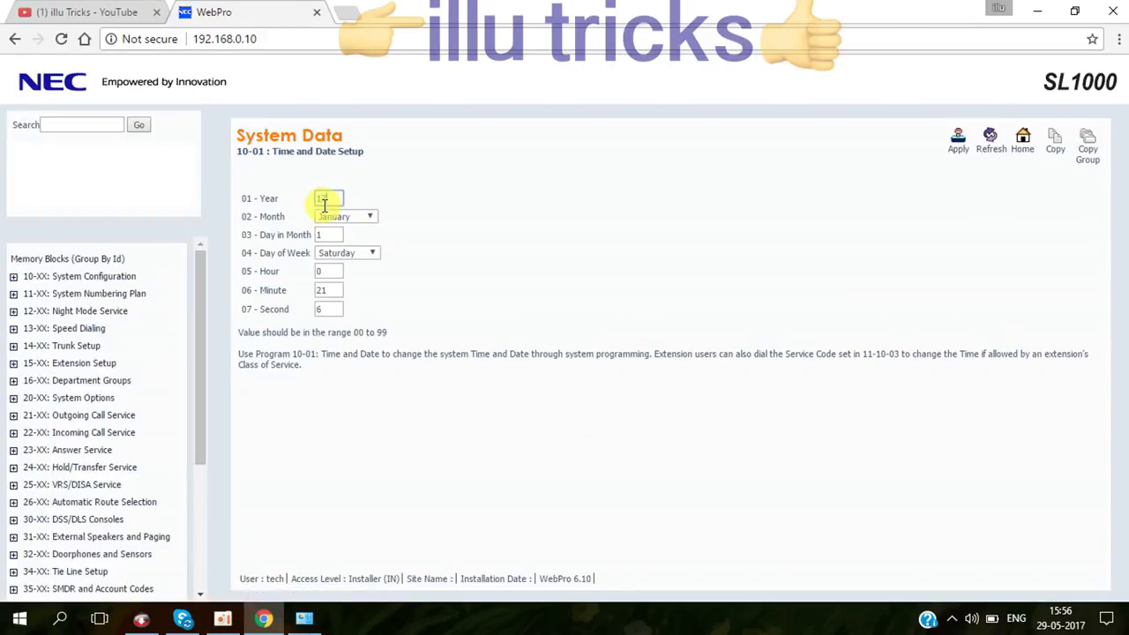
{"action": "left_click", "coordinate": [368, 216]}
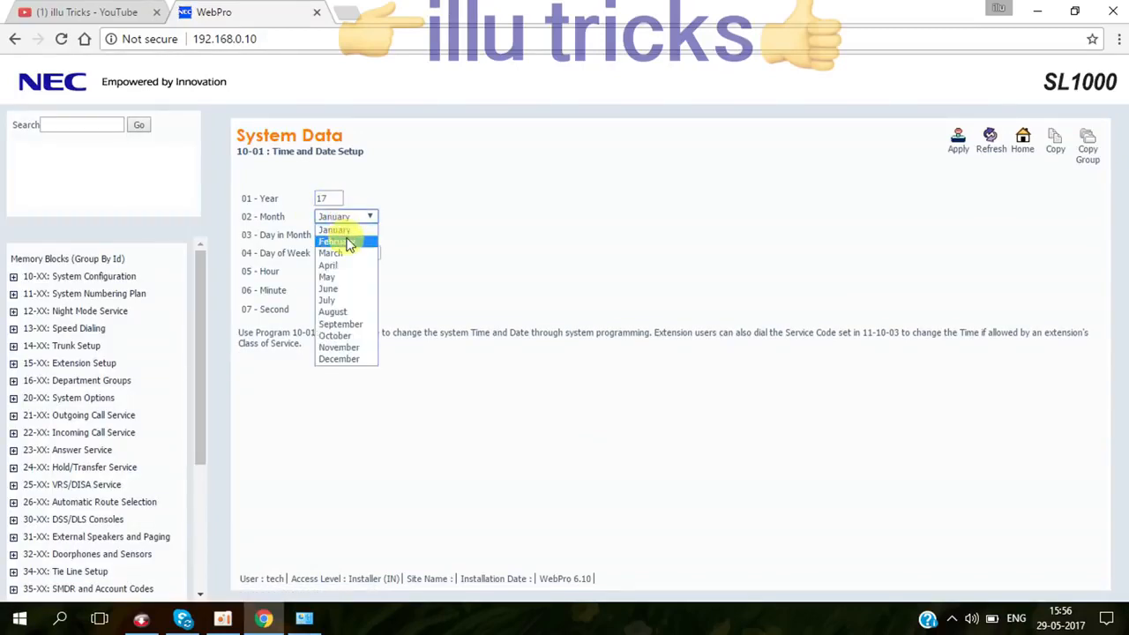
{"action": "left_click", "coordinate": [327, 289]}
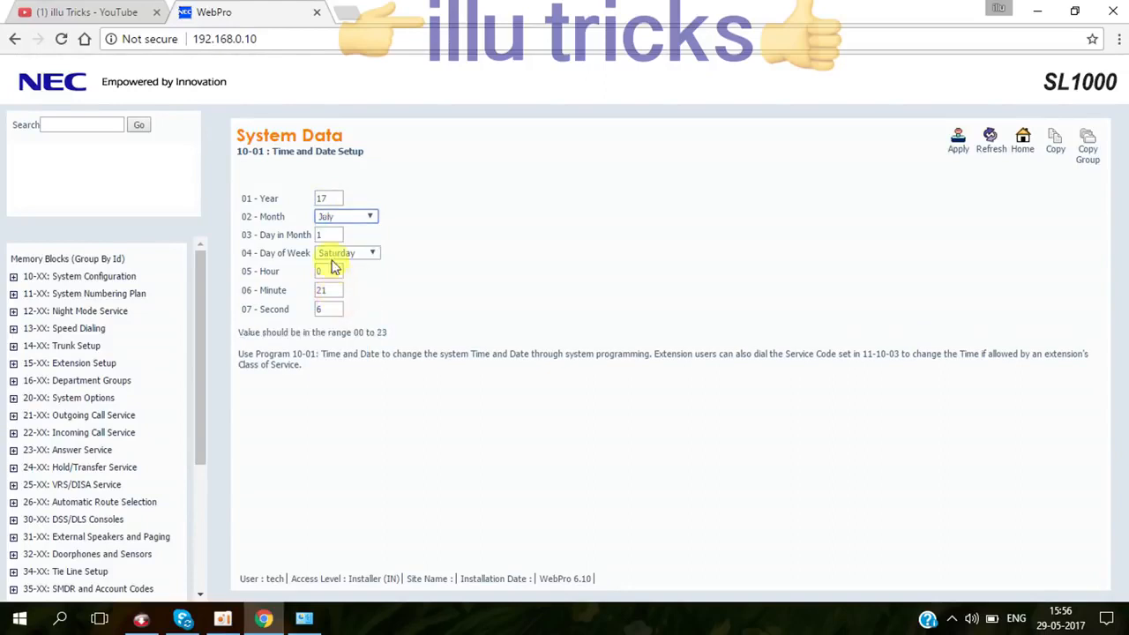
{"action": "left_click", "coordinate": [329, 271]}
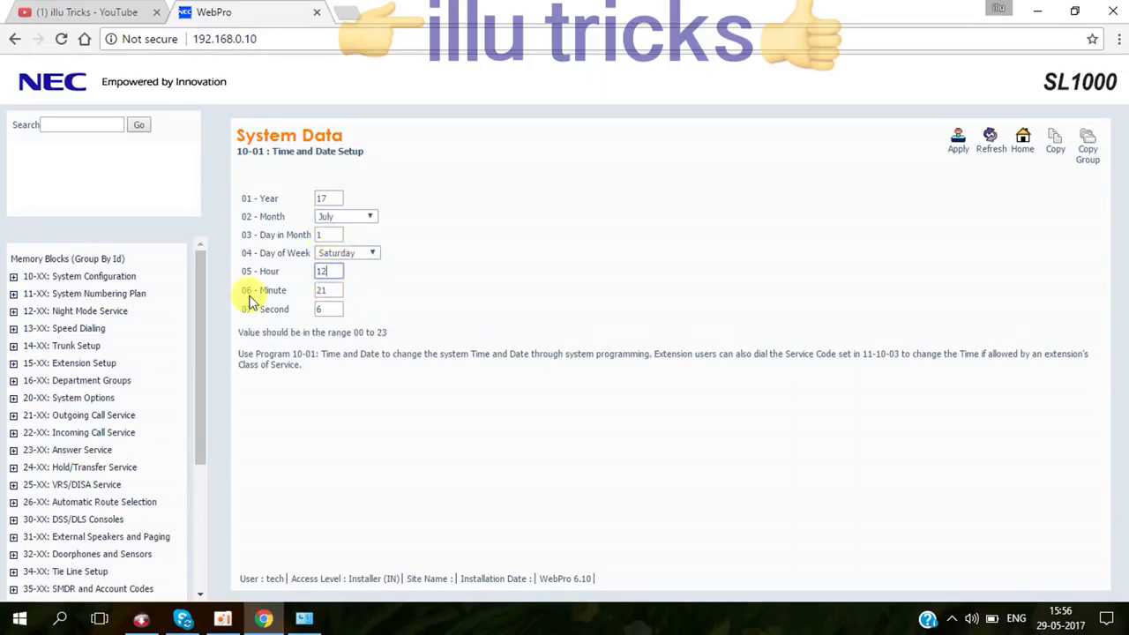
{"action": "left_click", "coordinate": [957, 141]}
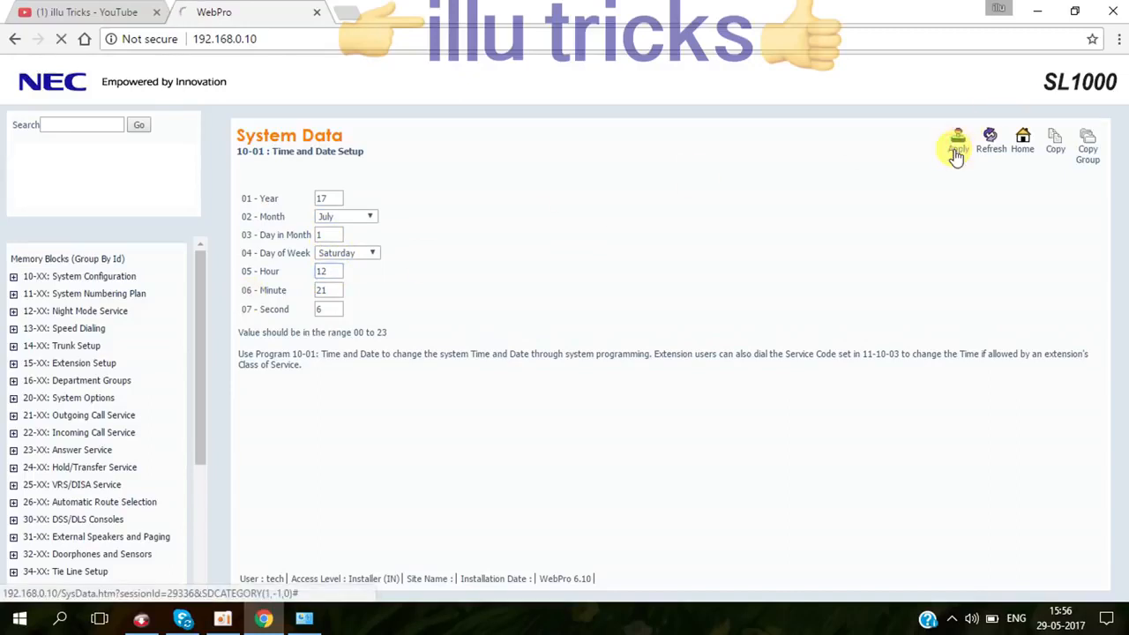
{"action": "left_click", "coordinate": [957, 141]}
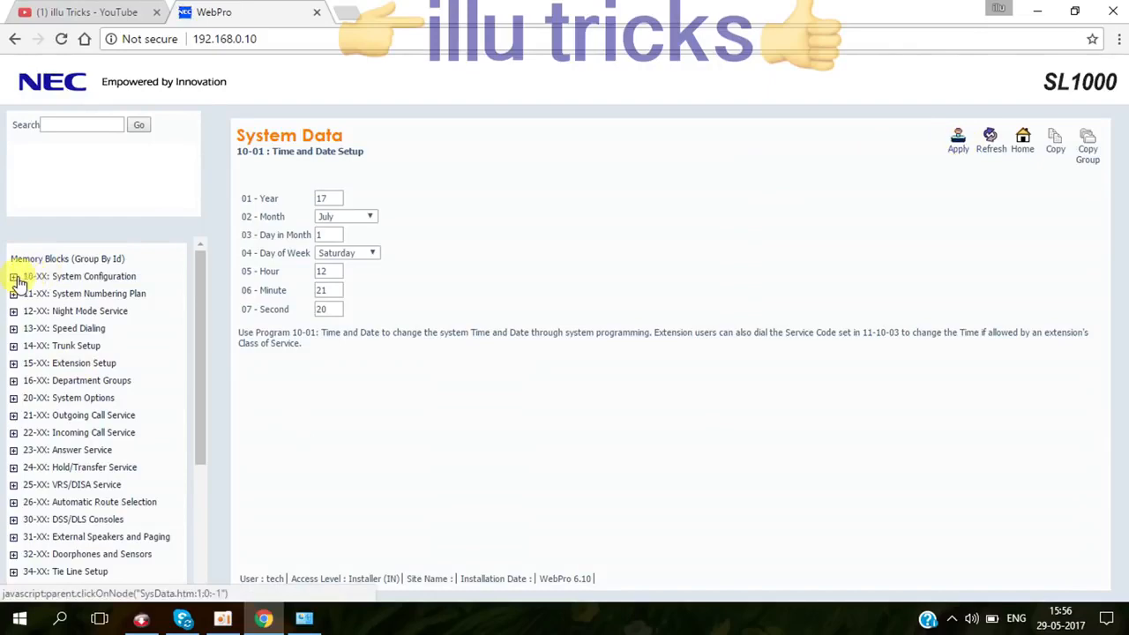
Collapse 10-XX and open 11-01 System Numbering under 11-XX.
{"action": "left_click", "coordinate": [13, 276]}
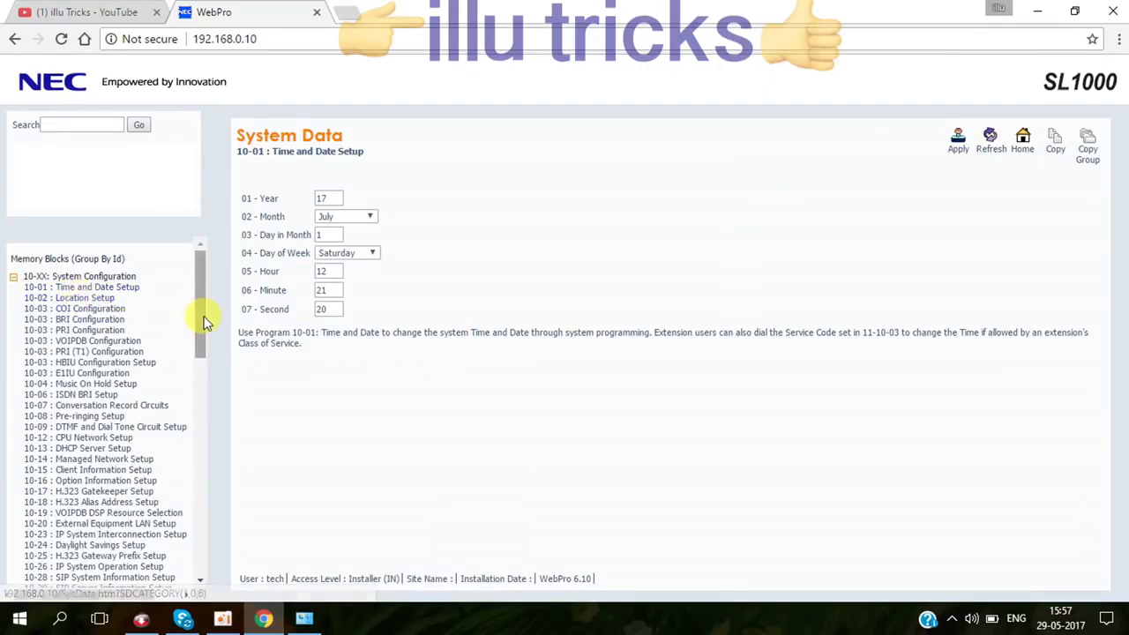
{"action": "scroll", "scroll_direction": "down", "scroll_amount": 3}
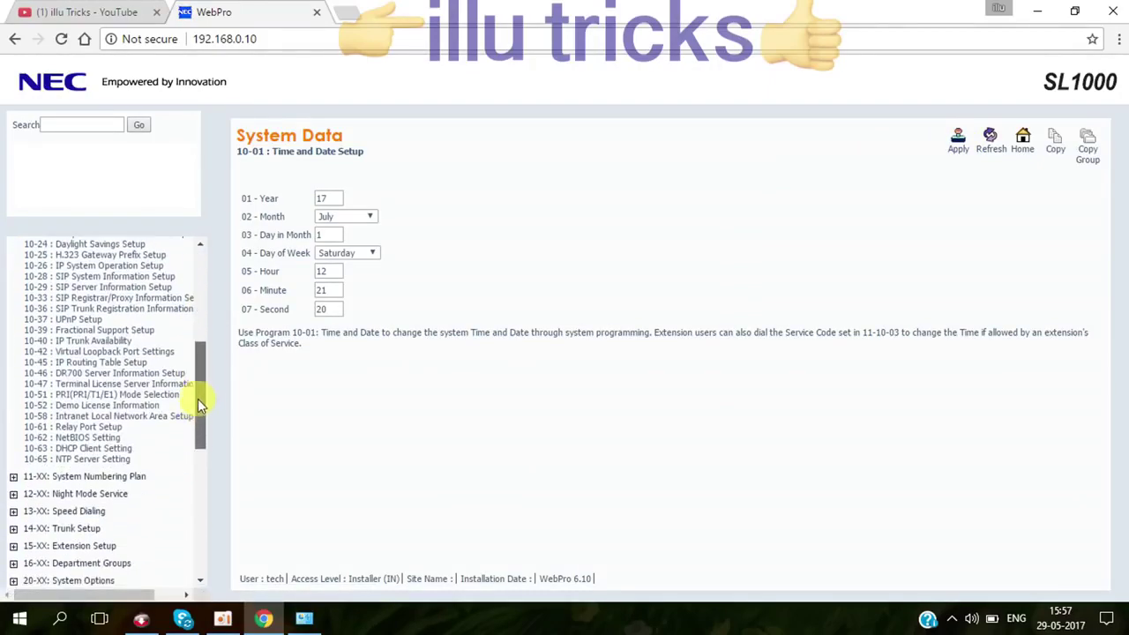
{"action": "left_click", "coordinate": [13, 276]}
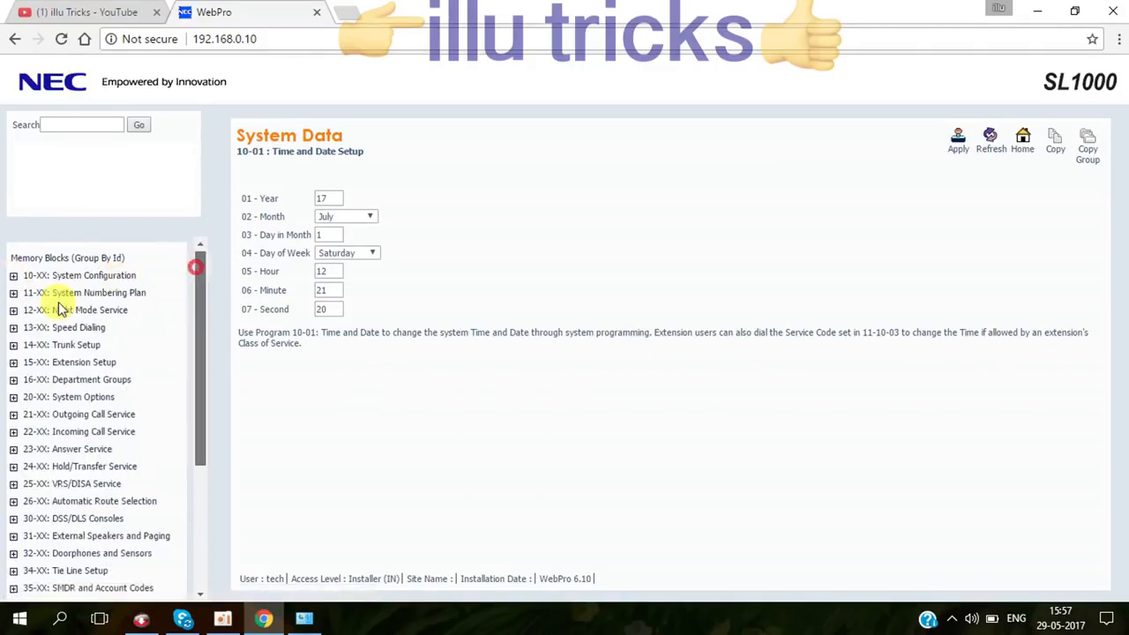
{"action": "left_click", "coordinate": [13, 293]}
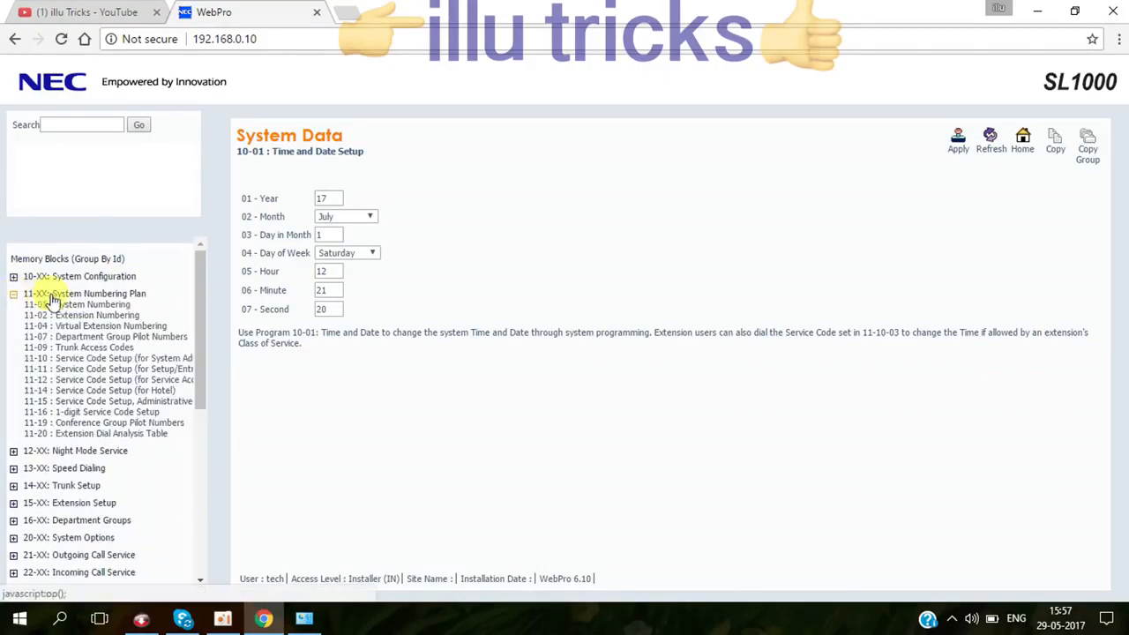
{"action": "left_click", "coordinate": [91, 305]}
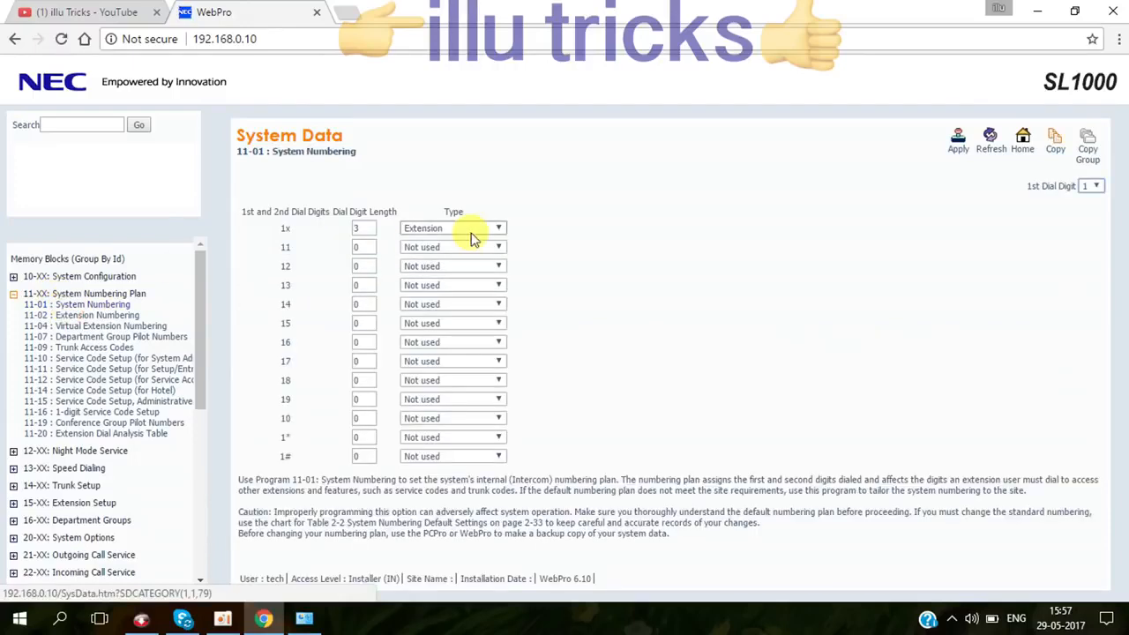
{"action": "mouse_move", "coordinate": [432, 227]}
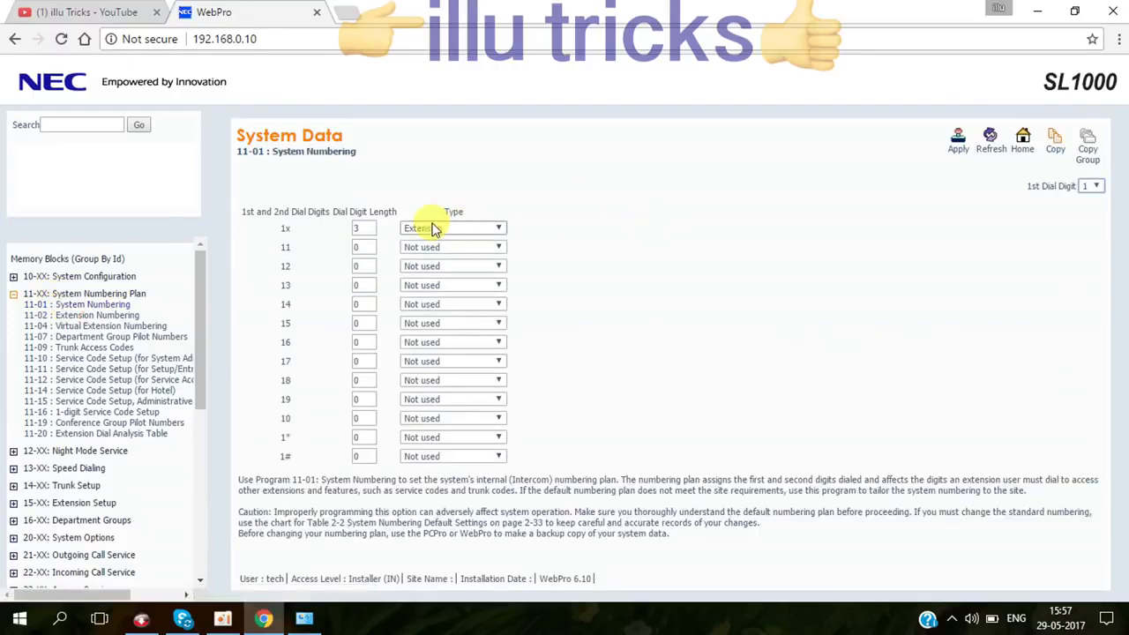
Set the 1x dial digit length to 3.
{"action": "left_click", "coordinate": [363, 228]}
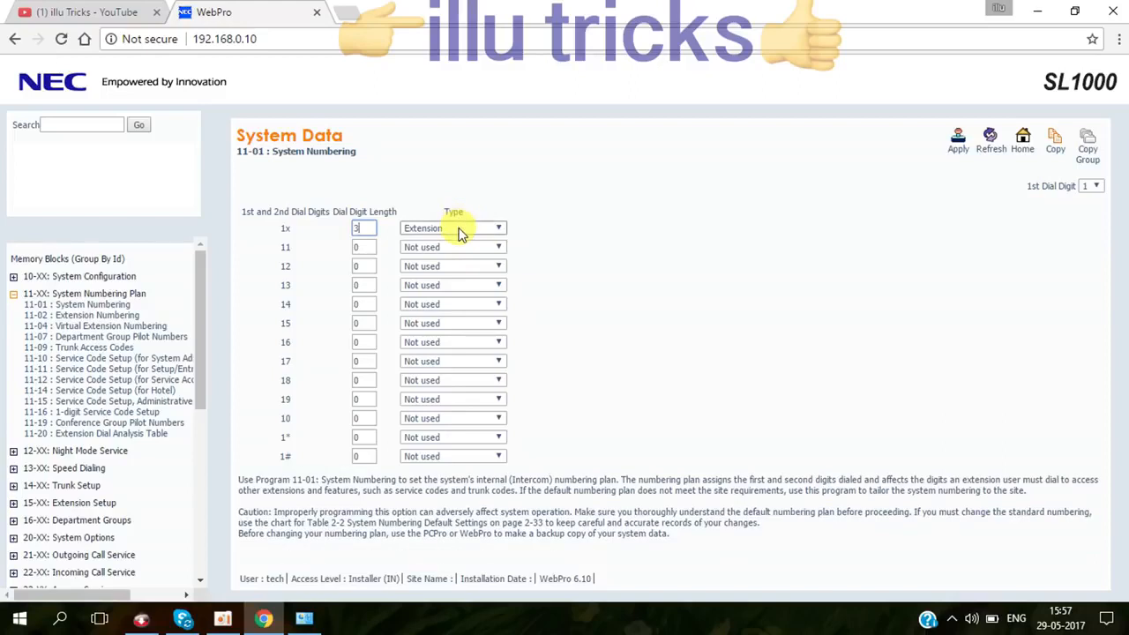
{"action": "left_click", "coordinate": [363, 228]}
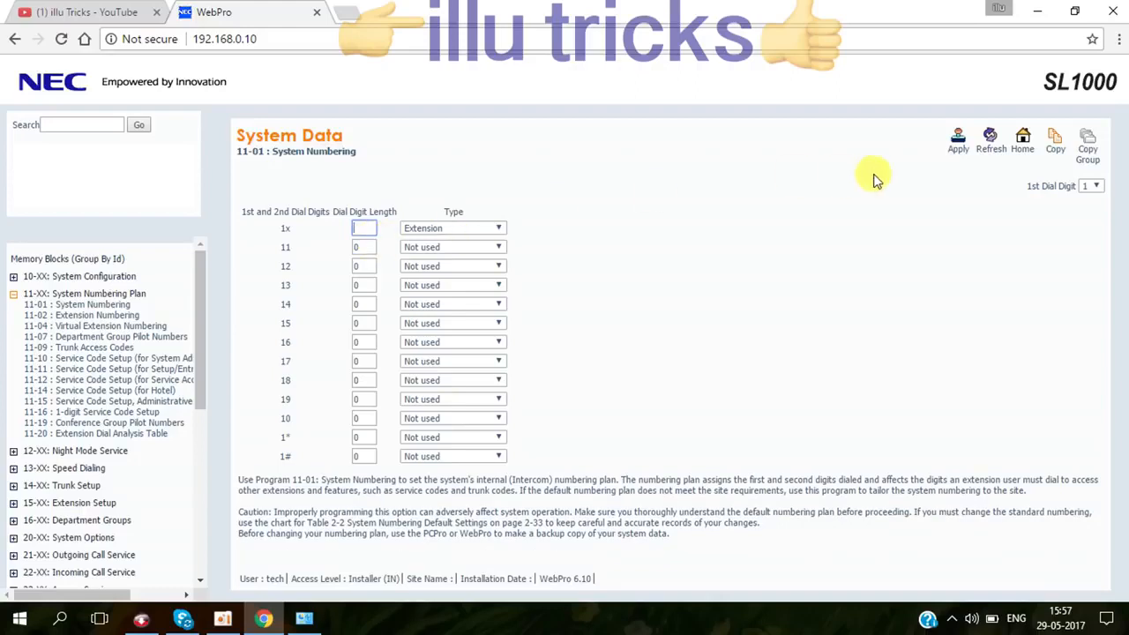
{"action": "type", "text": "3"}
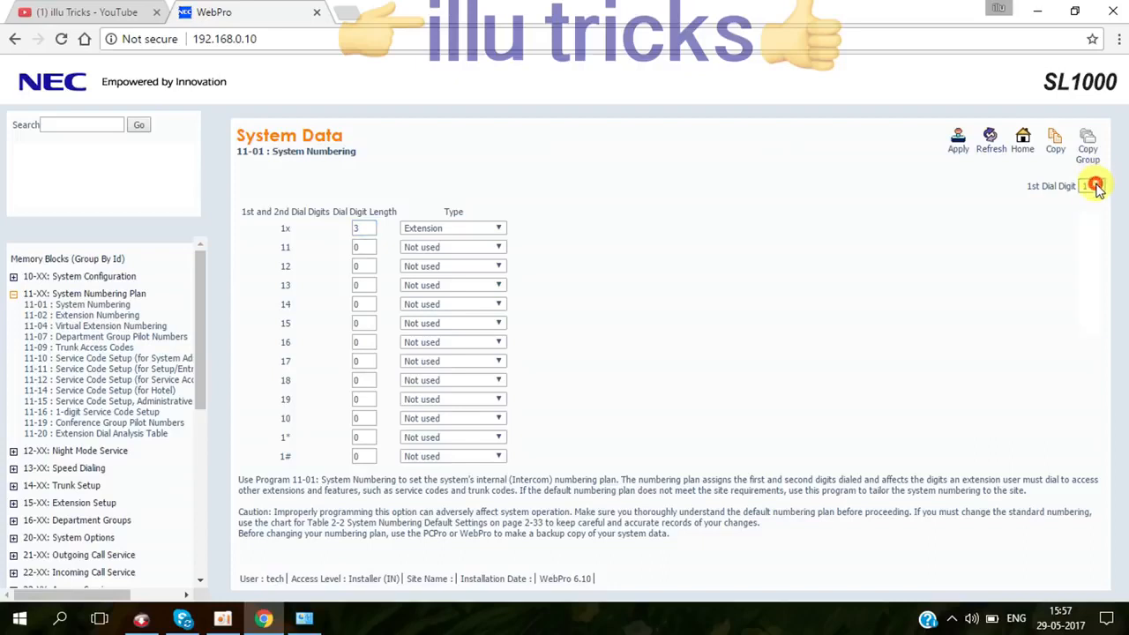
Change the 1x type, then show numbering for first dial digit 9.
{"action": "left_click", "coordinate": [1092, 186]}
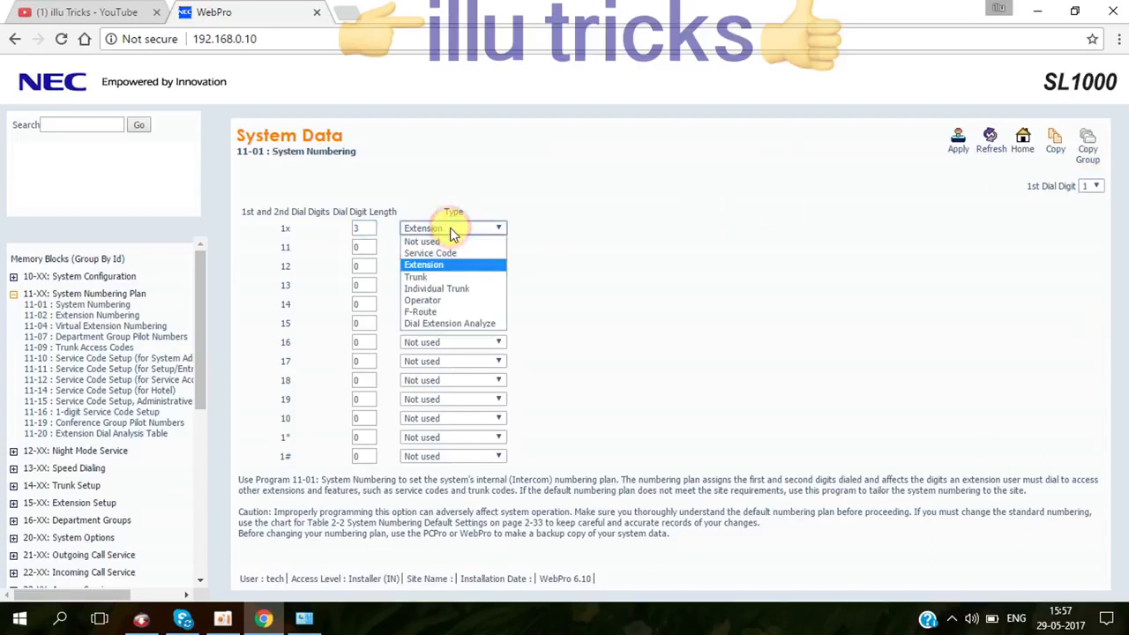
{"action": "left_click", "coordinate": [415, 276]}
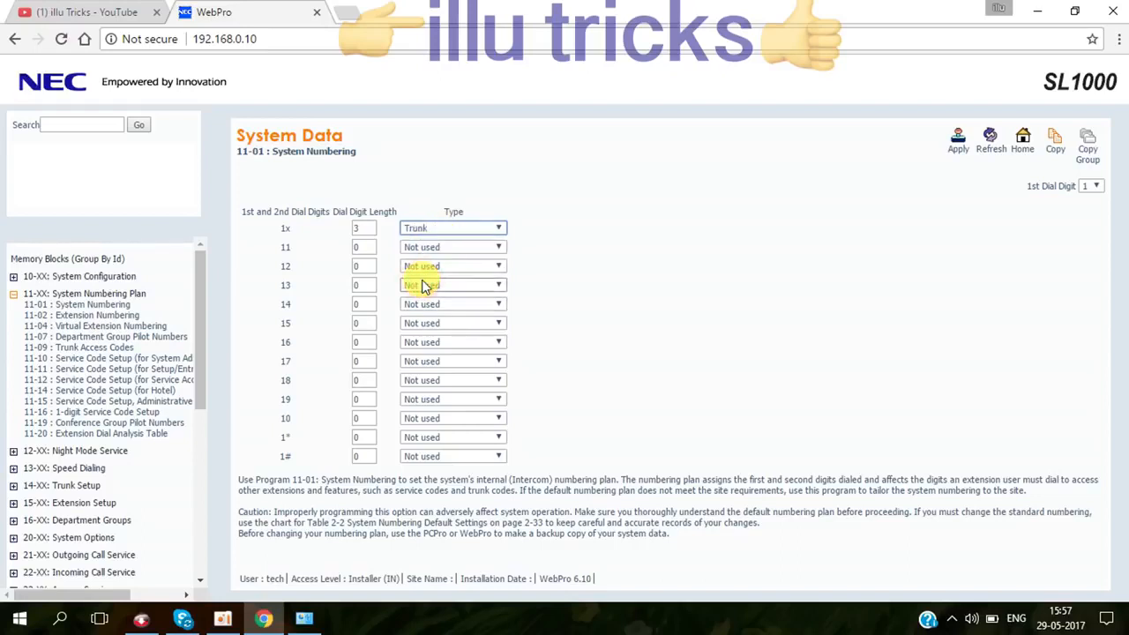
{"action": "mouse_move", "coordinate": [544, 231]}
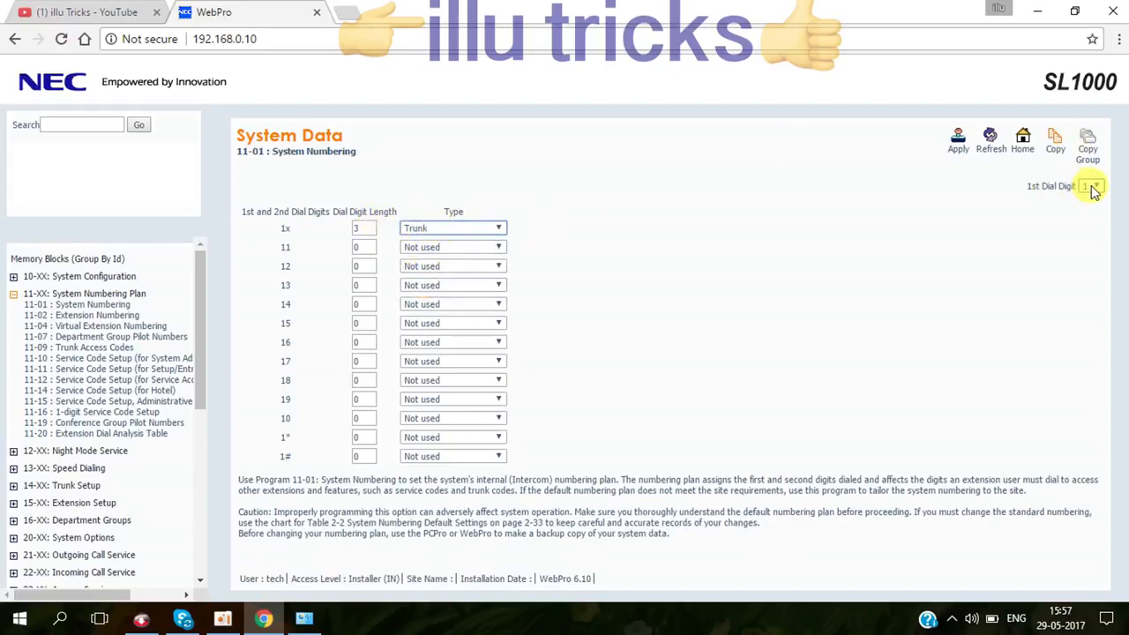
{"action": "left_click", "coordinate": [1092, 185]}
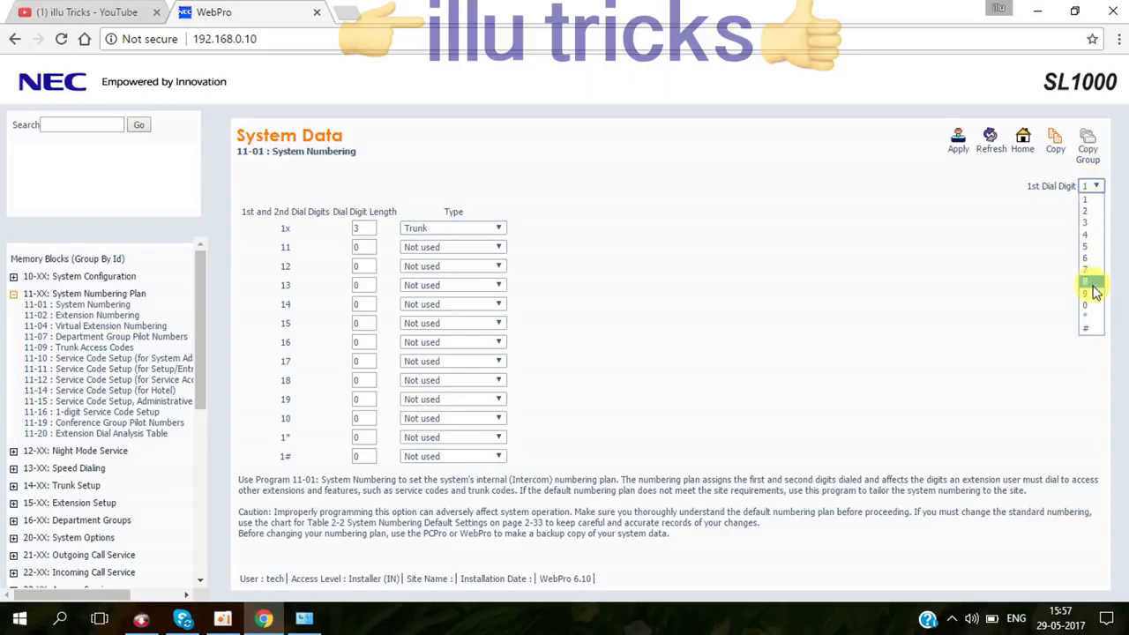
{"action": "left_click", "coordinate": [1084, 293]}
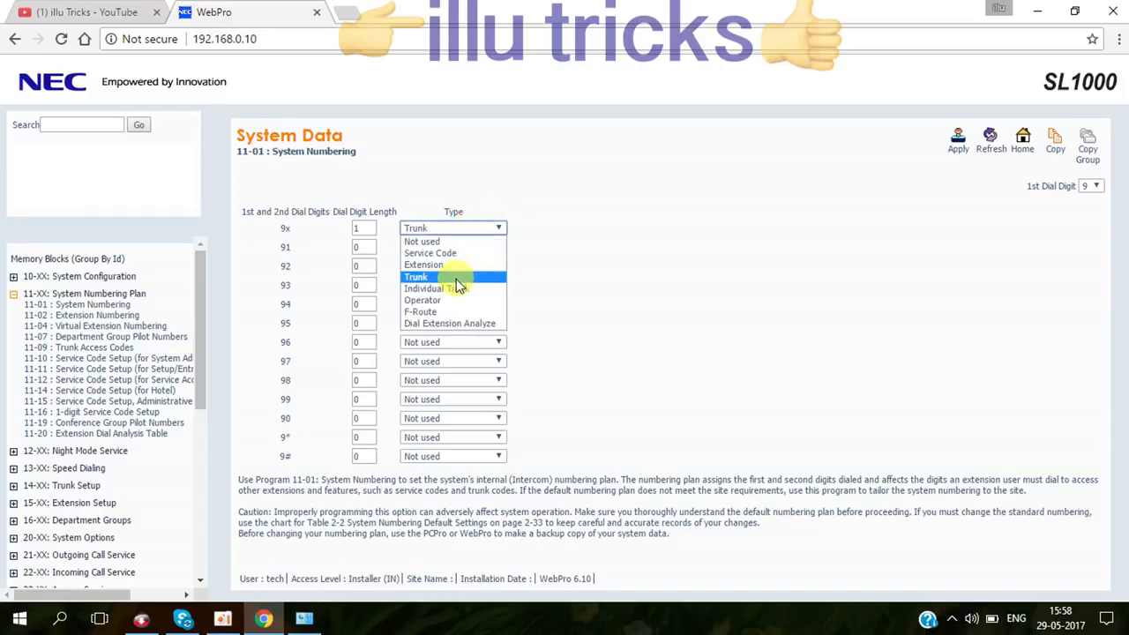
Correct 9x back to a Trunk type after briefly choosing Operator.
{"action": "left_click", "coordinate": [421, 300]}
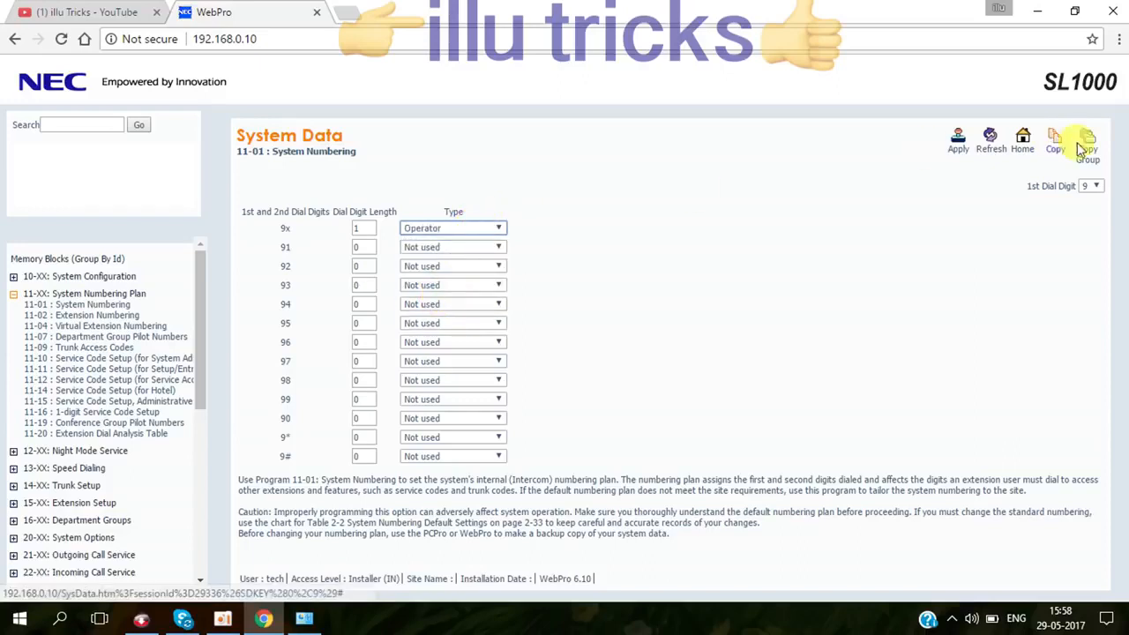
{"action": "left_click", "coordinate": [1094, 185]}
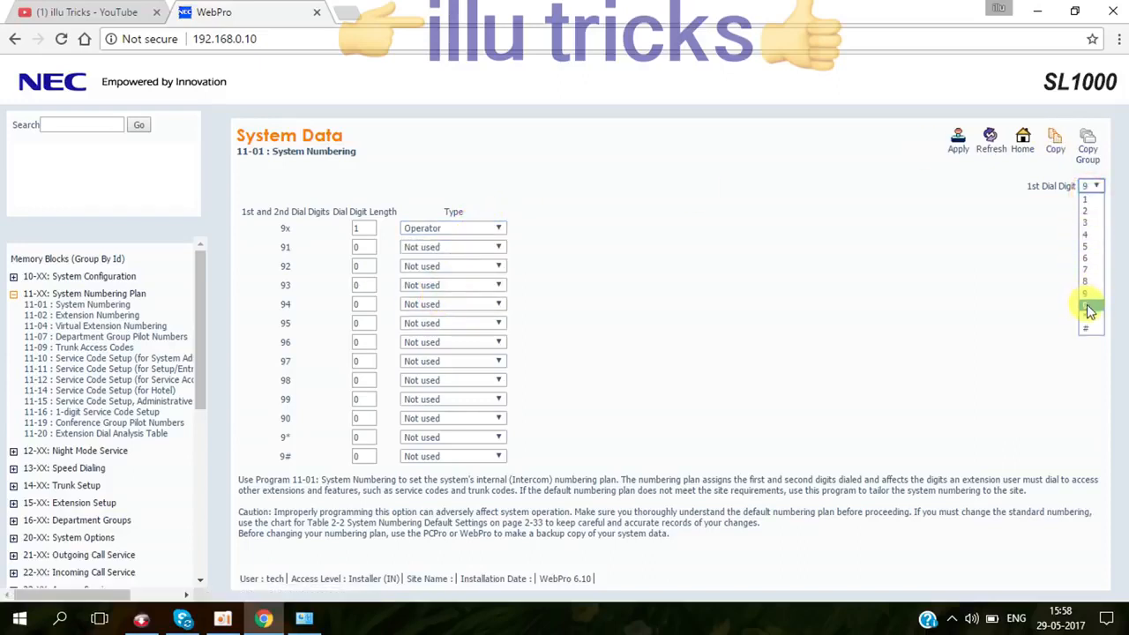
{"action": "left_click", "coordinate": [1085, 327]}
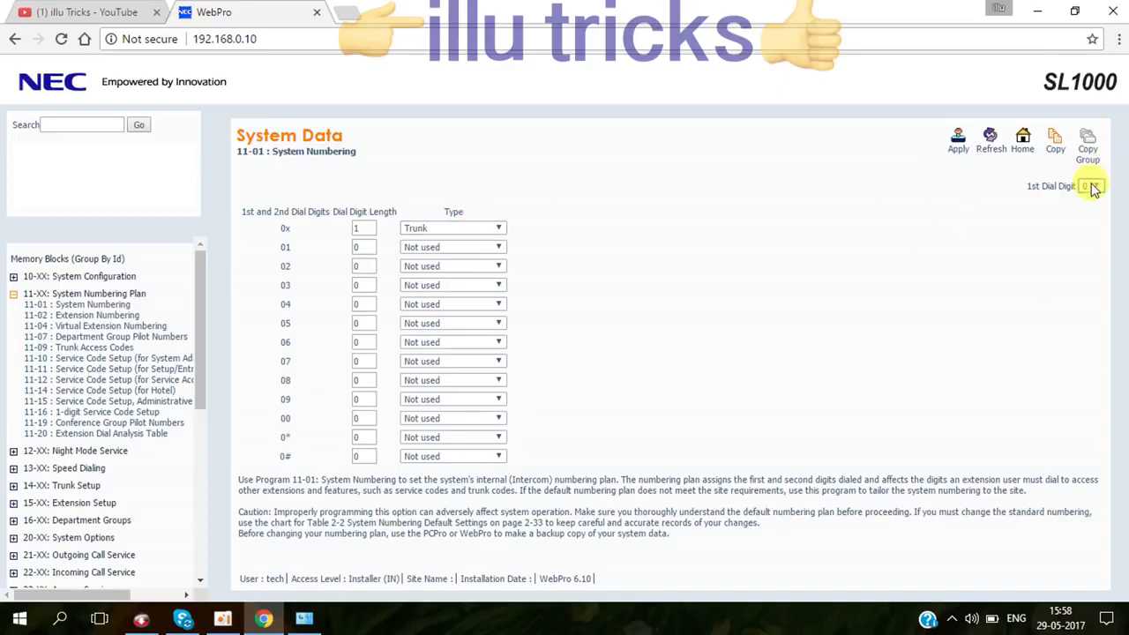
{"action": "left_click", "coordinate": [1092, 186]}
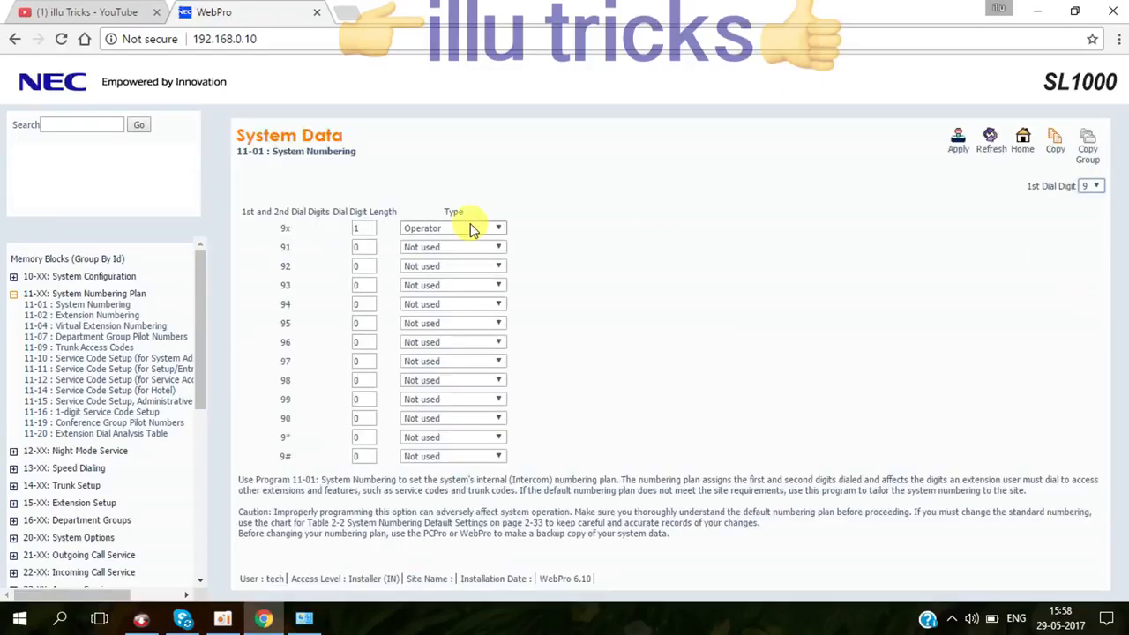
{"action": "left_click", "coordinate": [453, 227]}
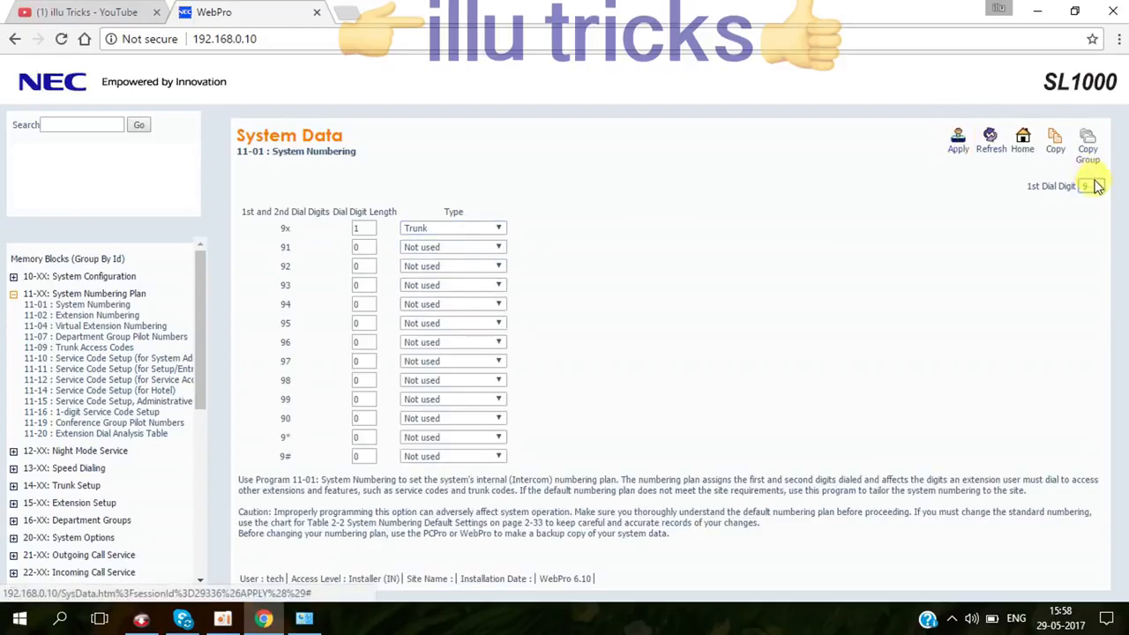
Switch to first dial digit 0 and set 0x type to Operator.
{"action": "left_click", "coordinate": [1091, 186]}
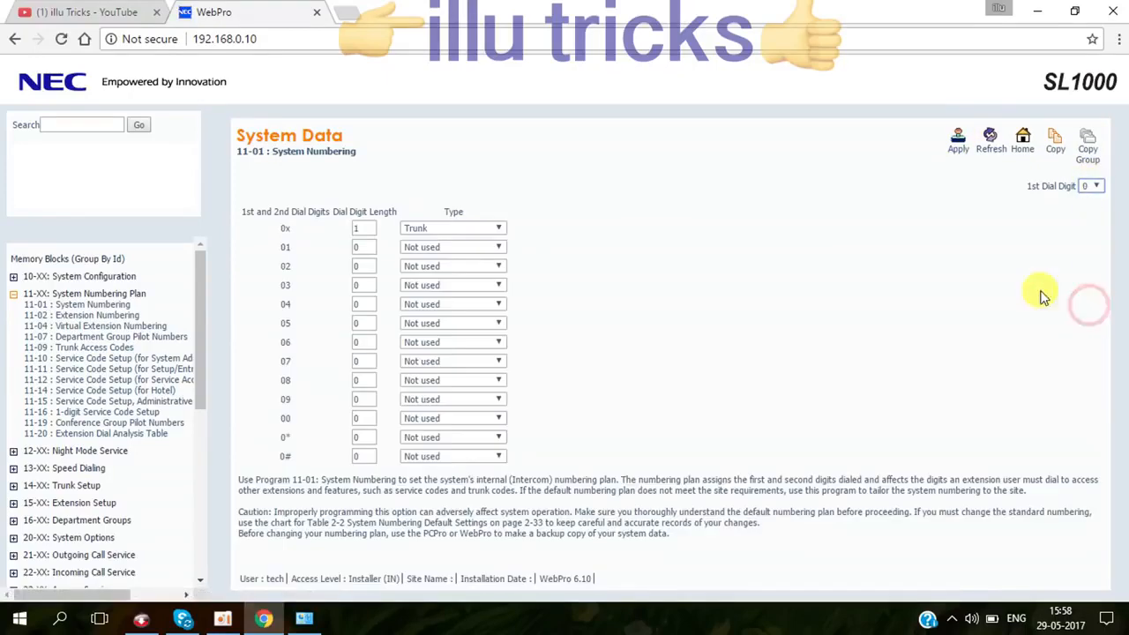
{"action": "left_click", "coordinate": [453, 228]}
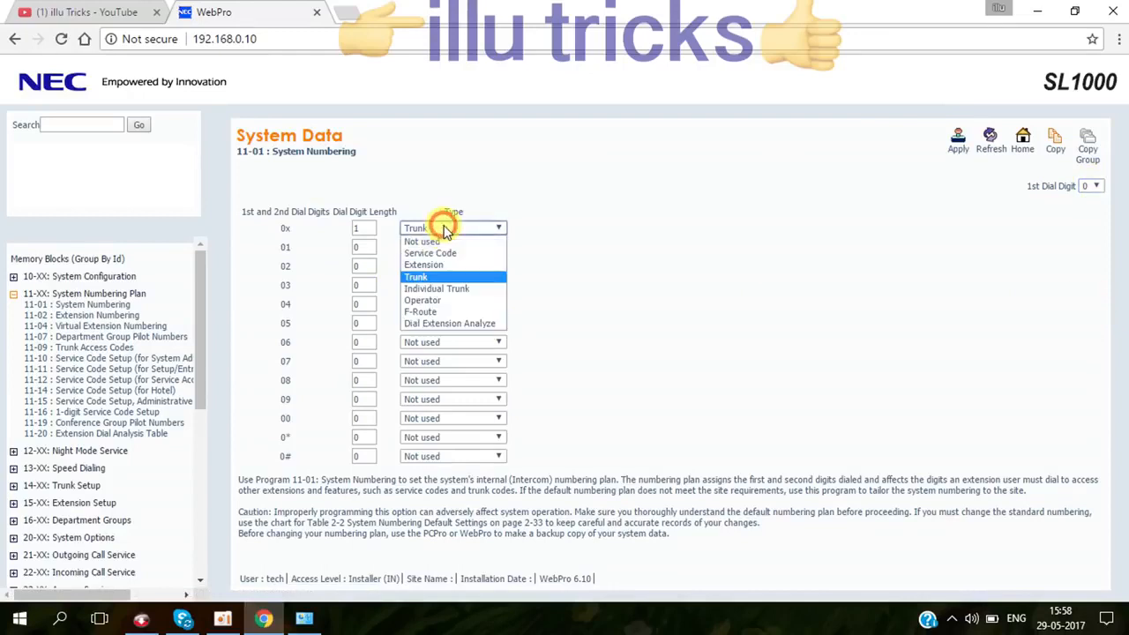
{"action": "left_click", "coordinate": [422, 300]}
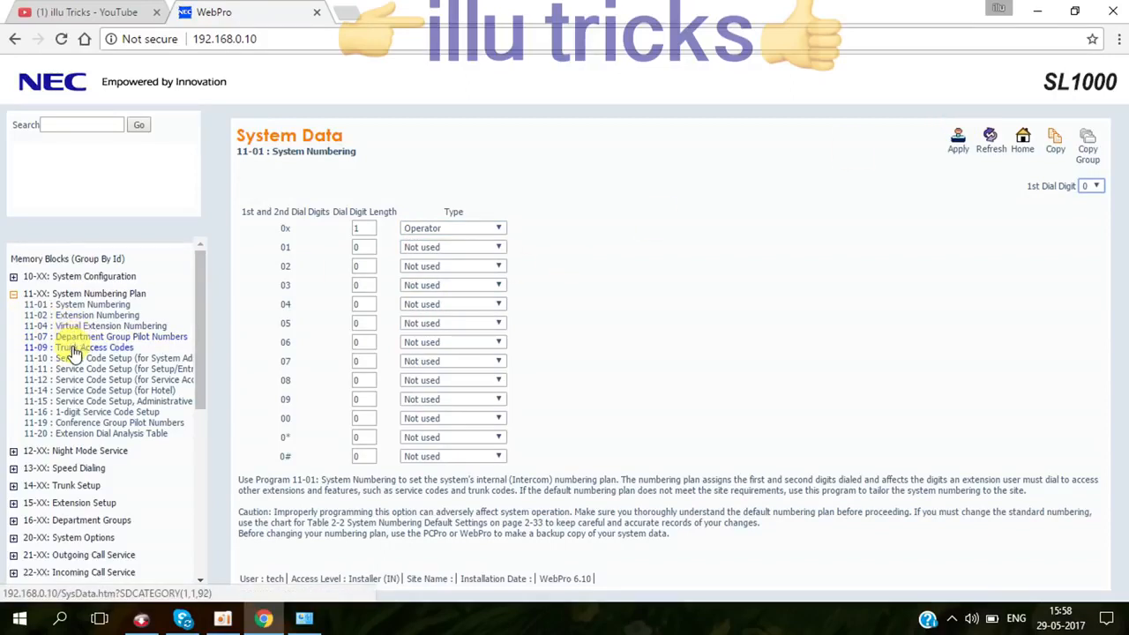
Open 11-09 Trunk Access Codes and enter 9 as the access code.
{"action": "left_click", "coordinate": [94, 347]}
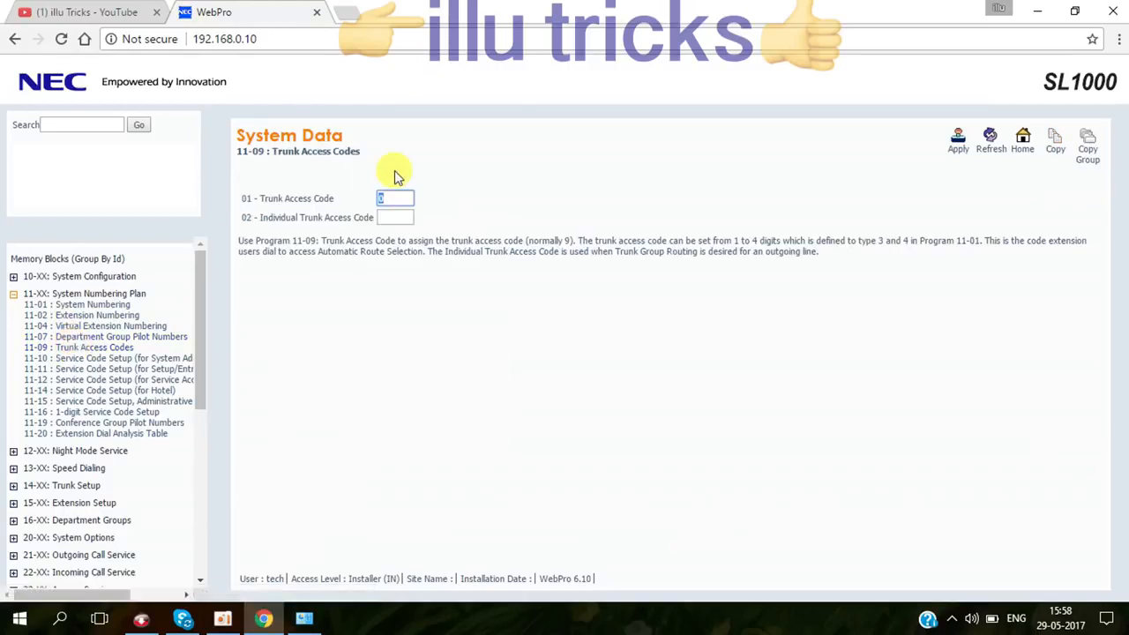
{"action": "type", "text": "9"}
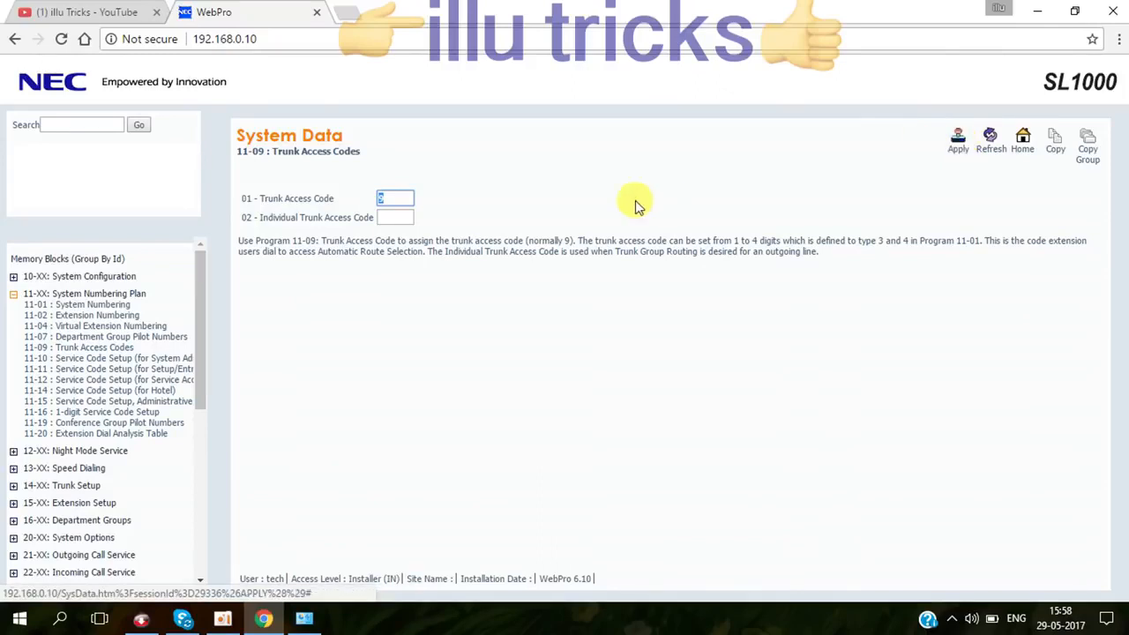
{"action": "mouse_move", "coordinate": [713, 192]}
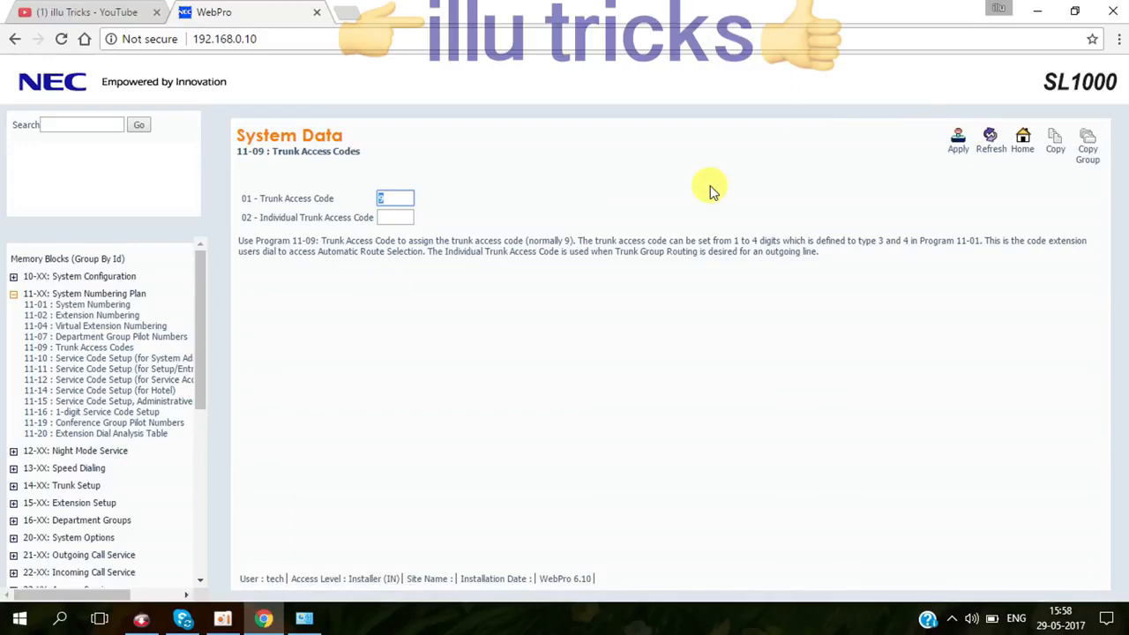
{"action": "mouse_move", "coordinate": [600, 244]}
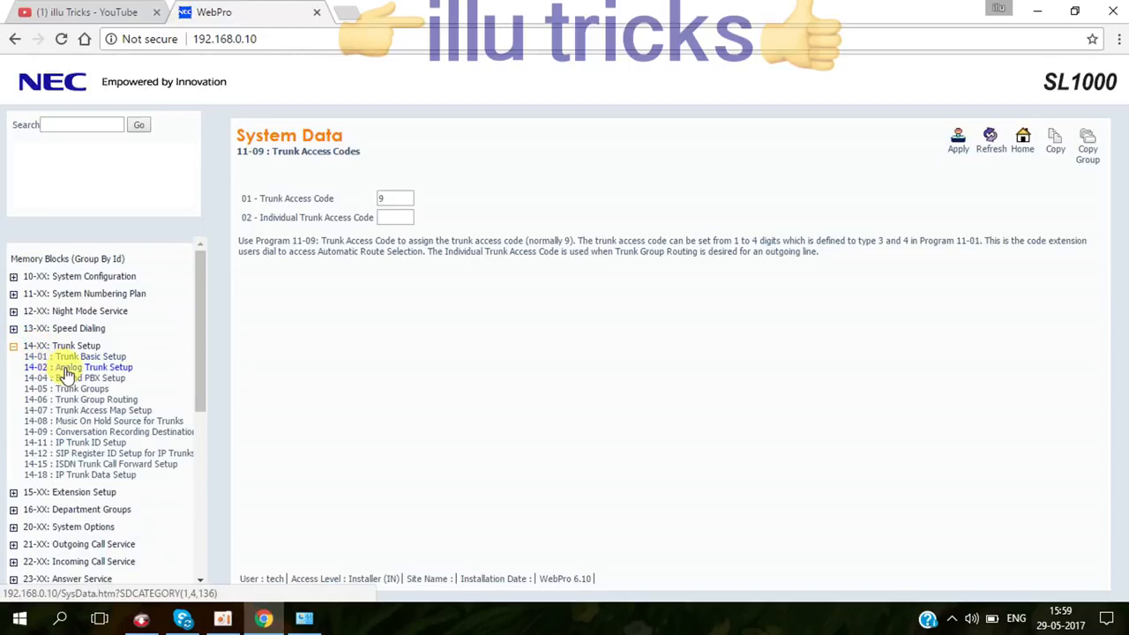
In 14-02, tick 10 - Caller ID for trunks 001, 002, 003 and 004, and apply.
{"action": "left_click", "coordinate": [88, 367]}
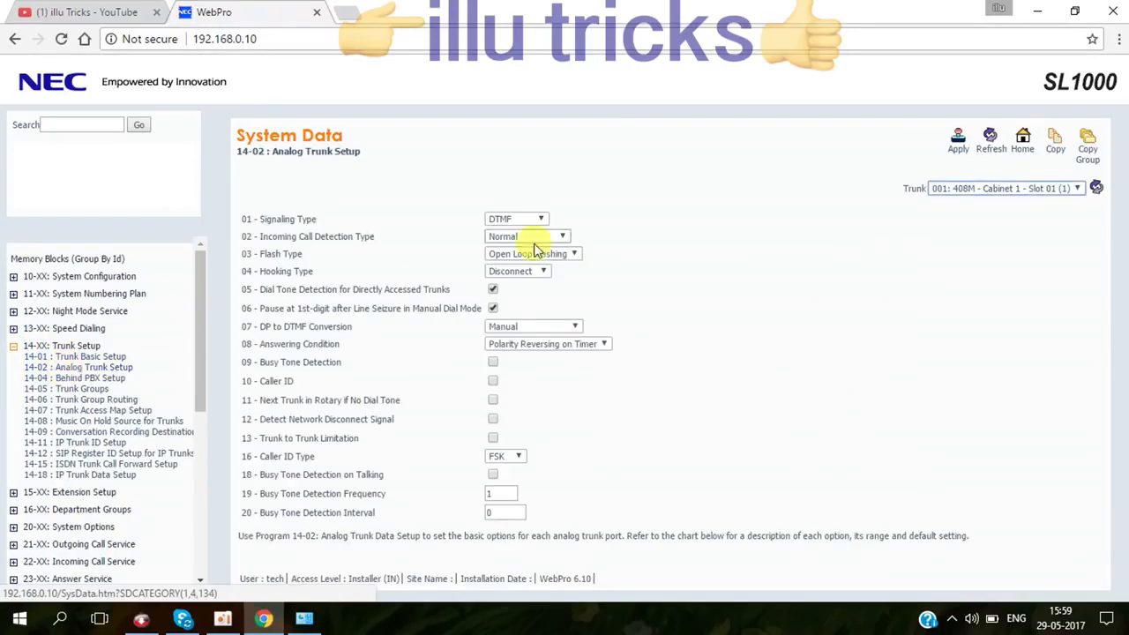
{"action": "mouse_move", "coordinate": [847, 264]}
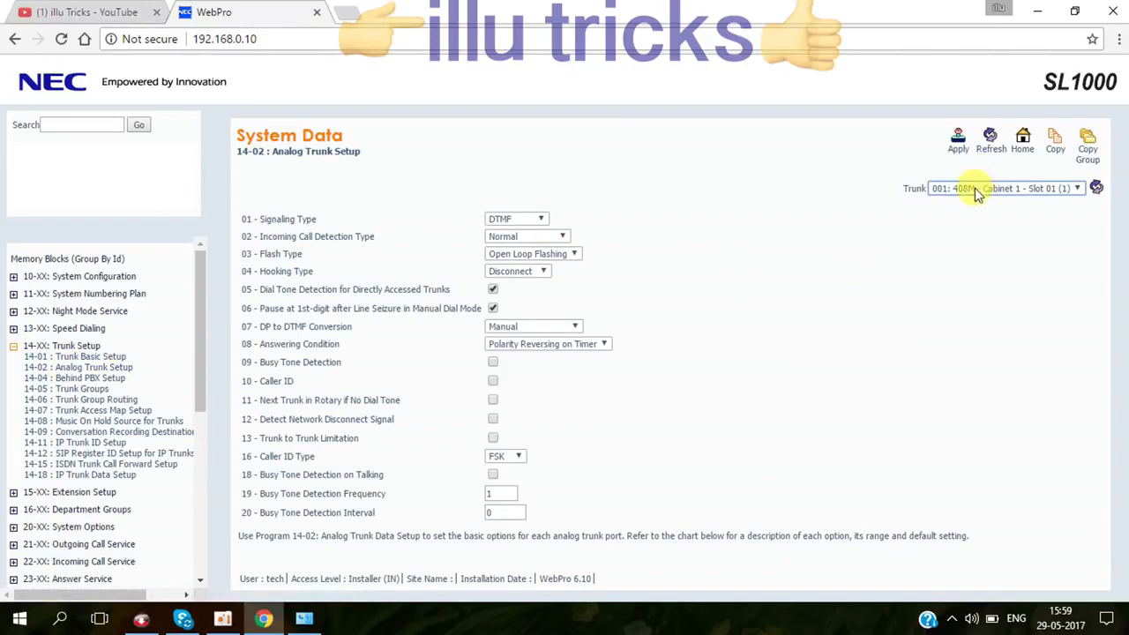
{"action": "left_click", "coordinate": [1075, 187]}
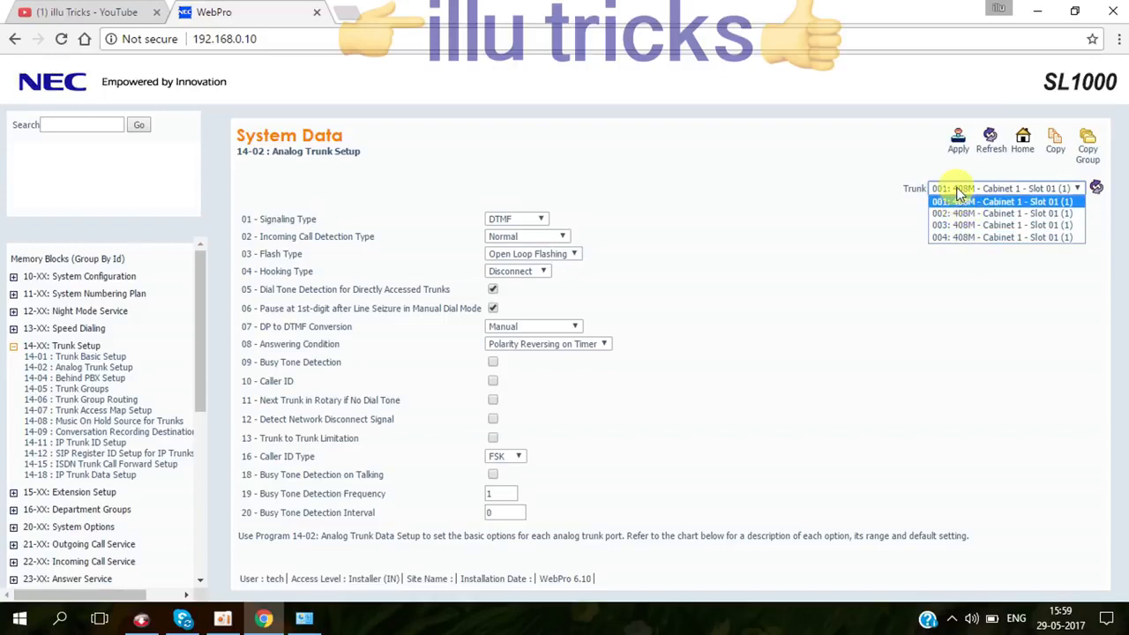
{"action": "left_click", "coordinate": [1001, 201]}
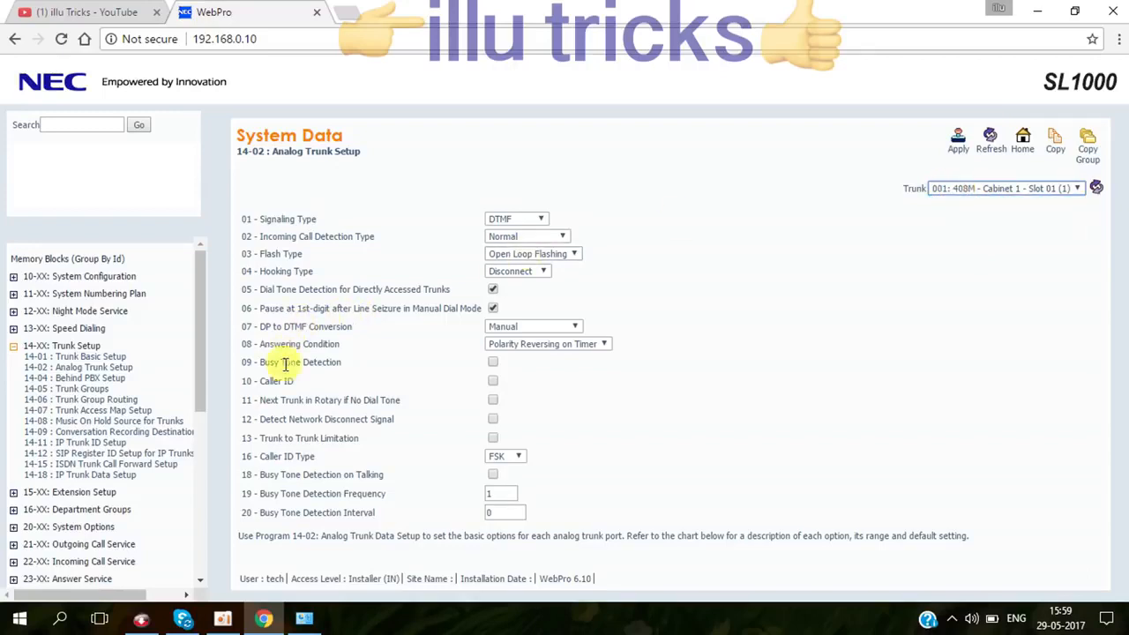
{"action": "left_click", "coordinate": [492, 380]}
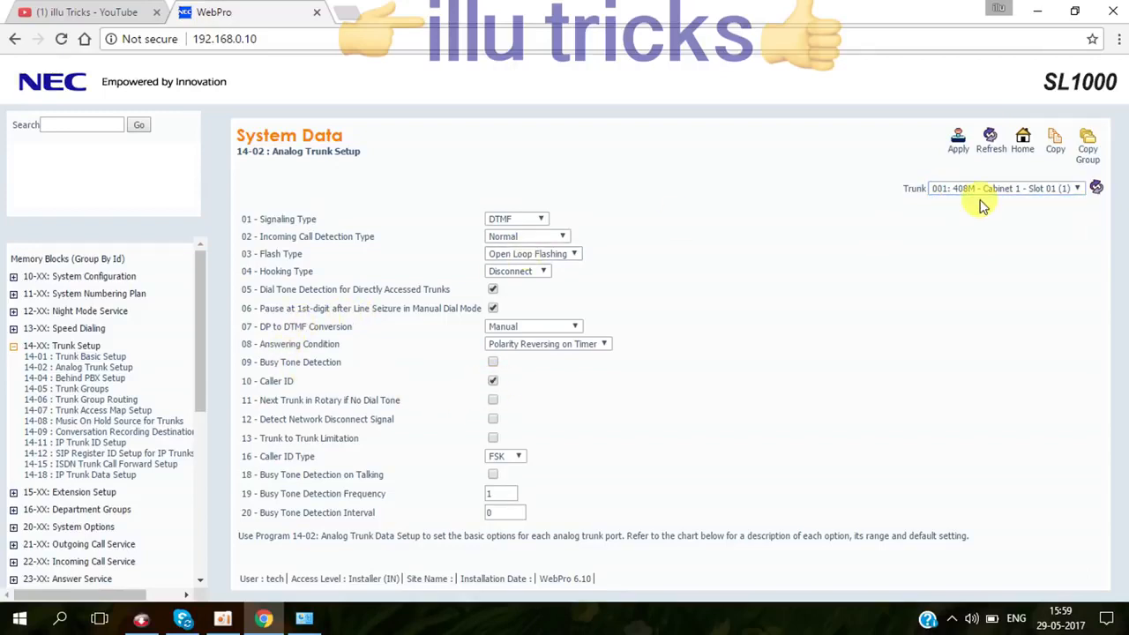
{"action": "left_click", "coordinate": [1097, 187]}
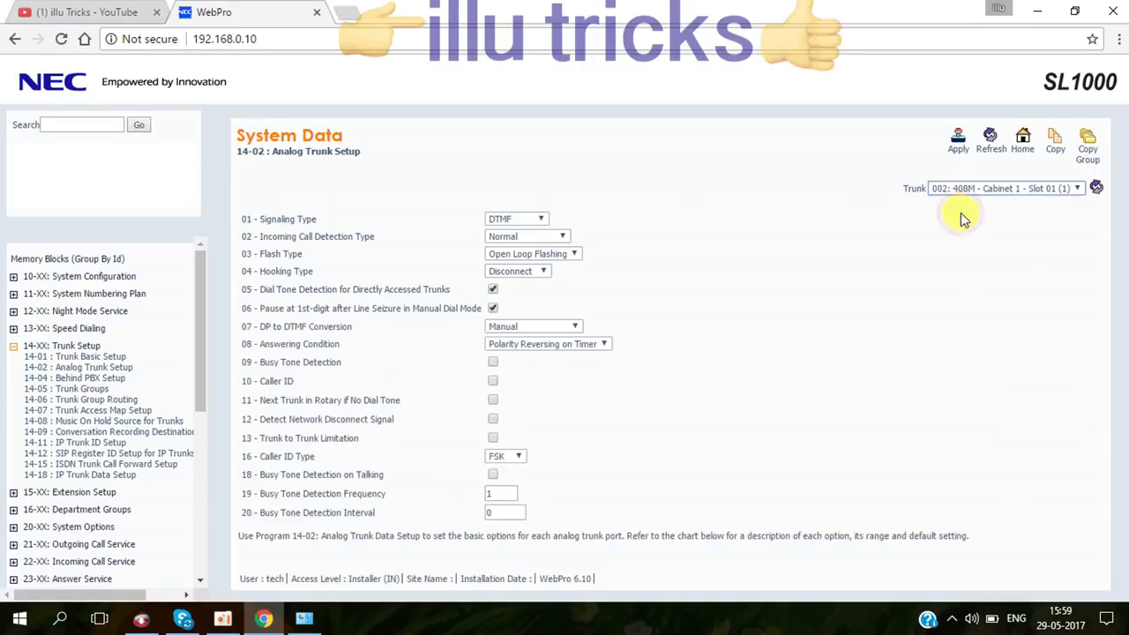
{"action": "left_click", "coordinate": [492, 380]}
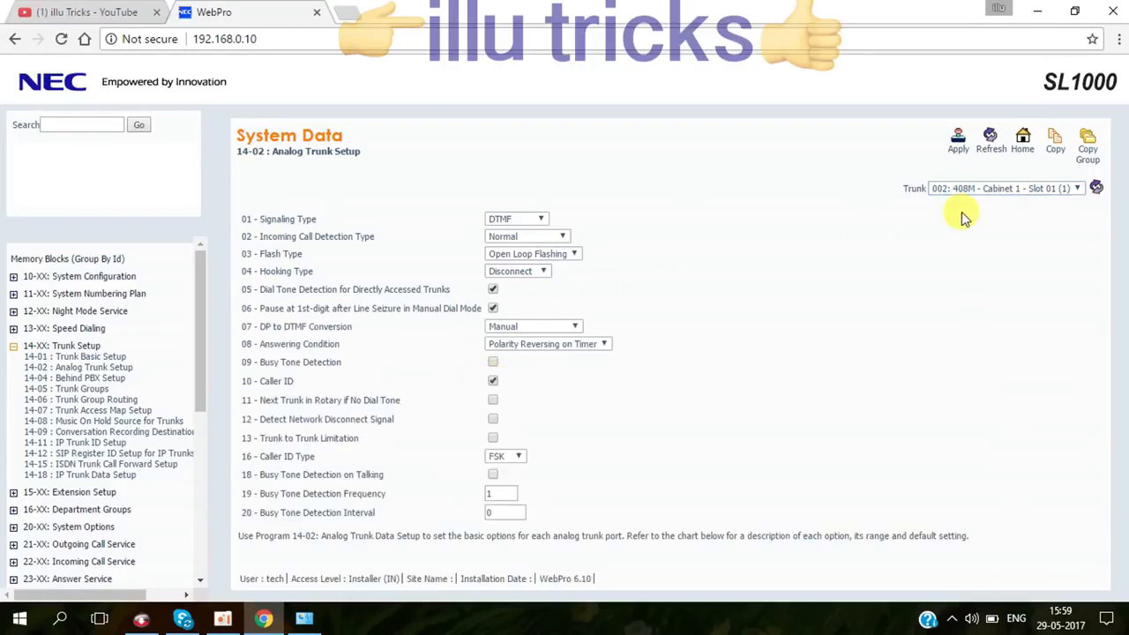
{"action": "left_click", "coordinate": [1097, 187]}
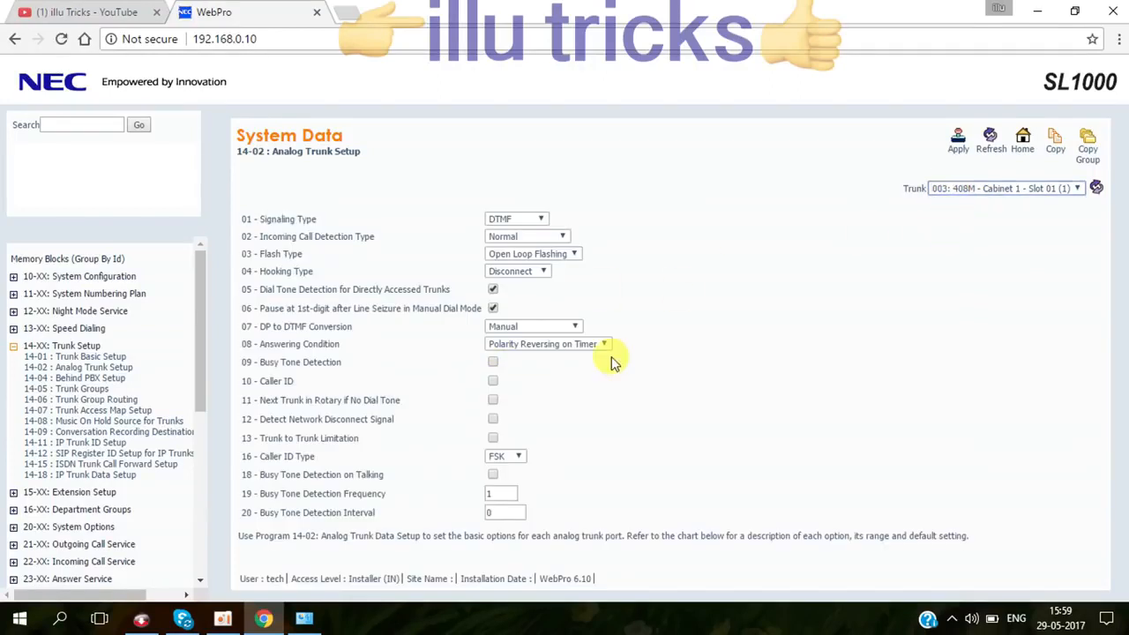
{"action": "left_click", "coordinate": [493, 380]}
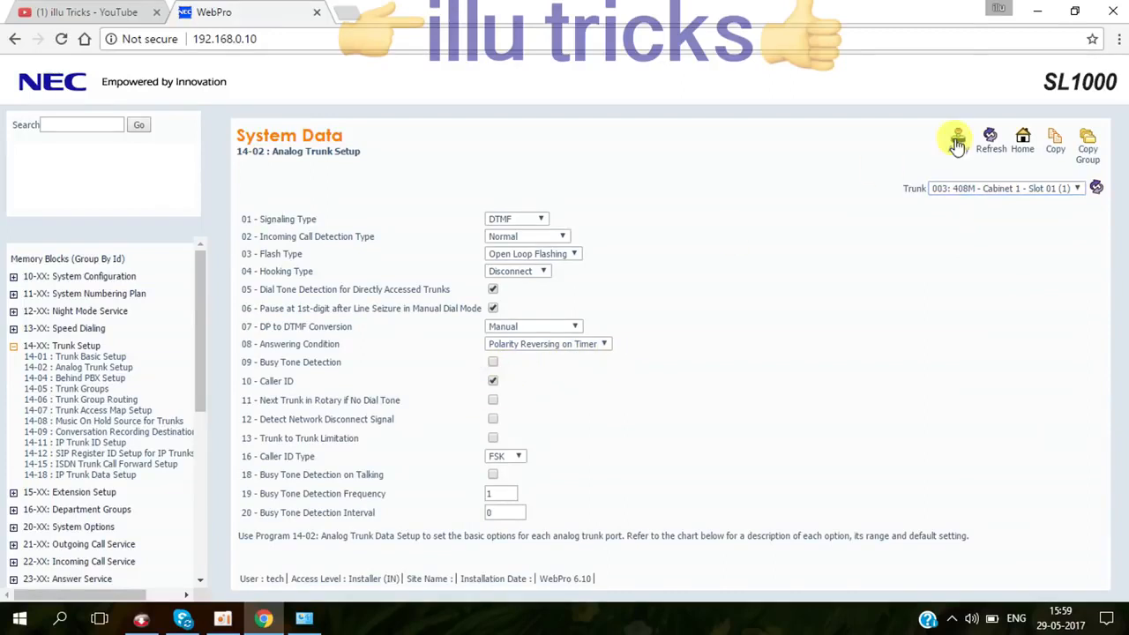
{"action": "left_click", "coordinate": [1096, 187]}
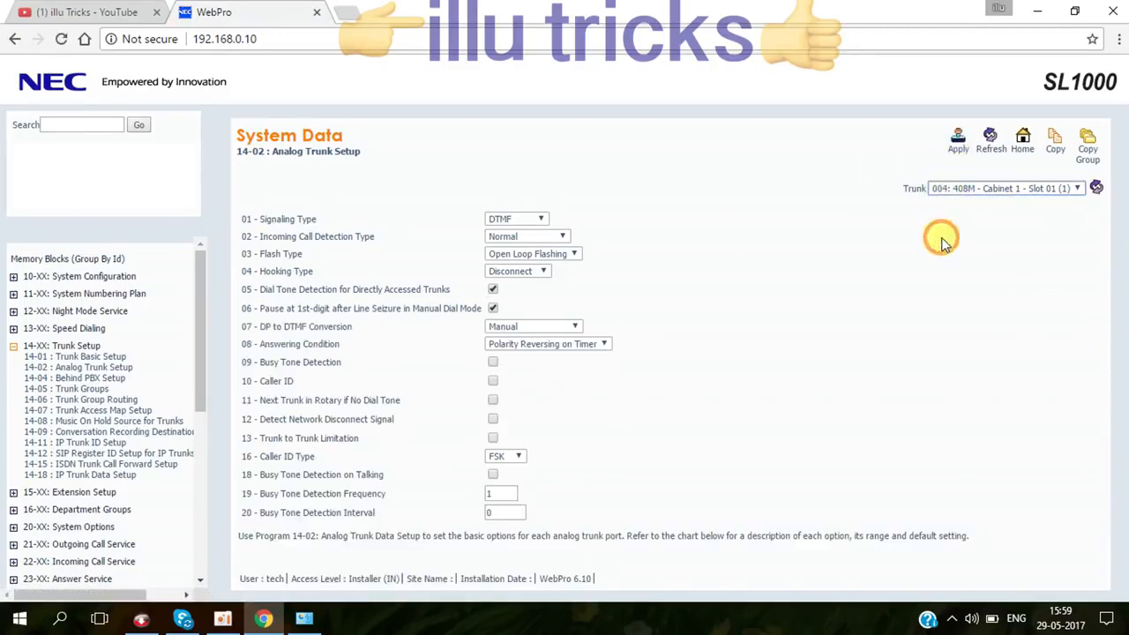
{"action": "left_click", "coordinate": [492, 380]}
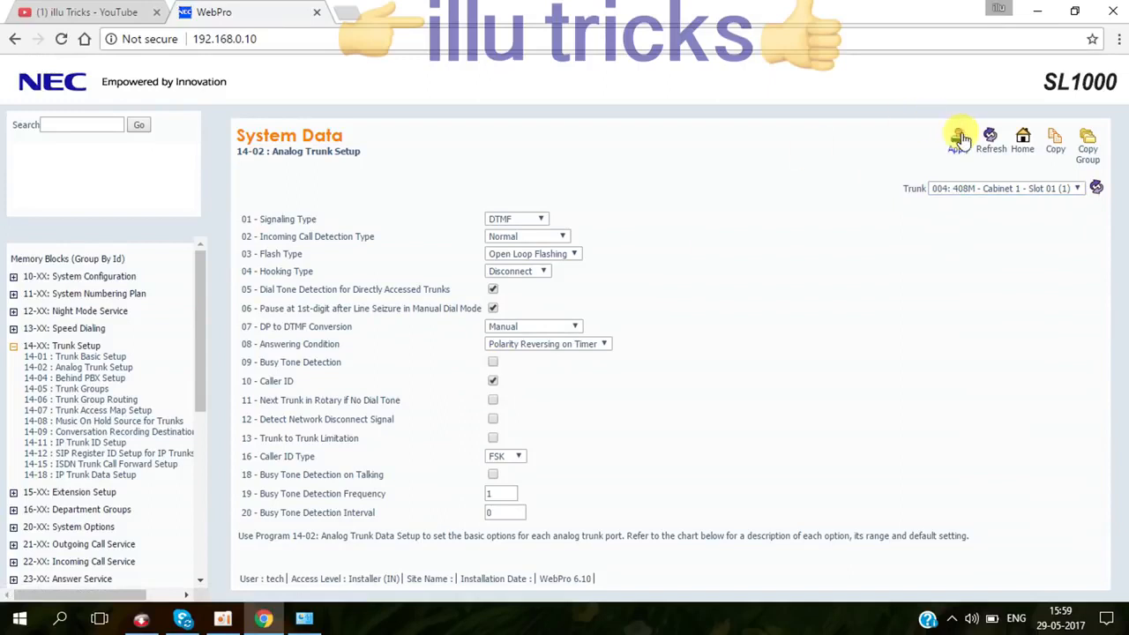
{"action": "left_click", "coordinate": [958, 141]}
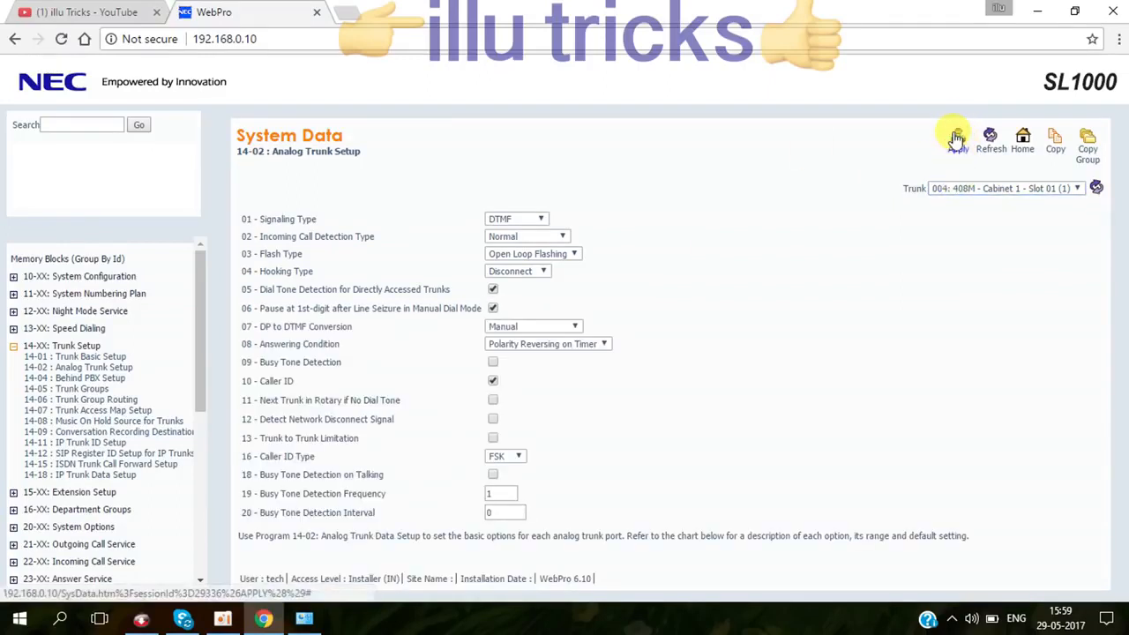
{"action": "mouse_move", "coordinate": [39, 300]}
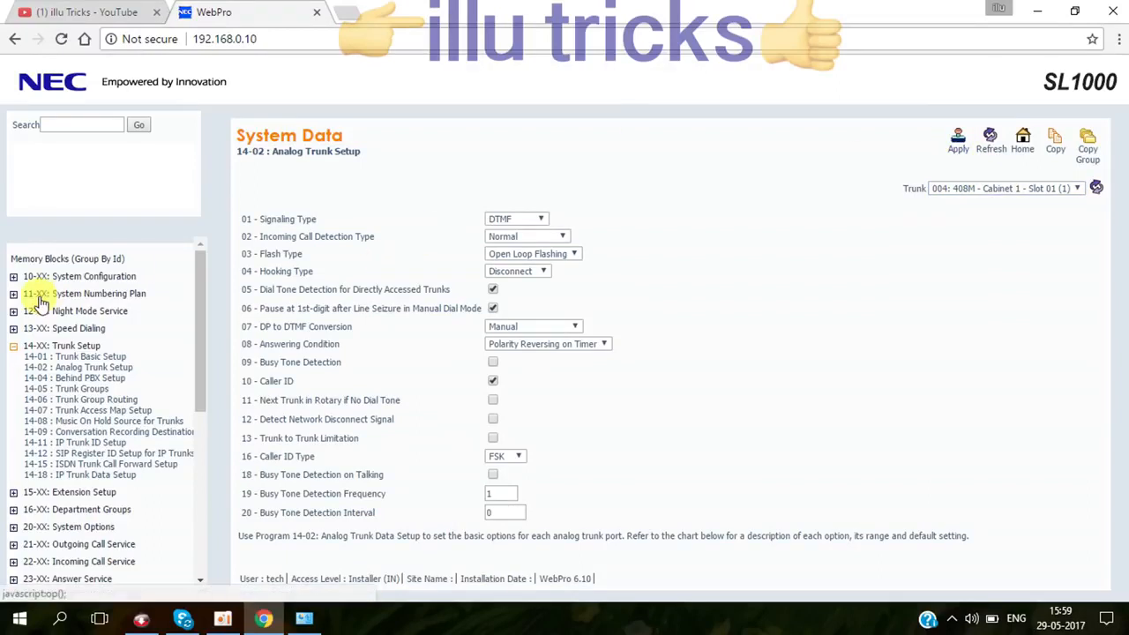
Open 15-01 Extension Basic Setup and enter a first name for extension 200.
{"action": "left_click", "coordinate": [13, 345]}
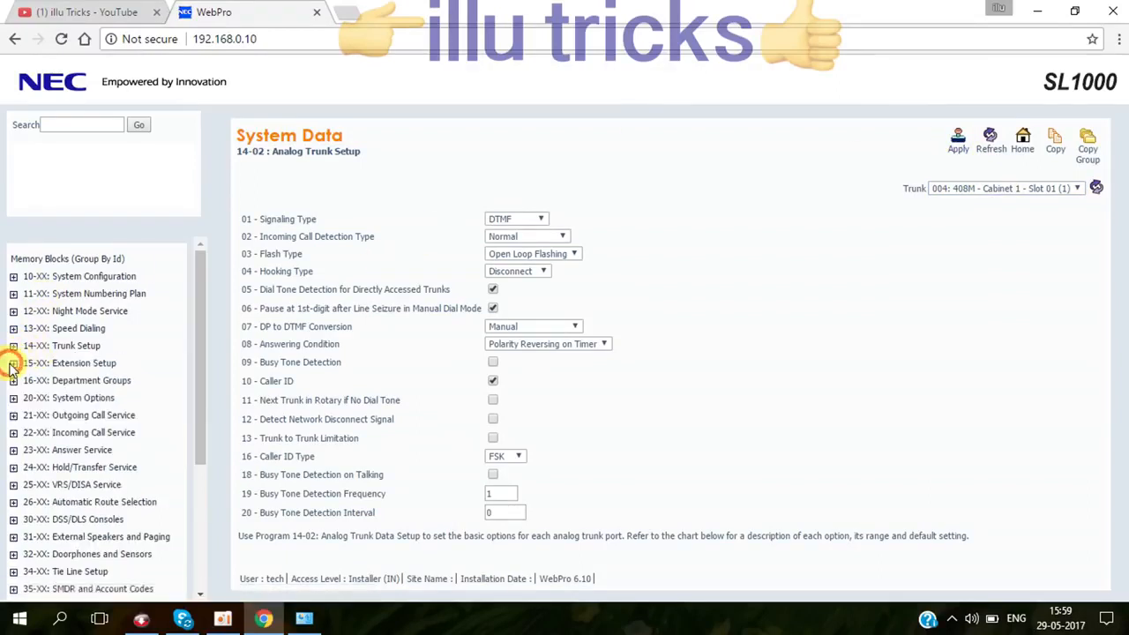
{"action": "left_click", "coordinate": [14, 363]}
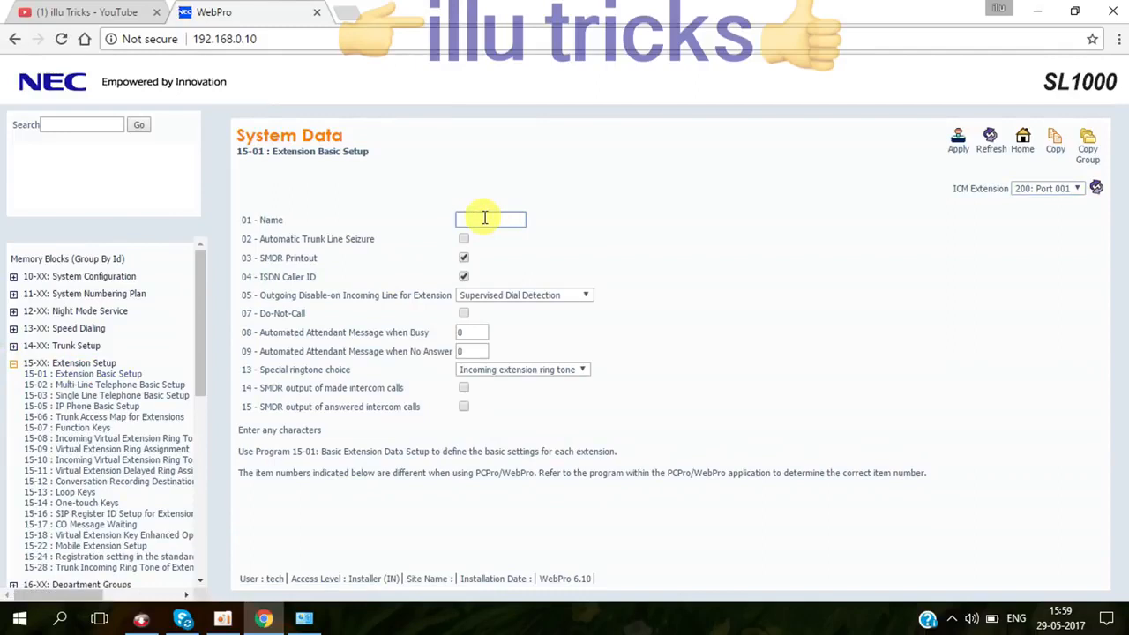
{"action": "type", "text": "john"}
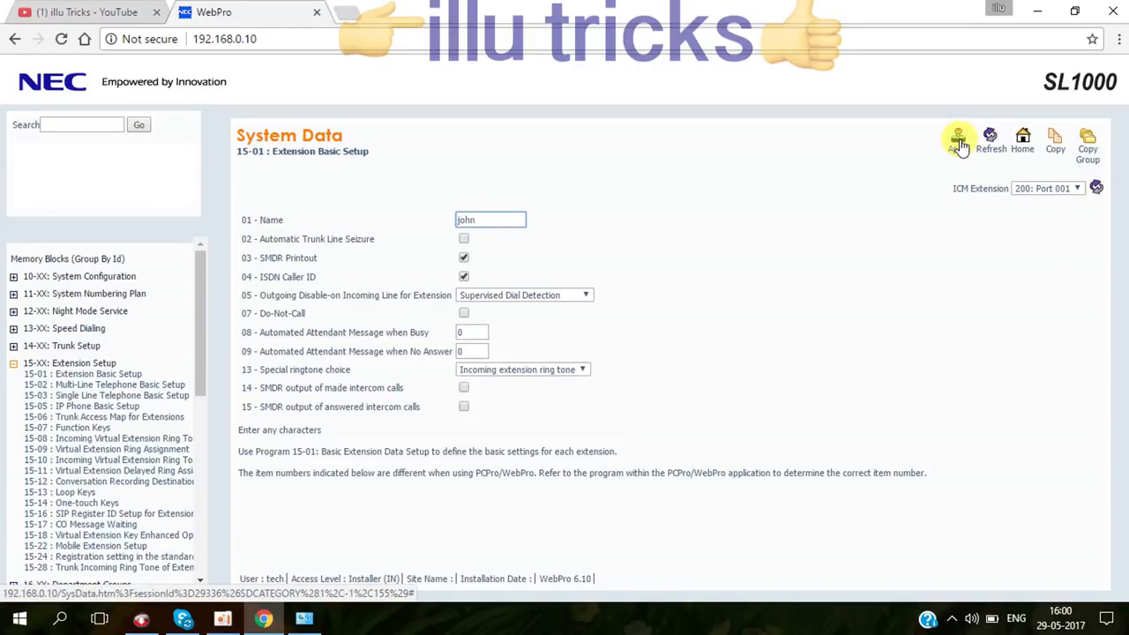
{"action": "left_click", "coordinate": [1047, 188]}
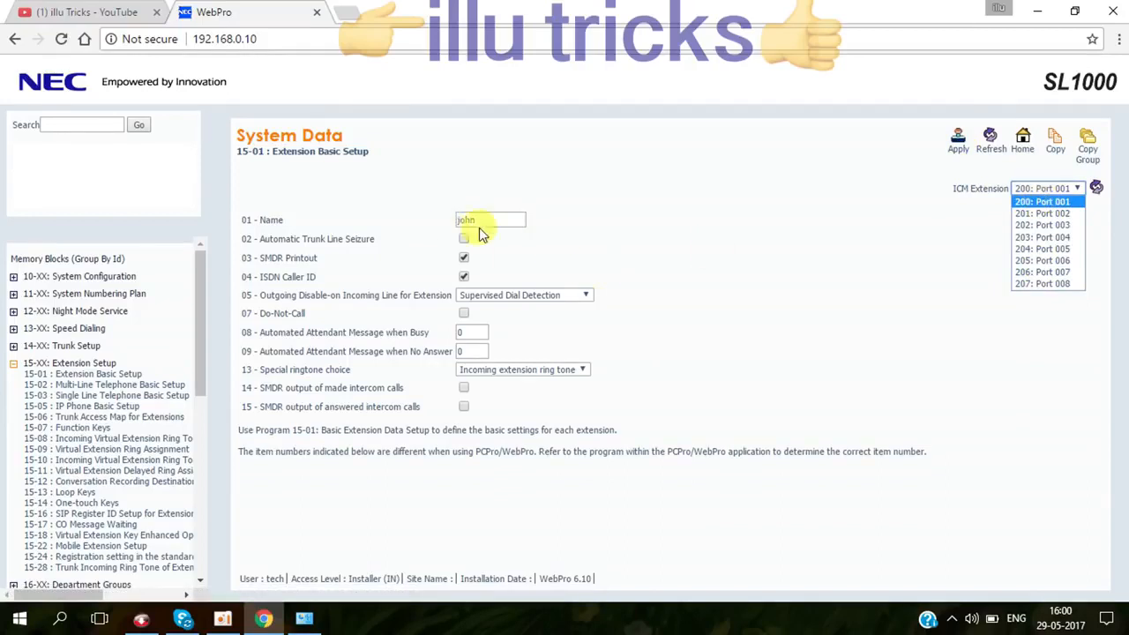
Rename extension 200 to reception, apply, and pick the next extension.
{"action": "left_click", "coordinate": [490, 220]}
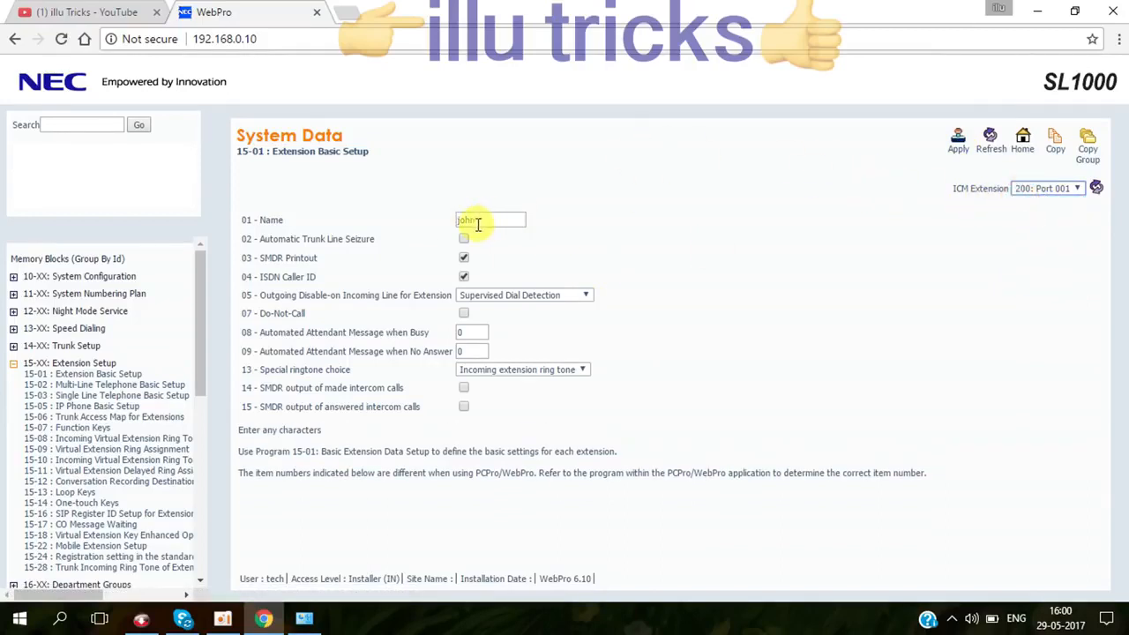
{"action": "type", "text": "red"}
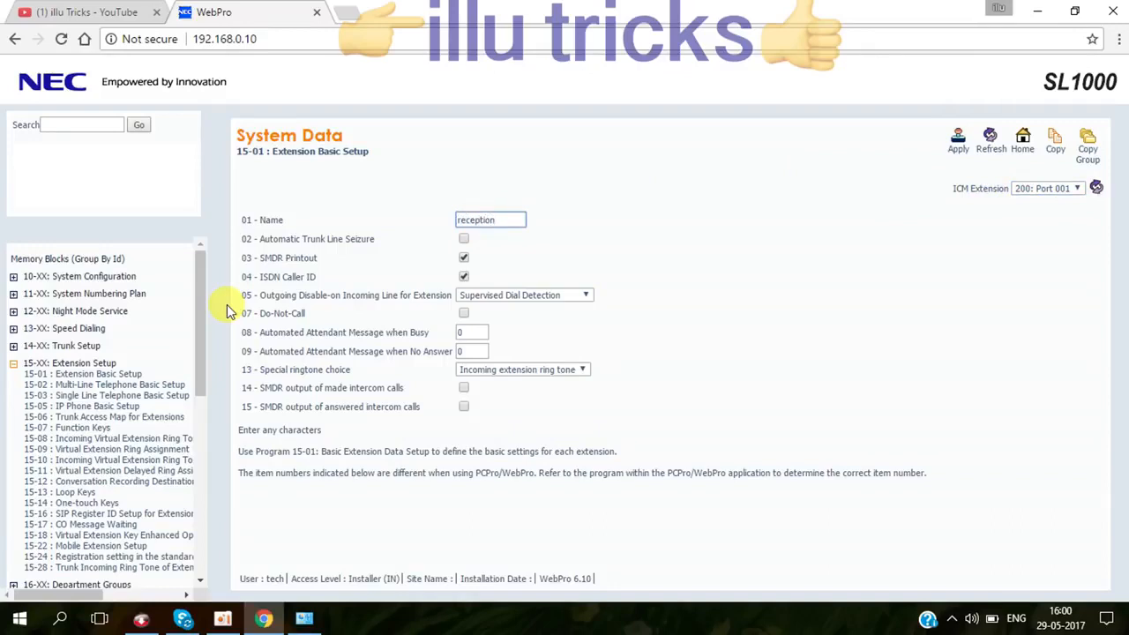
{"action": "left_click", "coordinate": [958, 141]}
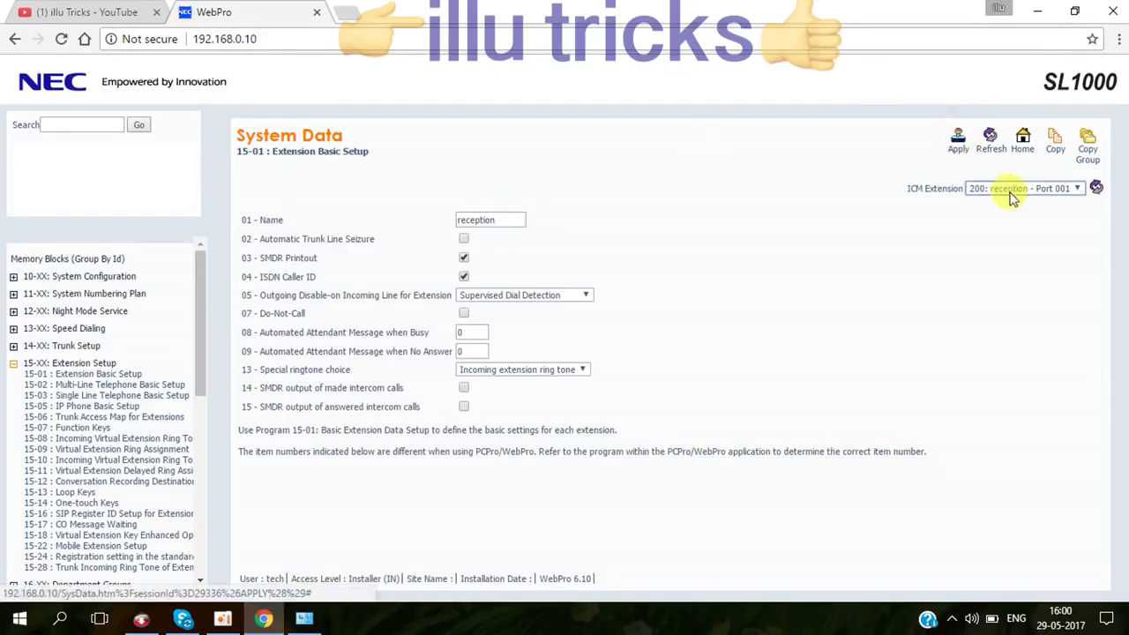
{"action": "left_click", "coordinate": [1075, 188]}
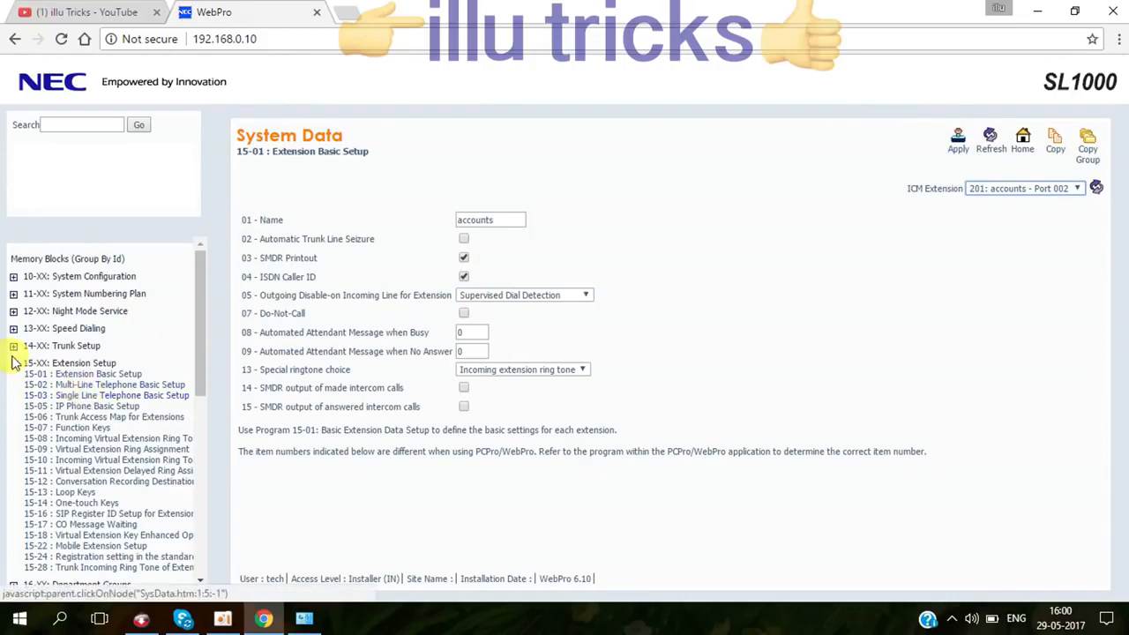
{"action": "left_click", "coordinate": [14, 362]}
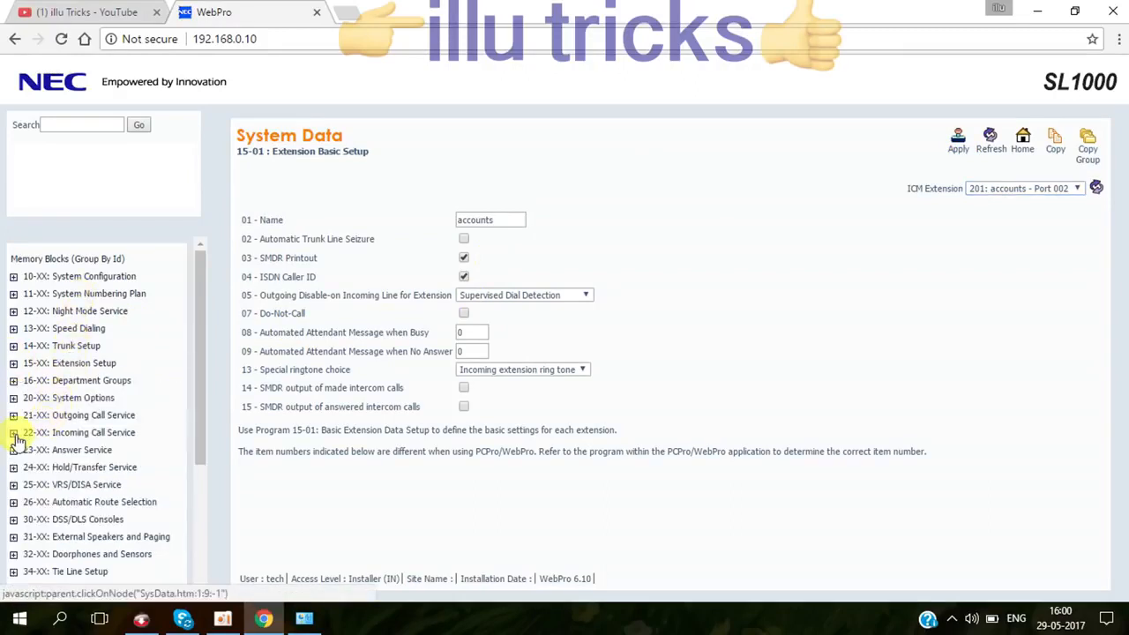
In 22-04, assign extensions 200, 201, 202 and 208 to ring group 1 slots 01–04 and apply.
{"action": "left_click", "coordinate": [14, 432]}
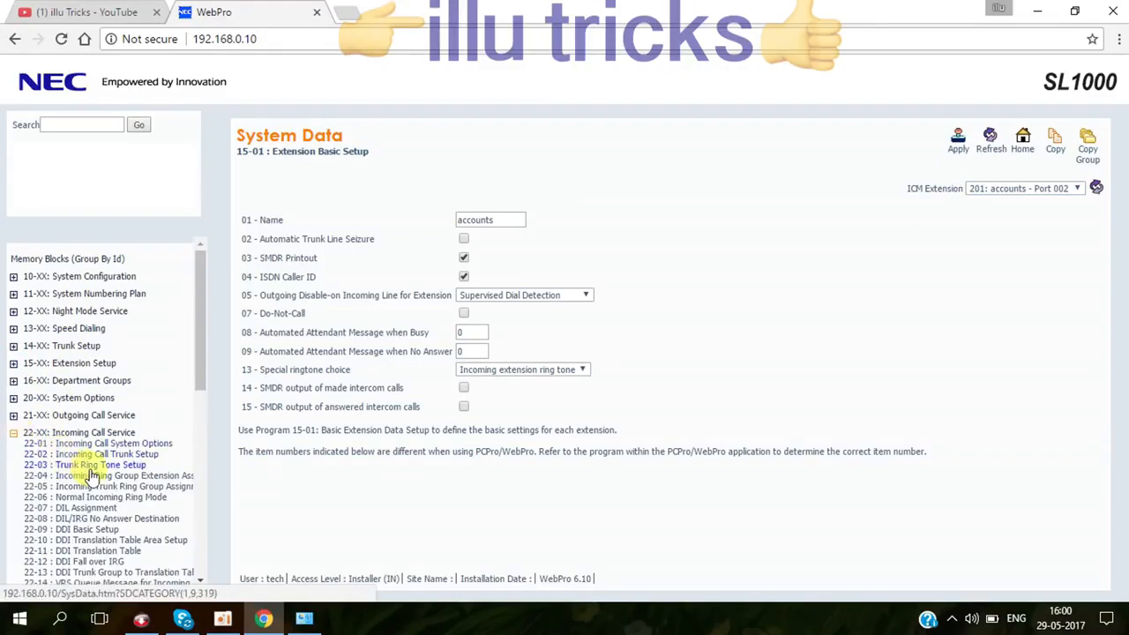
{"action": "left_click", "coordinate": [109, 475]}
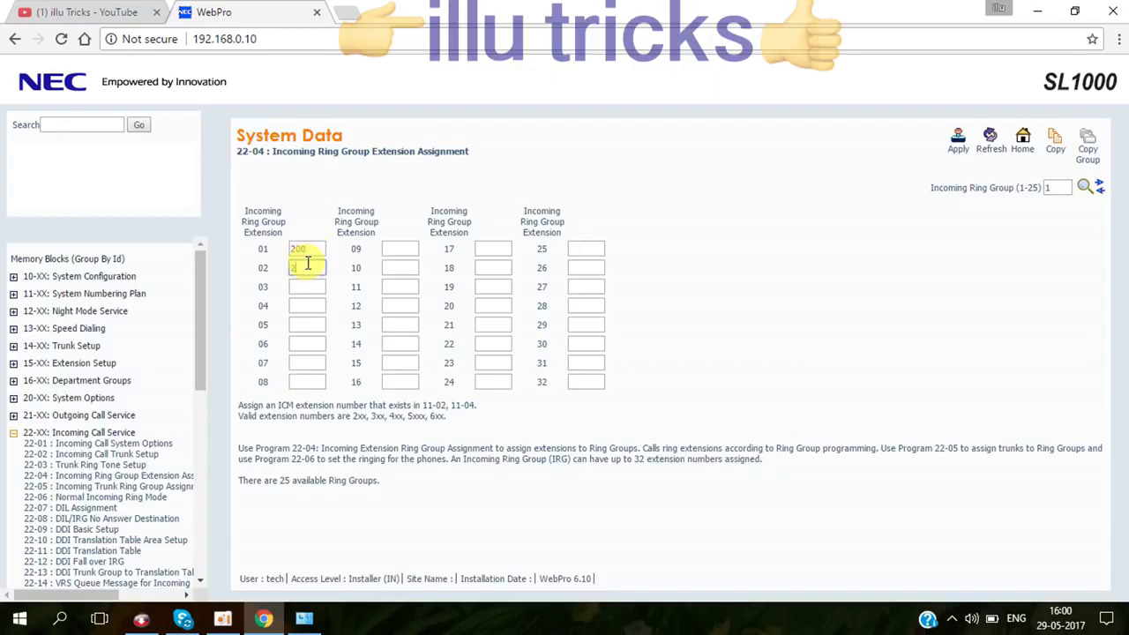
{"action": "type", "text": "201"}
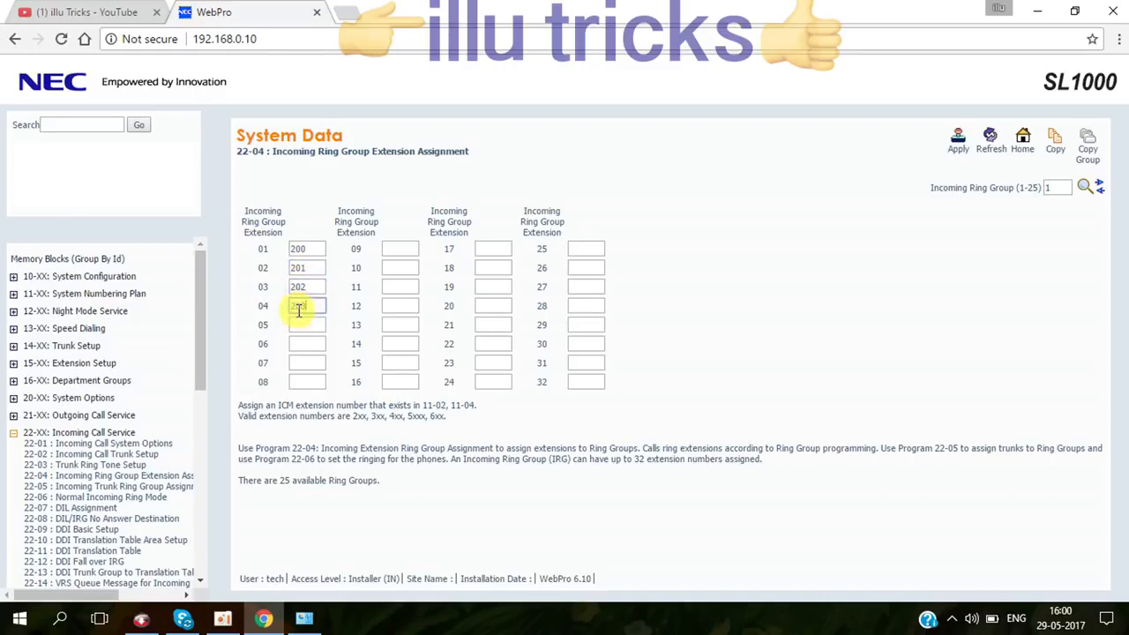
{"action": "left_click", "coordinate": [958, 137]}
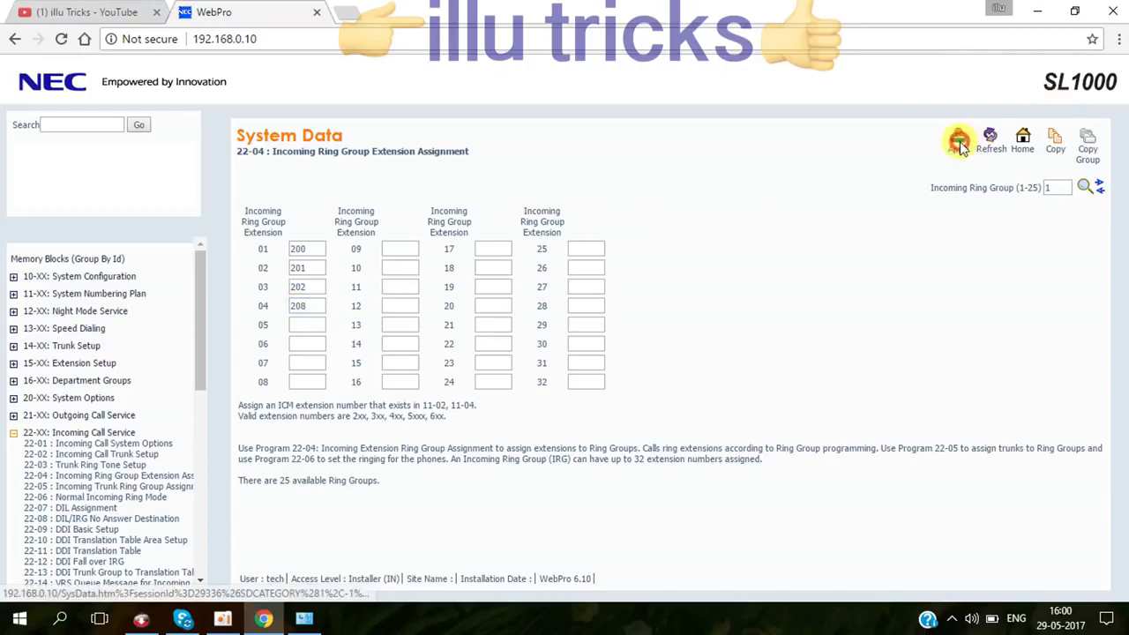
{"action": "left_click", "coordinate": [958, 141]}
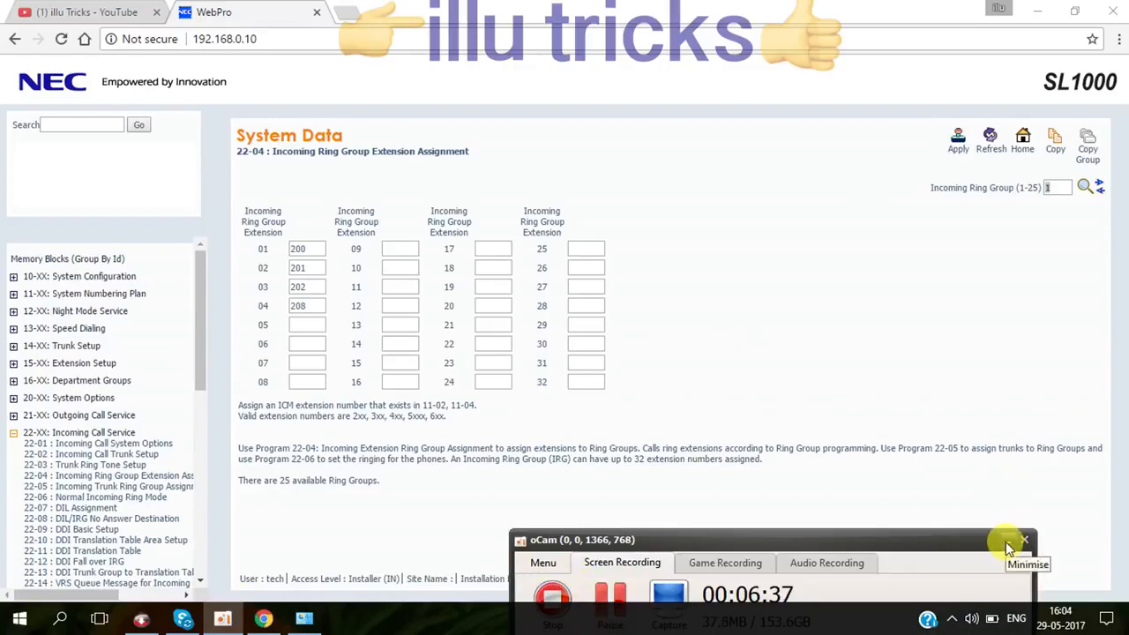
{"action": "left_click", "coordinate": [1007, 540]}
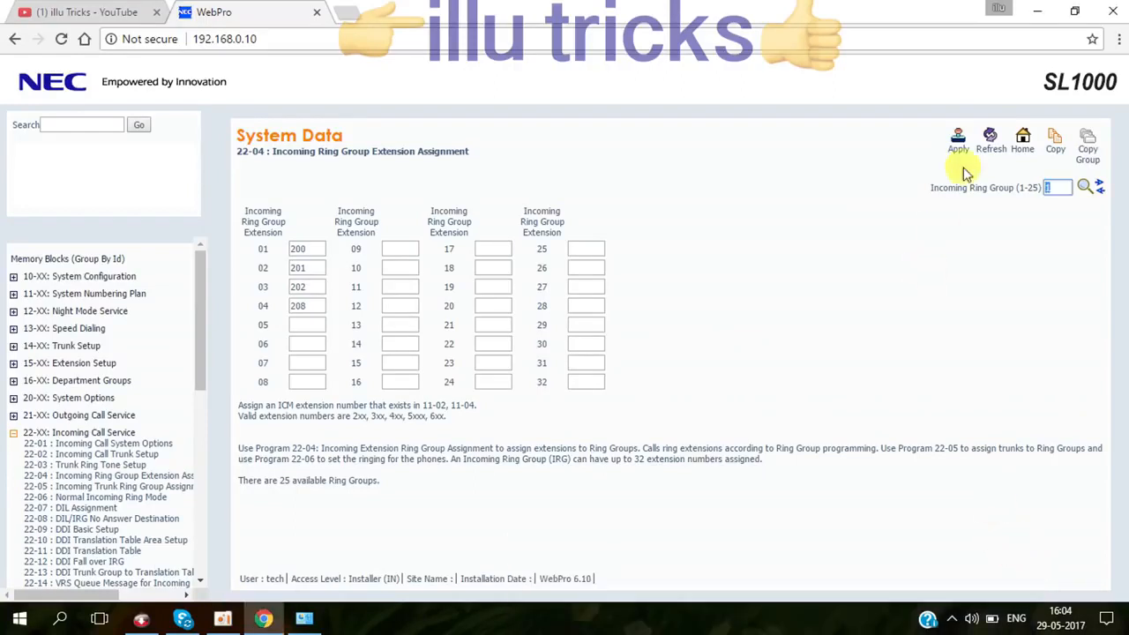
{"action": "left_click", "coordinate": [957, 141]}
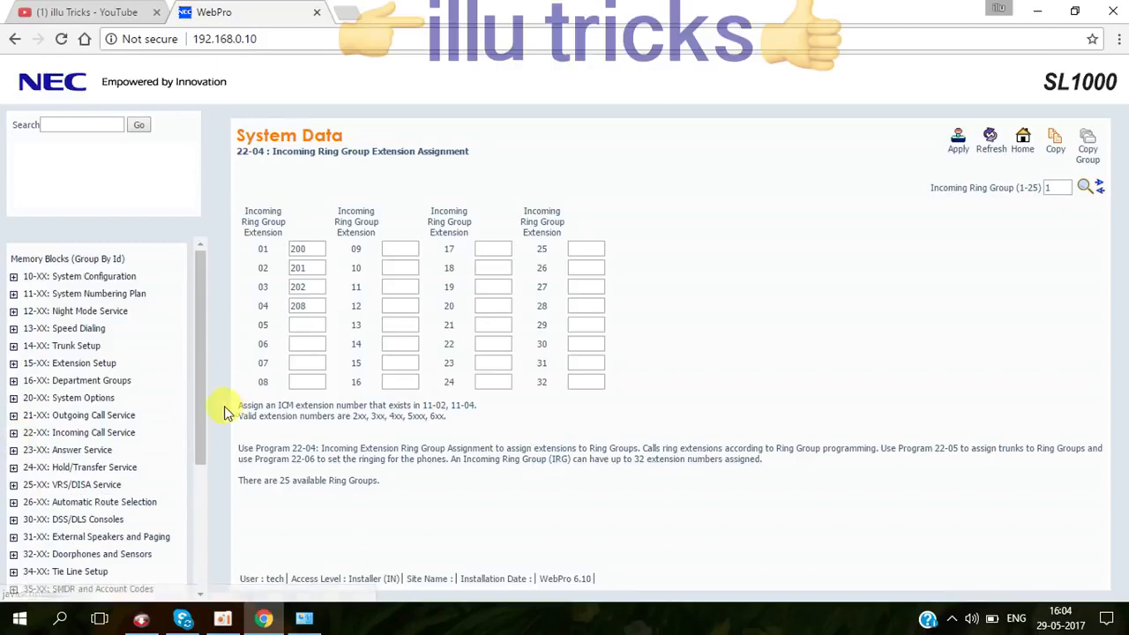
{"action": "mouse_move", "coordinate": [194, 402]}
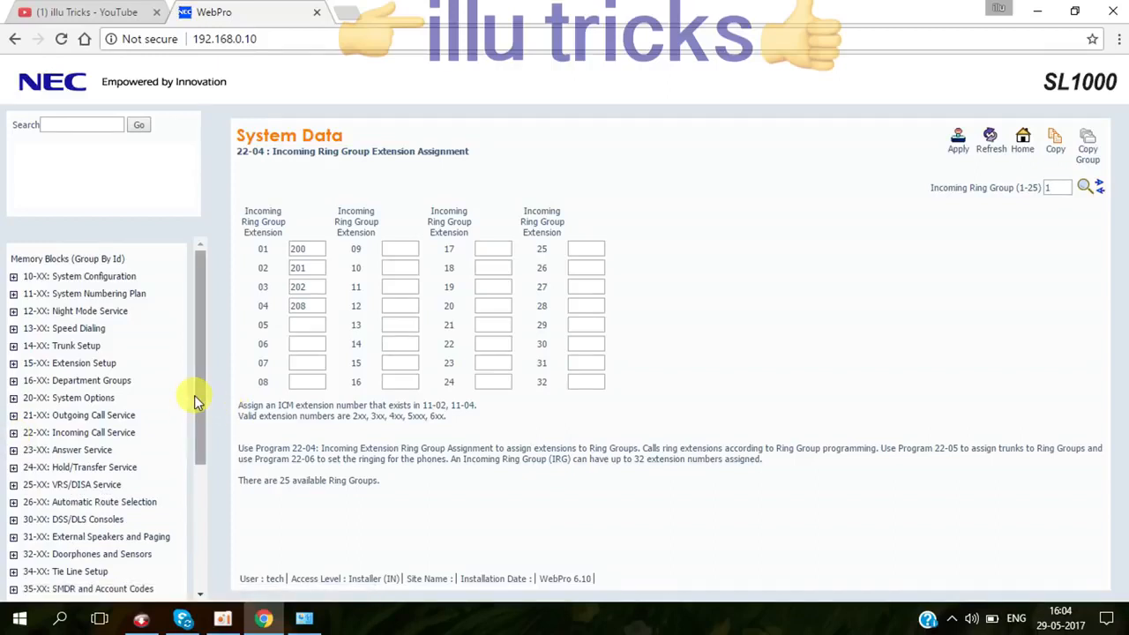
Scroll the program tree and open 21-06-07 Toll Restriction – Restrict Code Table.
{"action": "scroll", "scroll_direction": "down", "scroll_amount": 3}
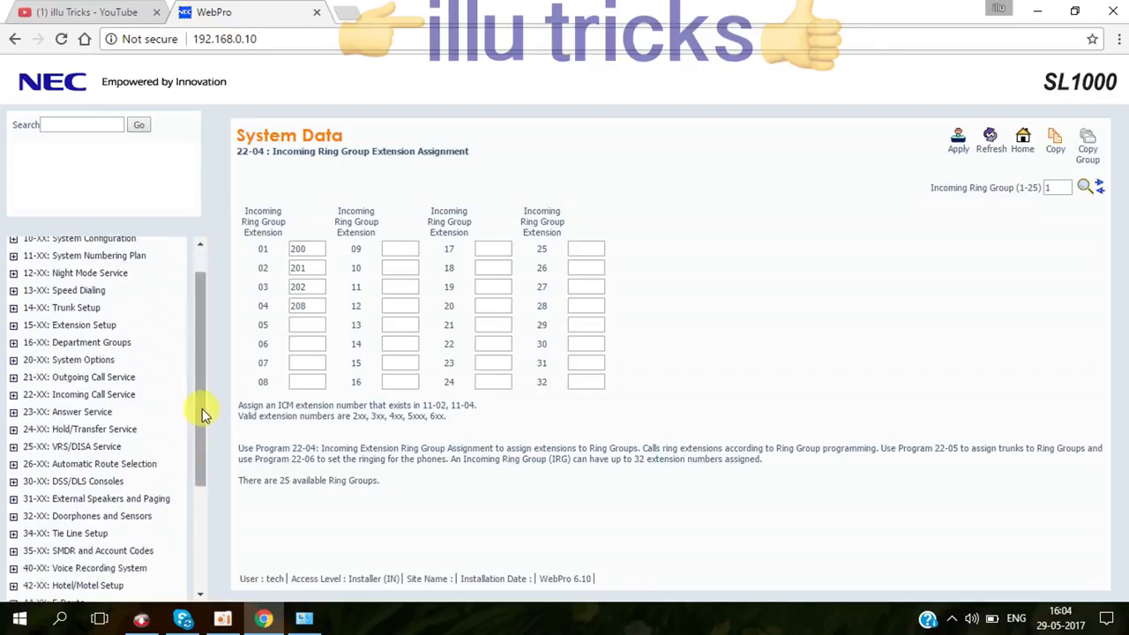
{"action": "scroll", "scroll_direction": "down", "scroll_amount": 3}
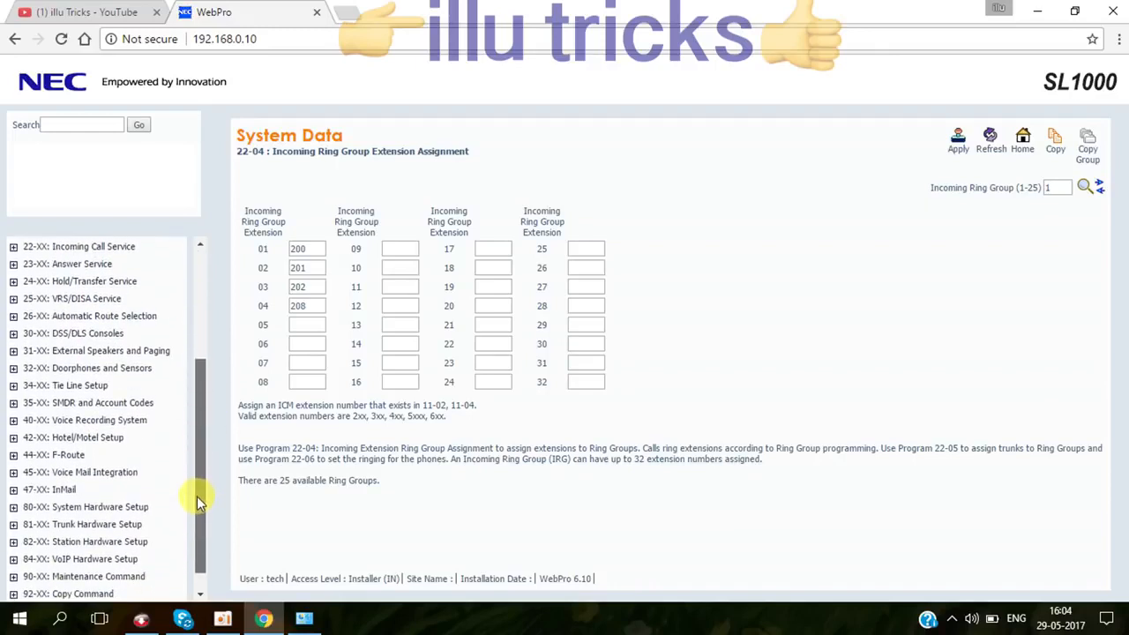
{"action": "scroll", "scroll_direction": "down", "scroll_amount": 3}
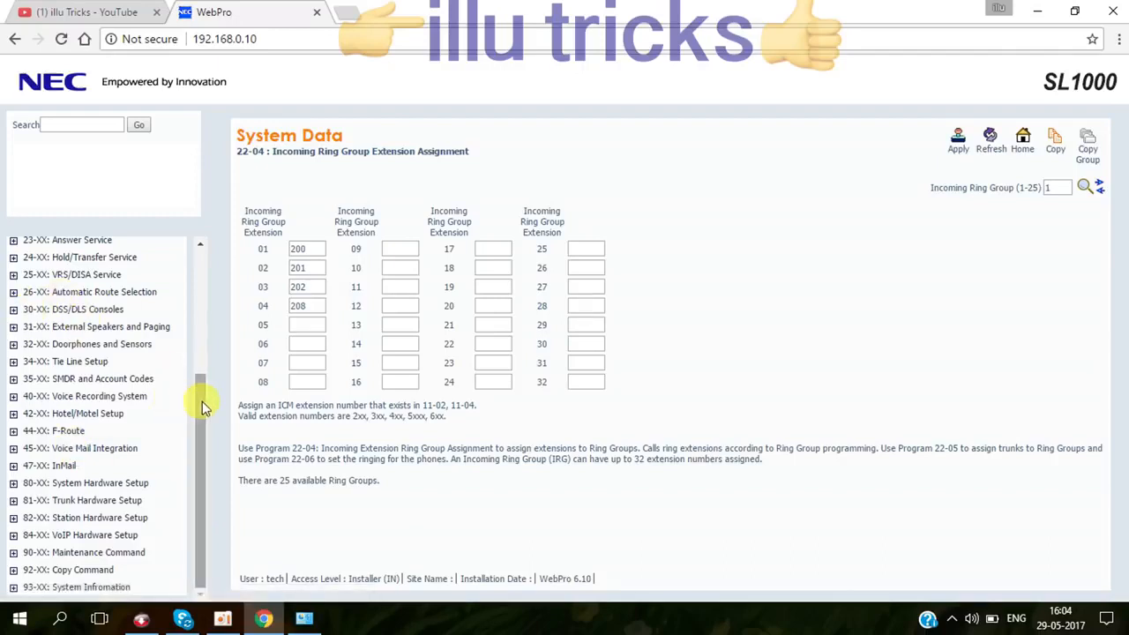
{"action": "scroll", "scroll_direction": "up", "scroll_amount": 3}
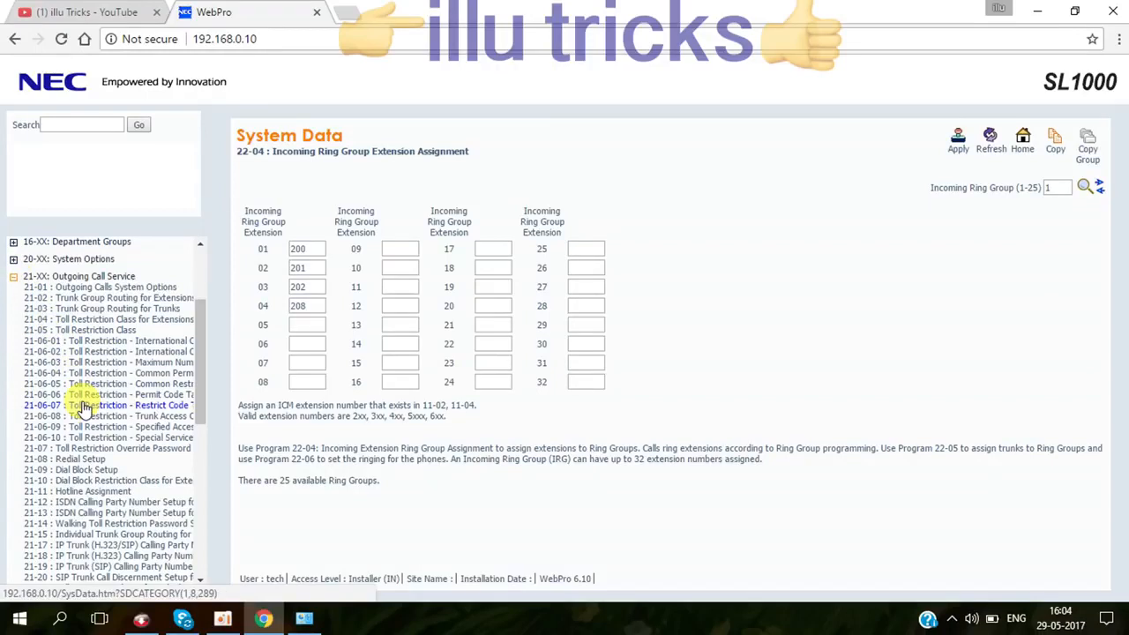
{"action": "left_click", "coordinate": [105, 404]}
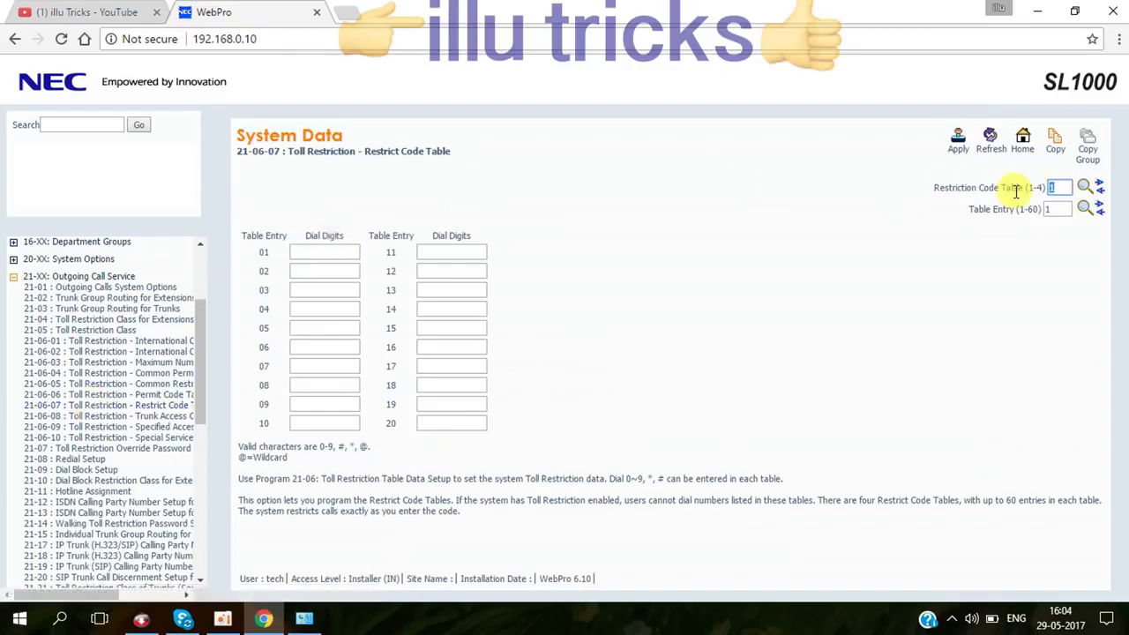
{"action": "mouse_move", "coordinate": [637, 129]}
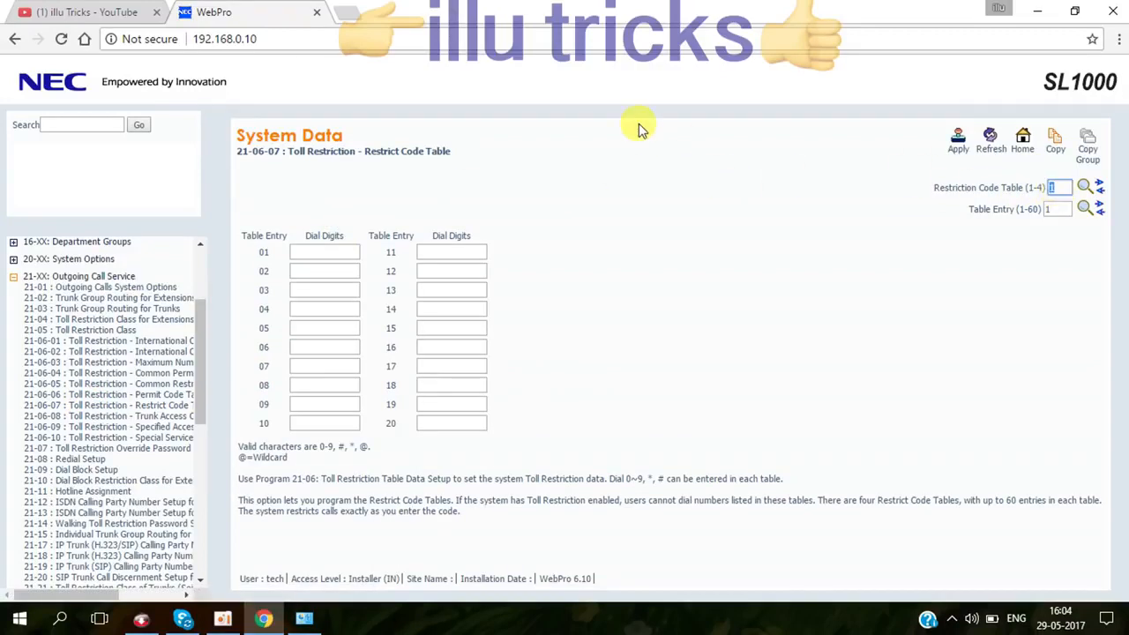
Enter code 00 in entry 01 of restrict code table 2.
{"action": "left_click", "coordinate": [324, 252]}
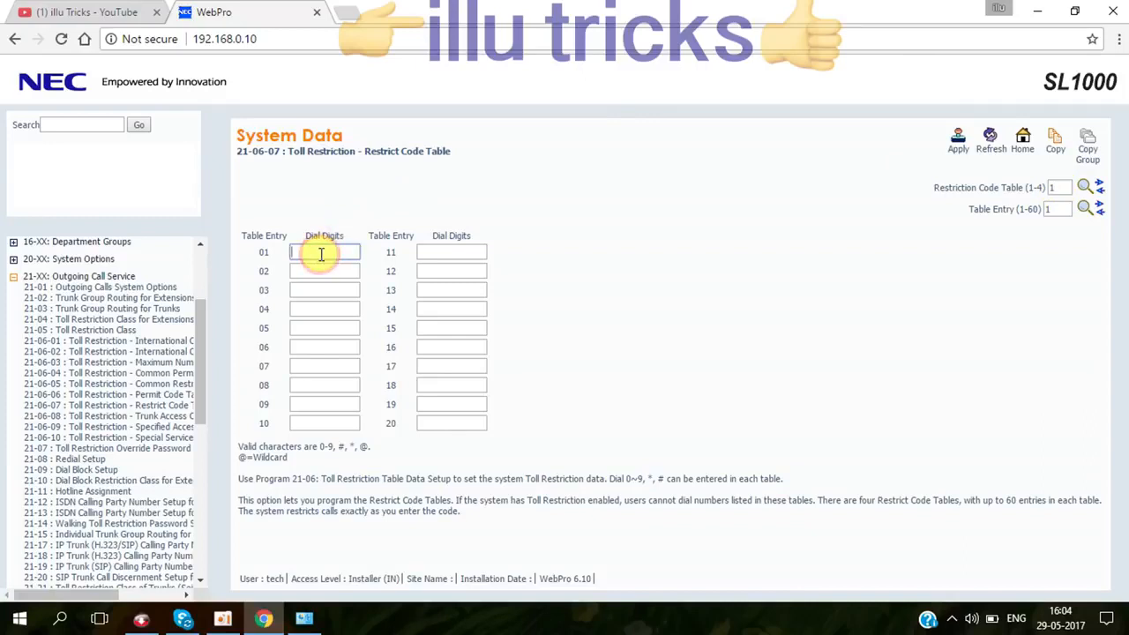
{"action": "mouse_move", "coordinate": [976, 172]}
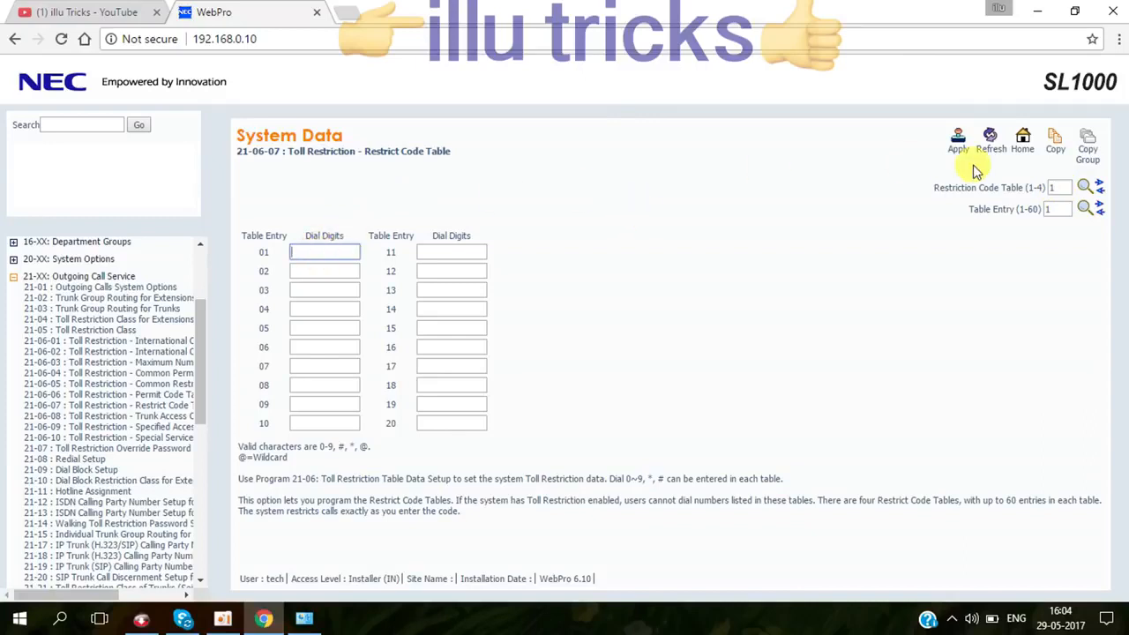
{"action": "left_click", "coordinate": [1084, 187]}
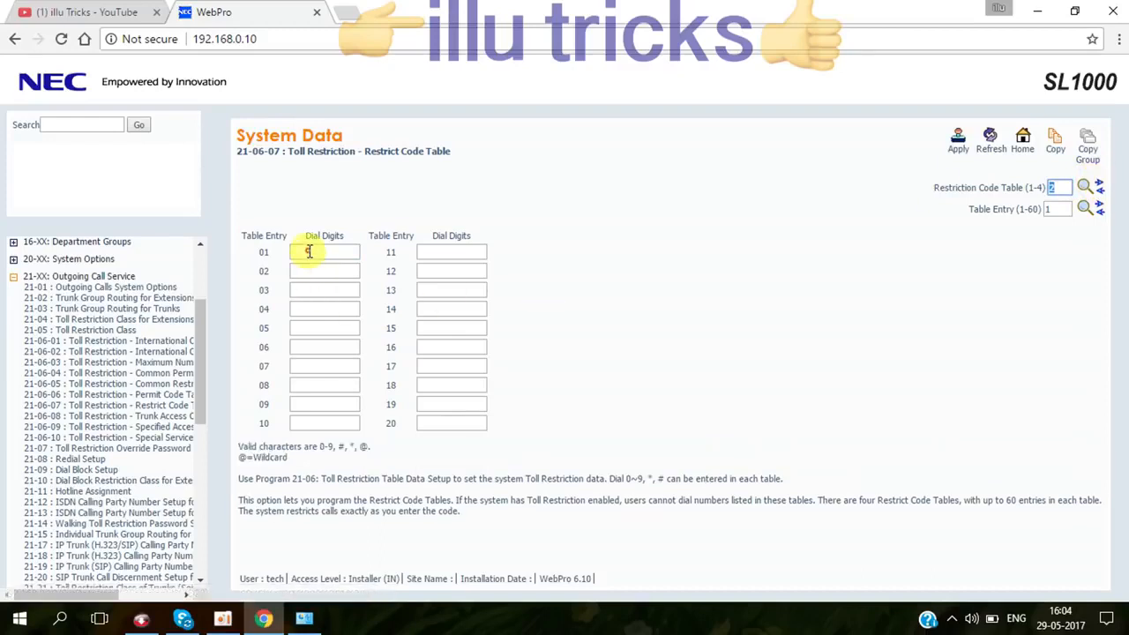
{"action": "type", "text": "00"}
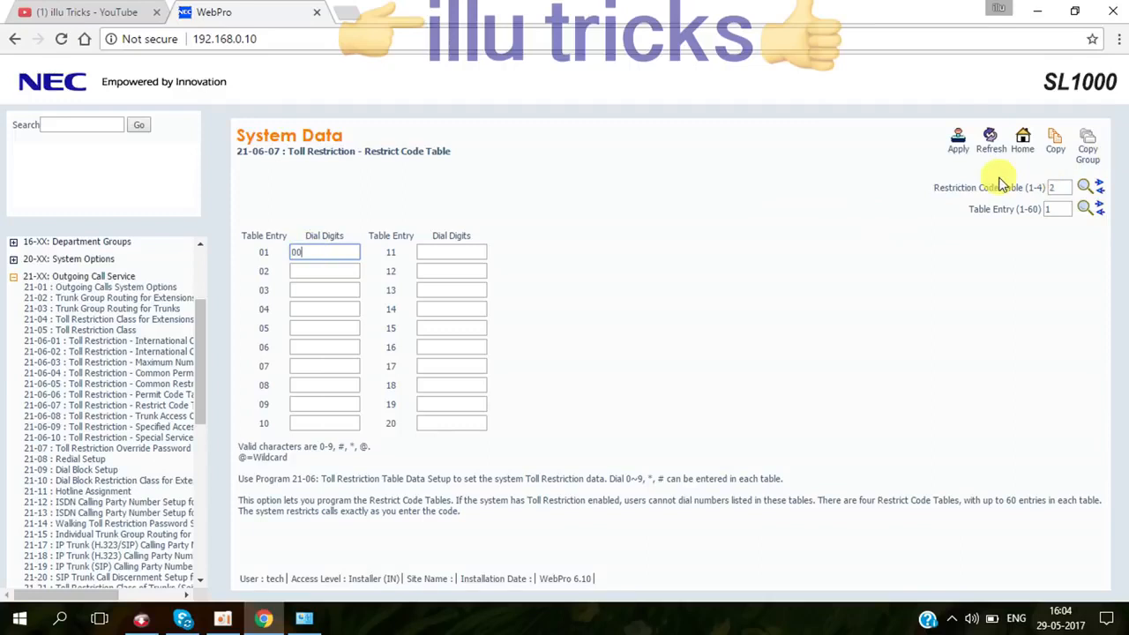
Enter codes 0, 7, 8 and 9 in entries 01–04 of restrict code table 3 and apply.
{"action": "left_click", "coordinate": [1100, 187]}
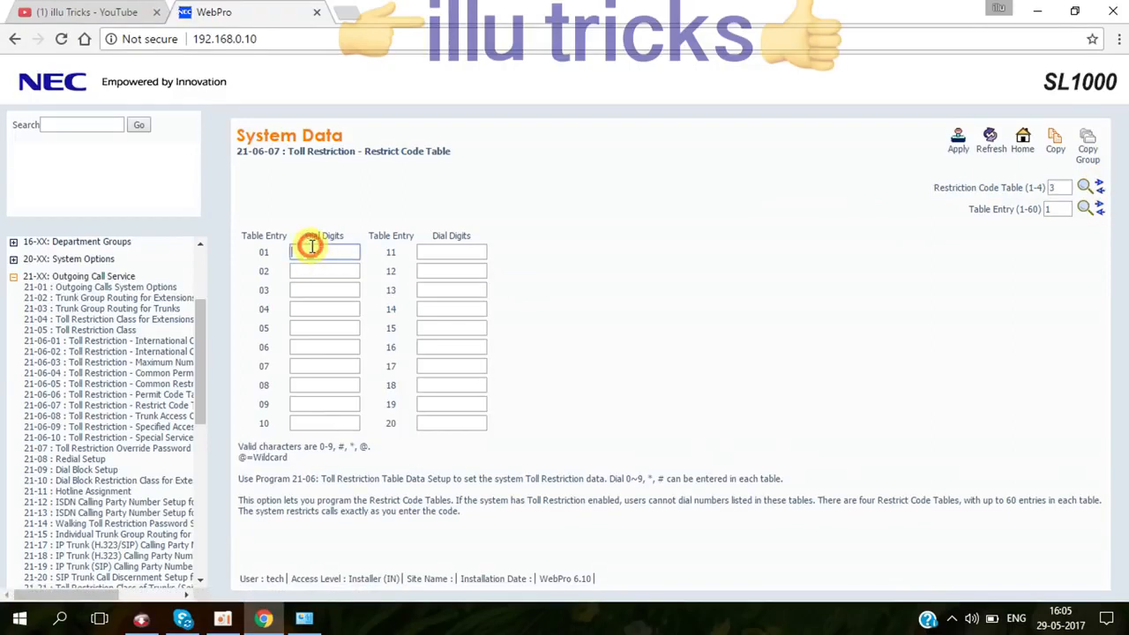
{"action": "type", "text": "0"}
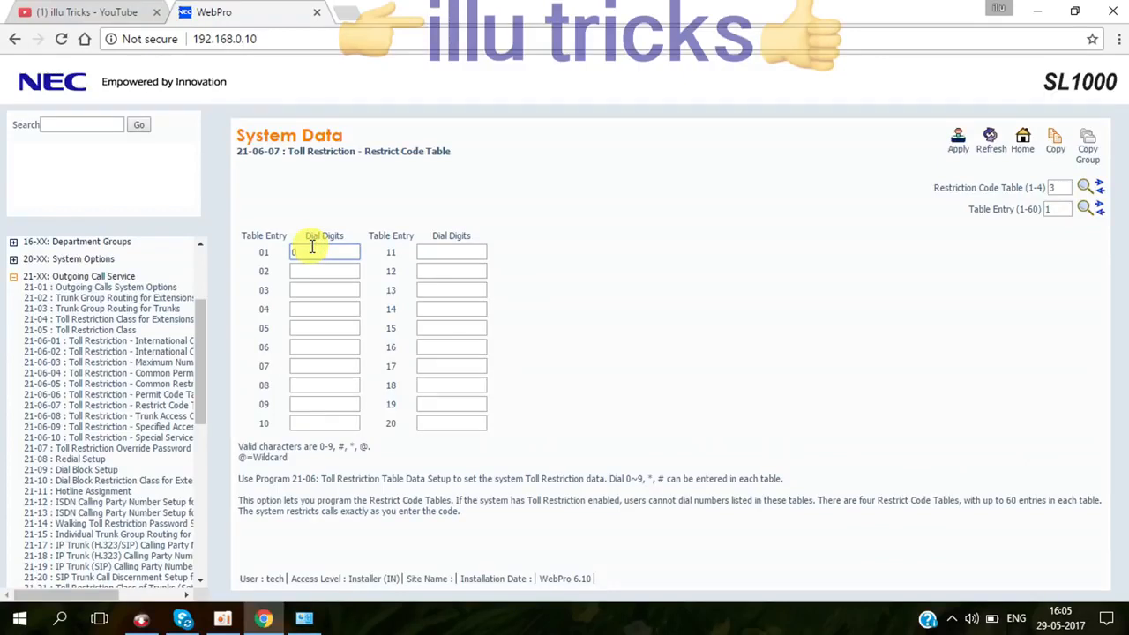
{"action": "left_click", "coordinate": [324, 271]}
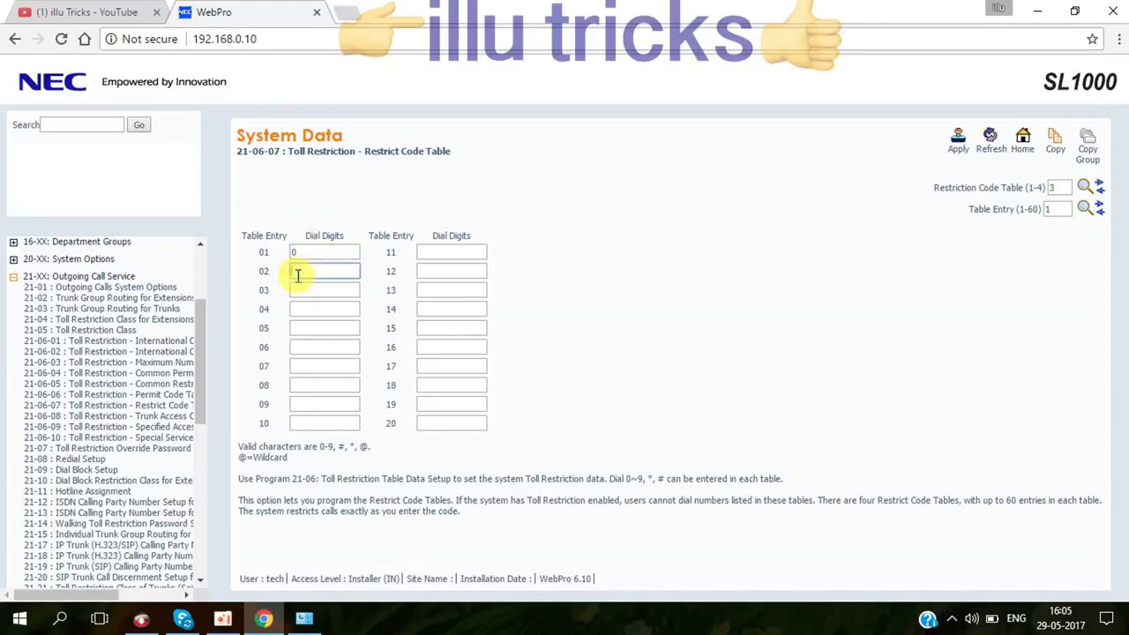
{"action": "type", "text": "7"}
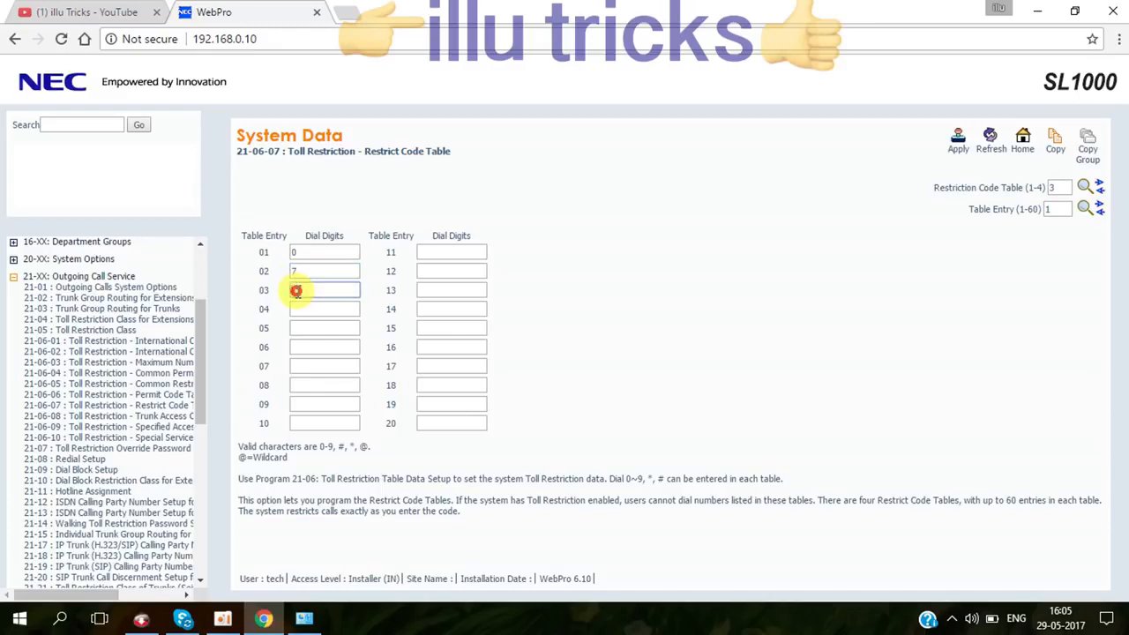
{"action": "left_click", "coordinate": [324, 309]}
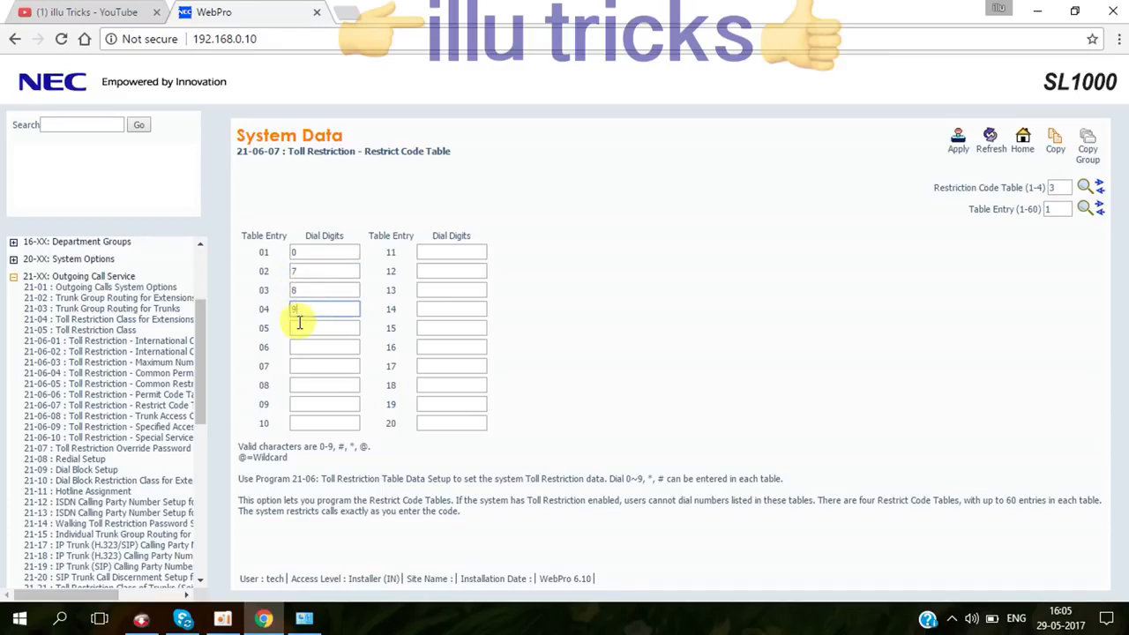
{"action": "left_click", "coordinate": [324, 327]}
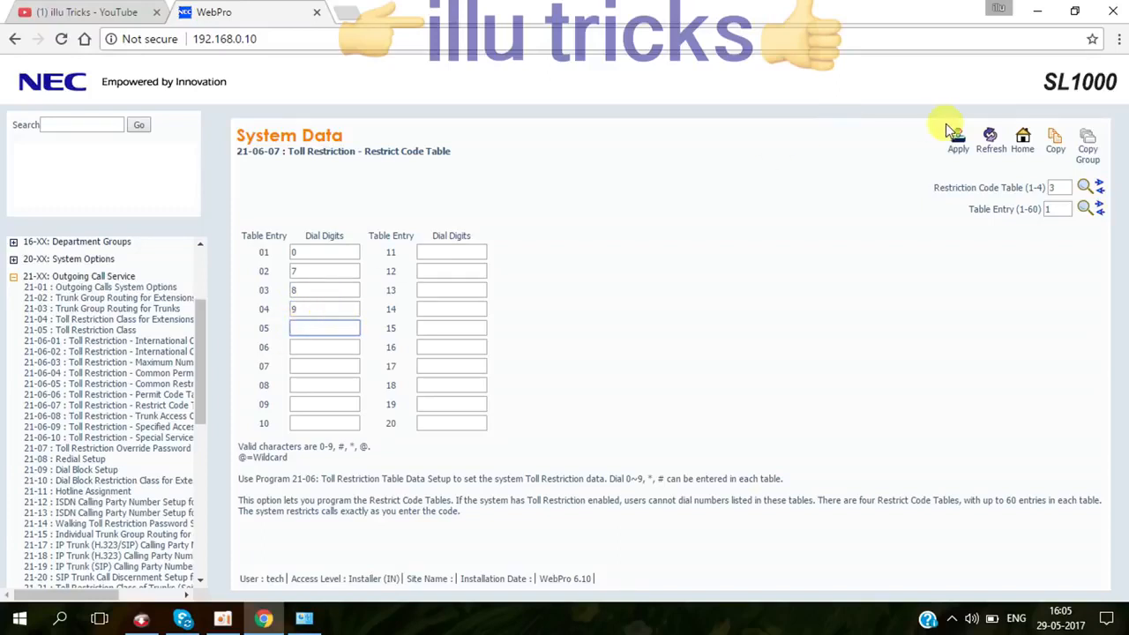
{"action": "left_click", "coordinate": [1085, 187]}
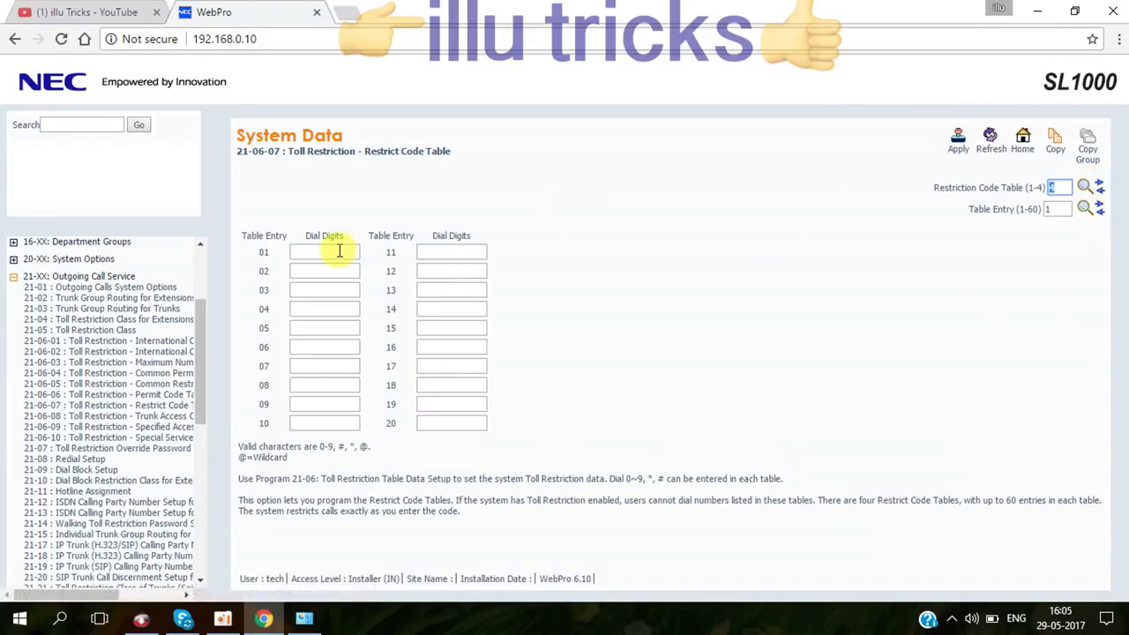
Put the @ wildcard in entry 01 of restrict code table 4, apply, then open 21-05.
{"action": "type", "text": "2"}
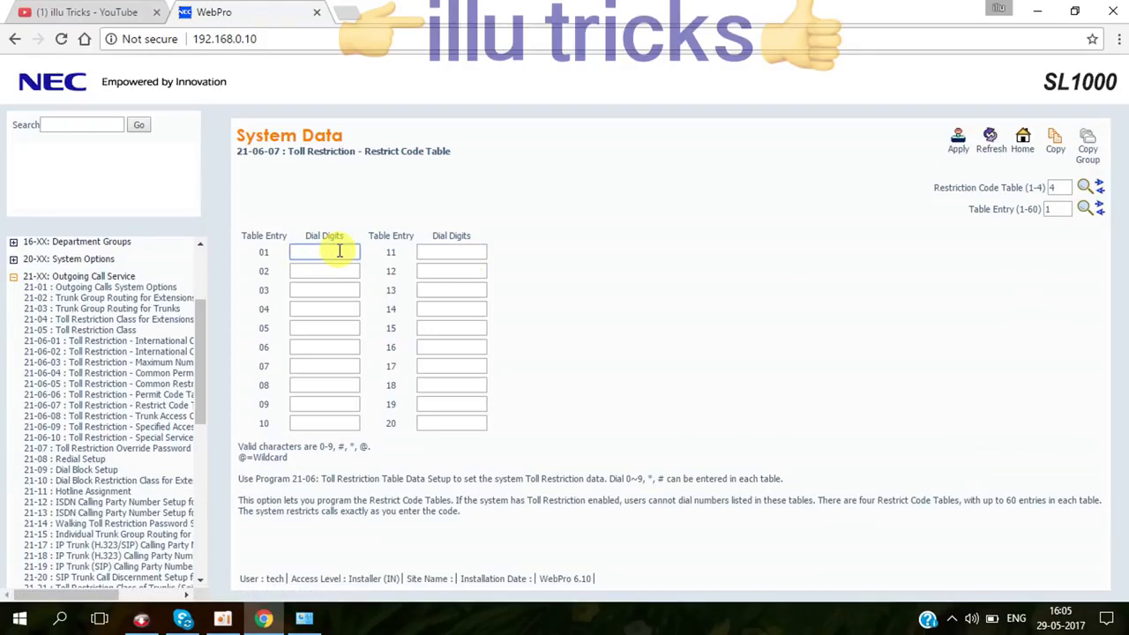
{"action": "type", "text": "@"}
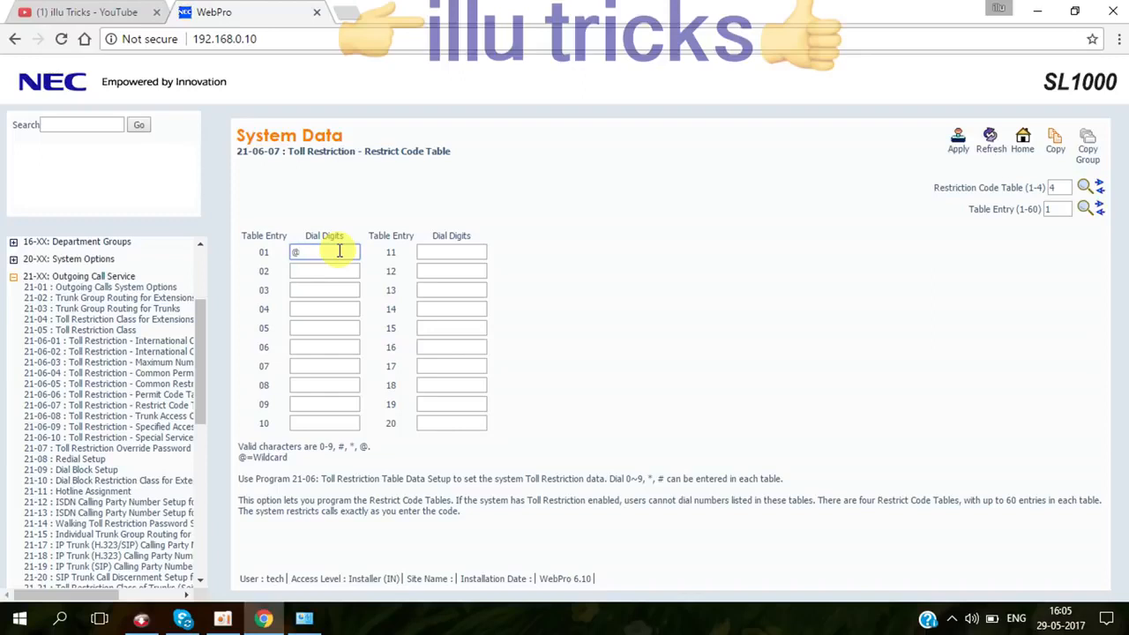
{"action": "left_click", "coordinate": [958, 141]}
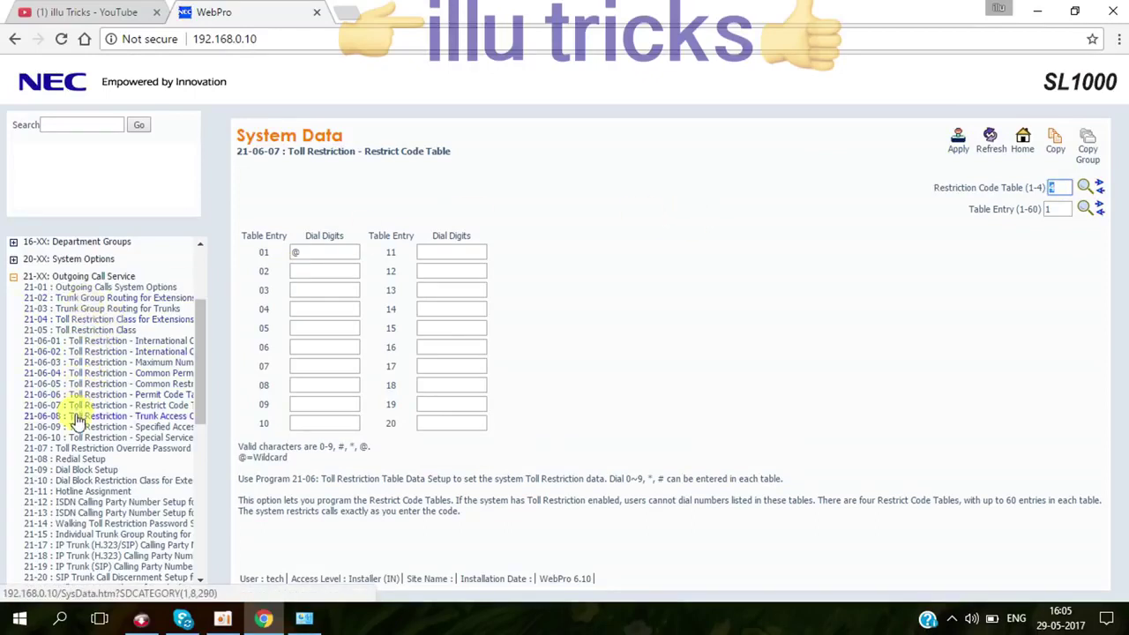
{"action": "left_click", "coordinate": [96, 329]}
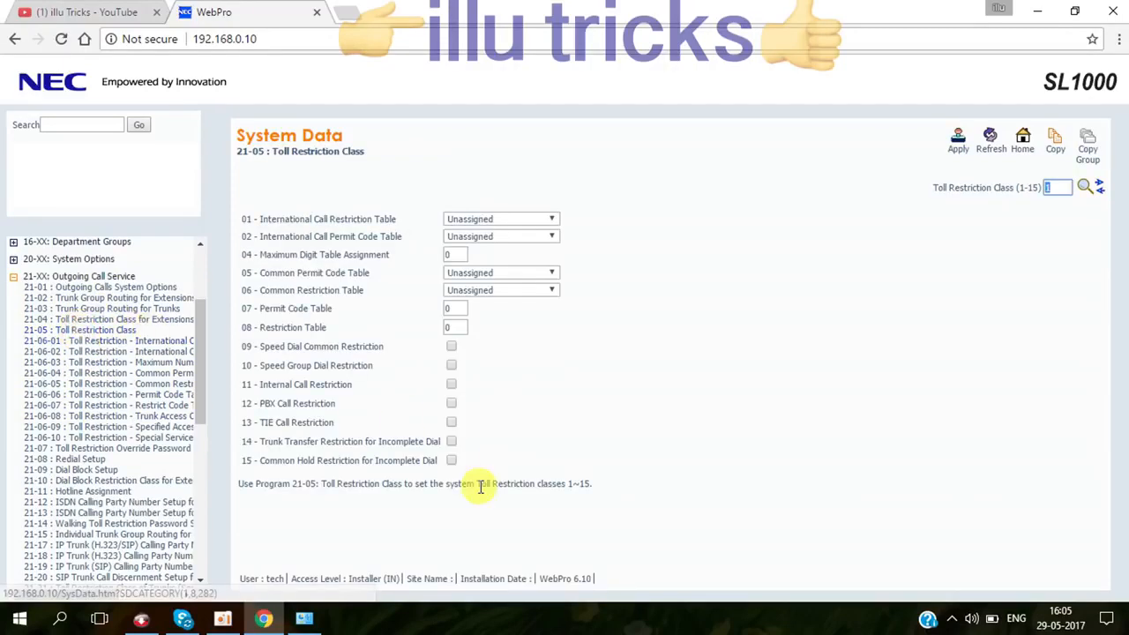
Set 08 Restriction Table to 1, 2, 3 and 4 for toll restriction classes 1–4 and apply.
{"action": "left_click", "coordinate": [455, 326]}
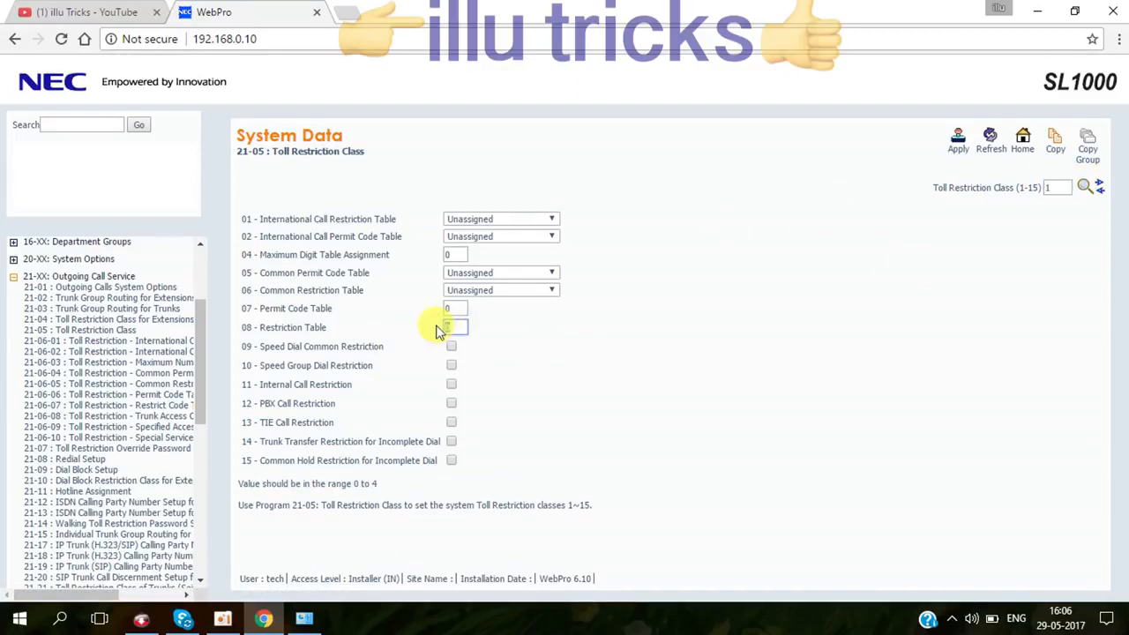
{"action": "type", "text": "1"}
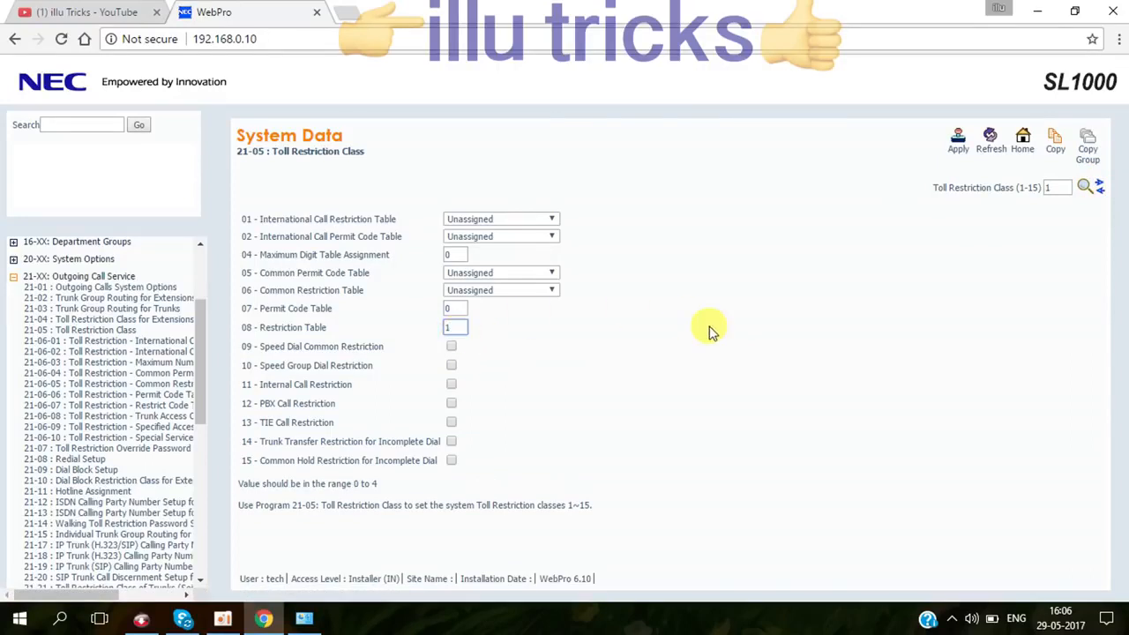
{"action": "mouse_move", "coordinate": [1074, 214]}
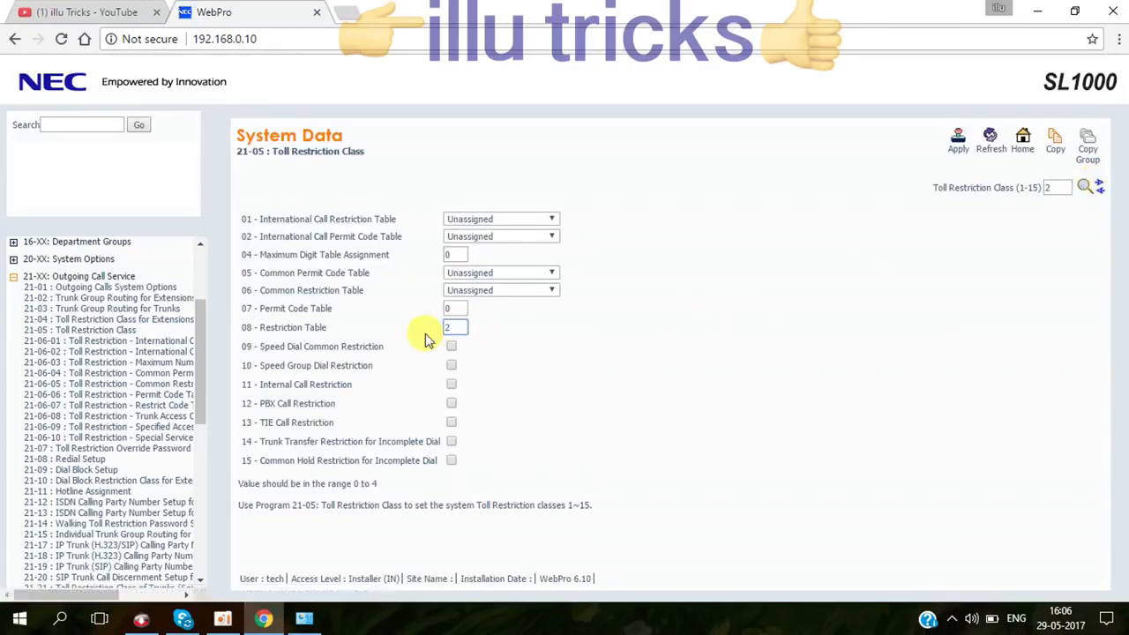
{"action": "left_click", "coordinate": [1098, 186]}
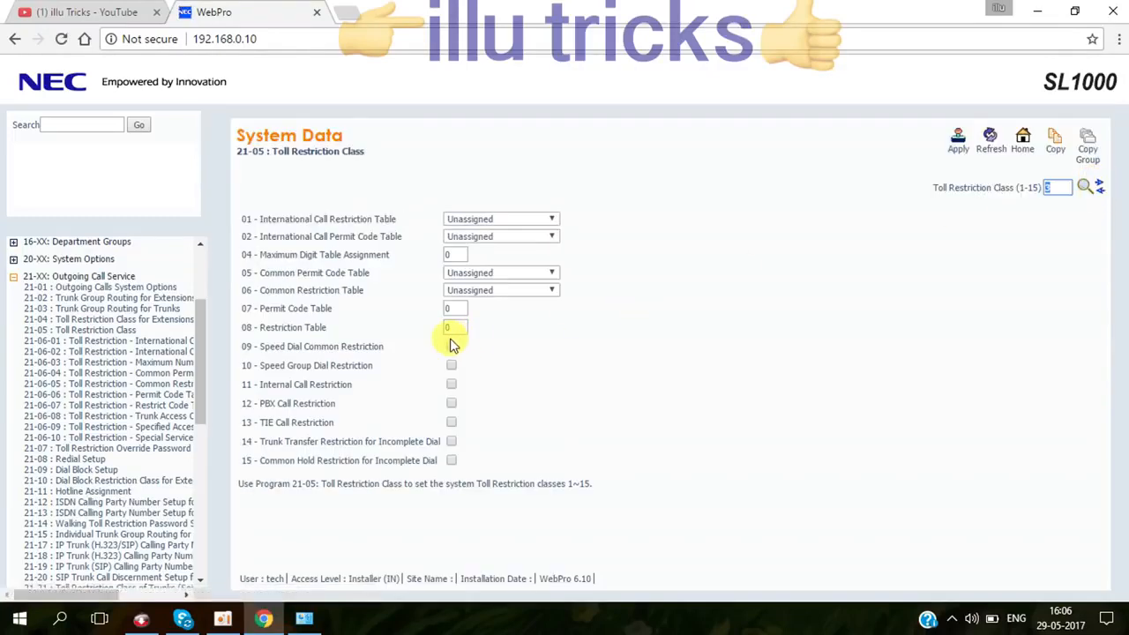
{"action": "type", "text": "3"}
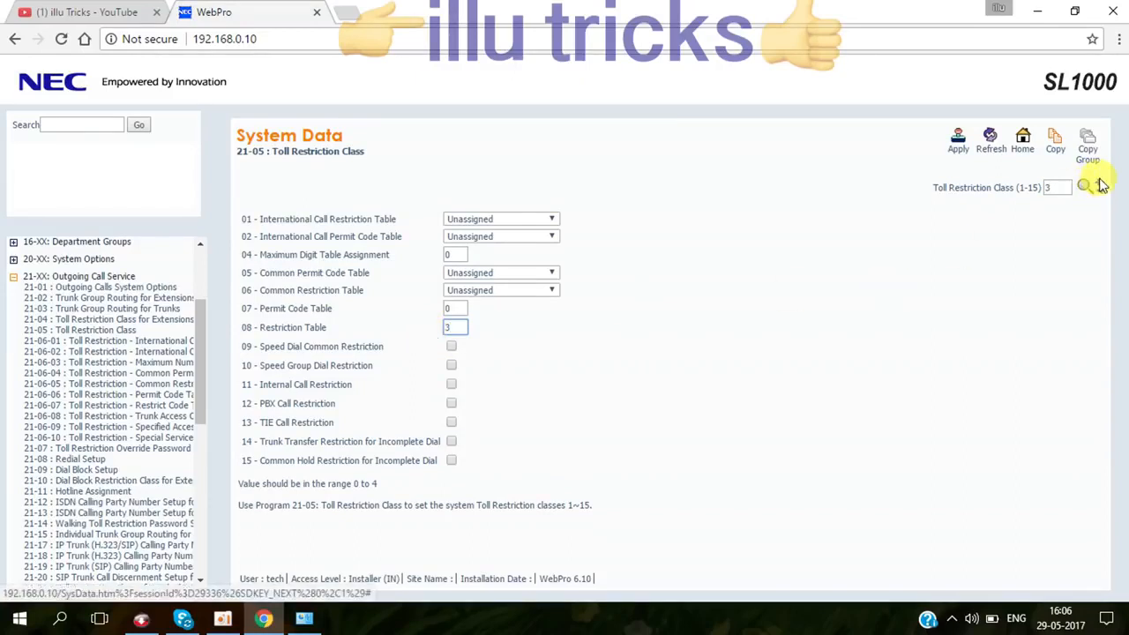
{"action": "left_click", "coordinate": [1085, 186]}
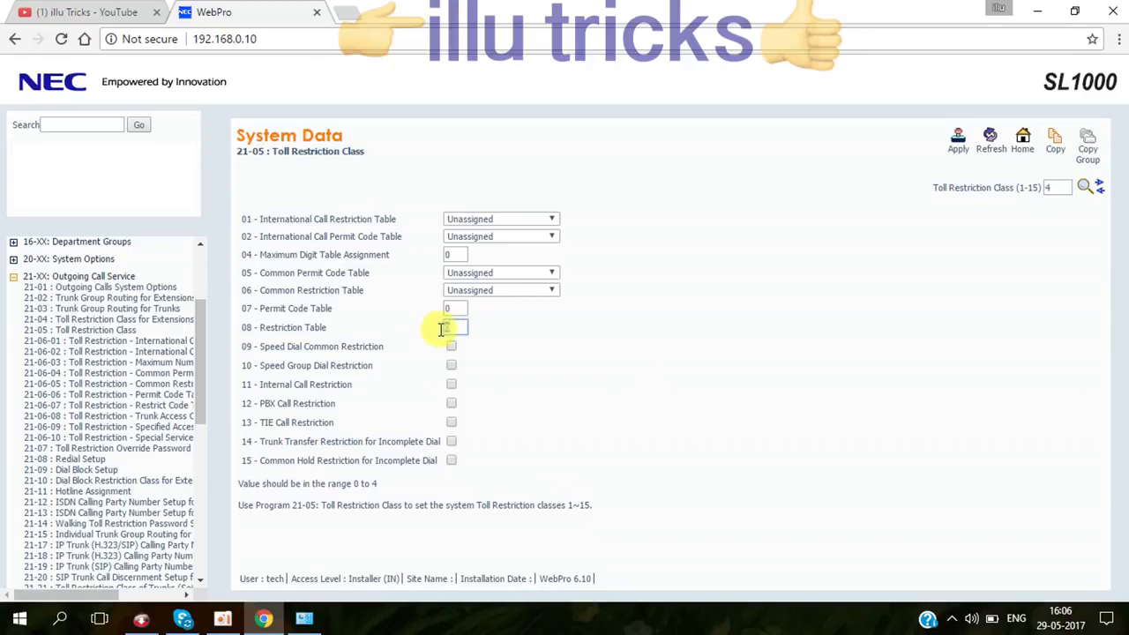
{"action": "type", "text": "4"}
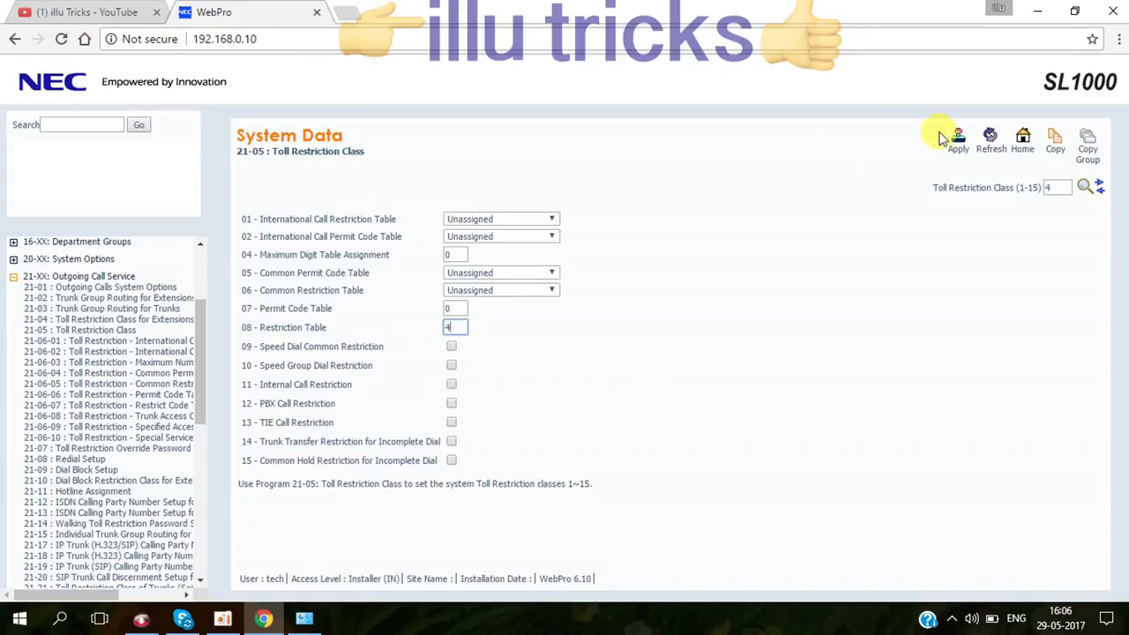
{"action": "left_click", "coordinate": [958, 142]}
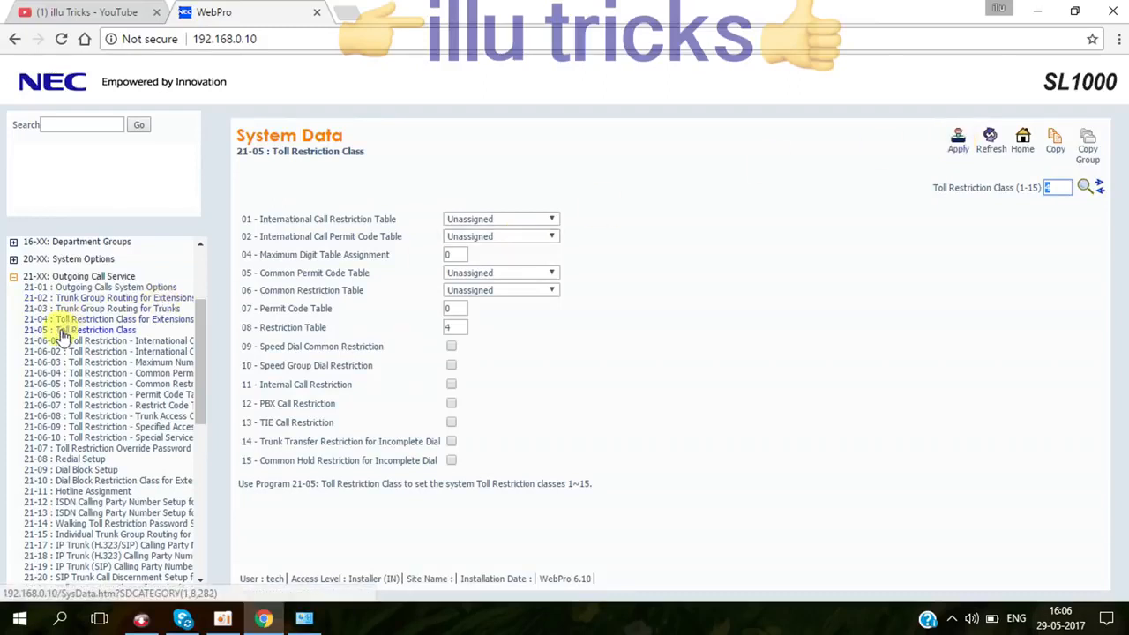
Open 21-04 Toll Restriction Class for Extensions from the left tree.
{"action": "left_click", "coordinate": [106, 319]}
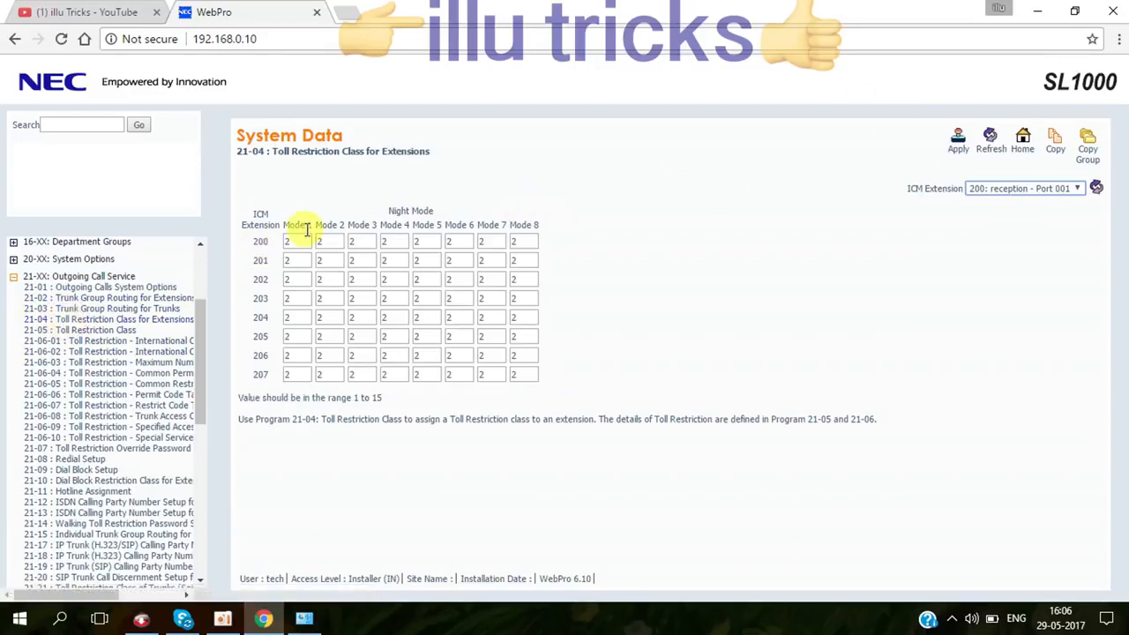
{"action": "mouse_move", "coordinate": [591, 284]}
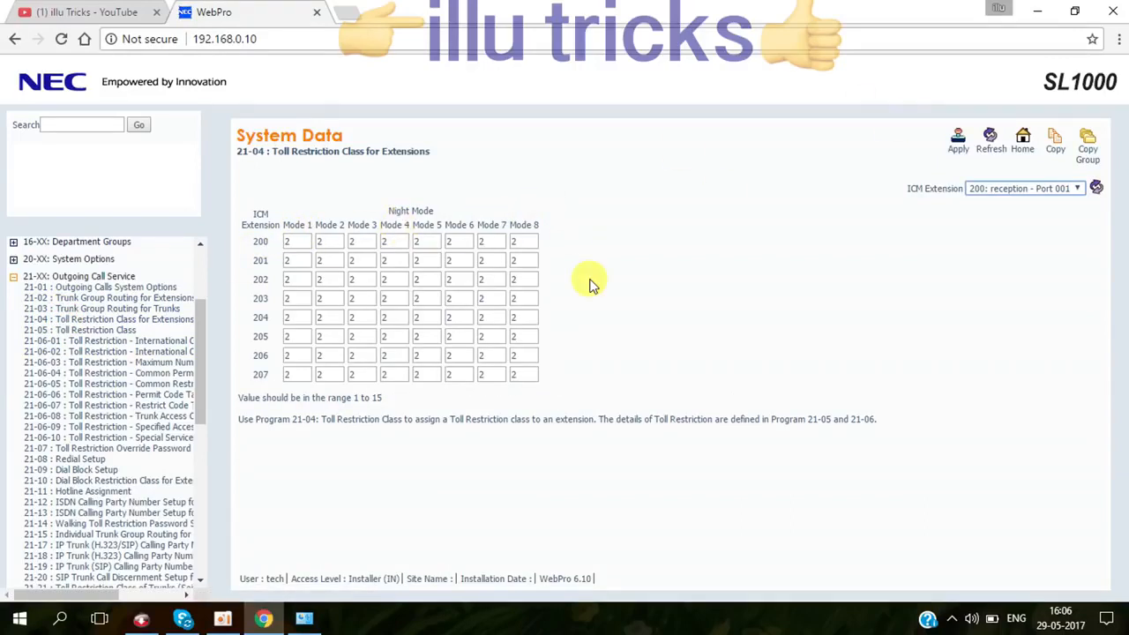
{"action": "mouse_move", "coordinate": [41, 322]}
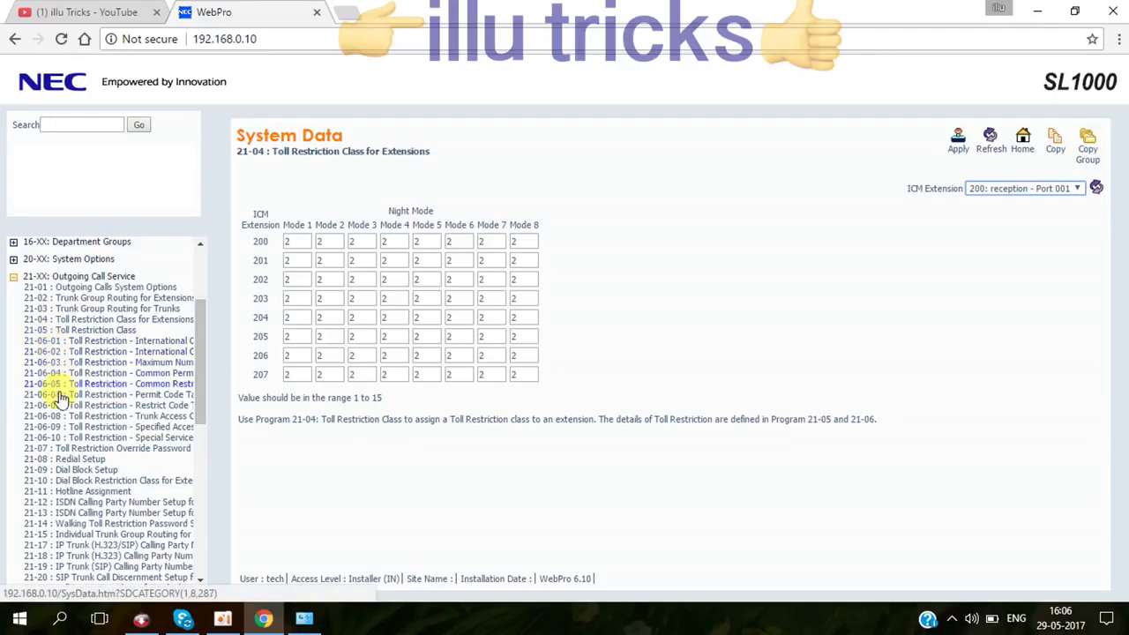
Reopen 21-06-07, review tables 2 and 3, and enter @ in table 4 entry 01.
{"action": "left_click", "coordinate": [97, 405]}
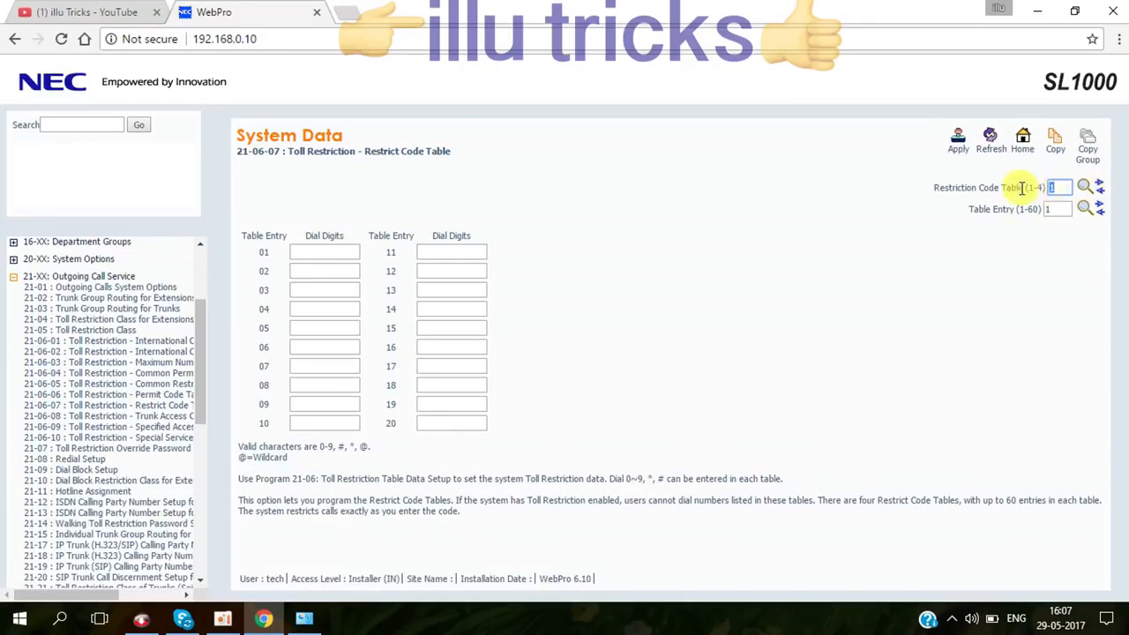
{"action": "mouse_move", "coordinate": [318, 265]}
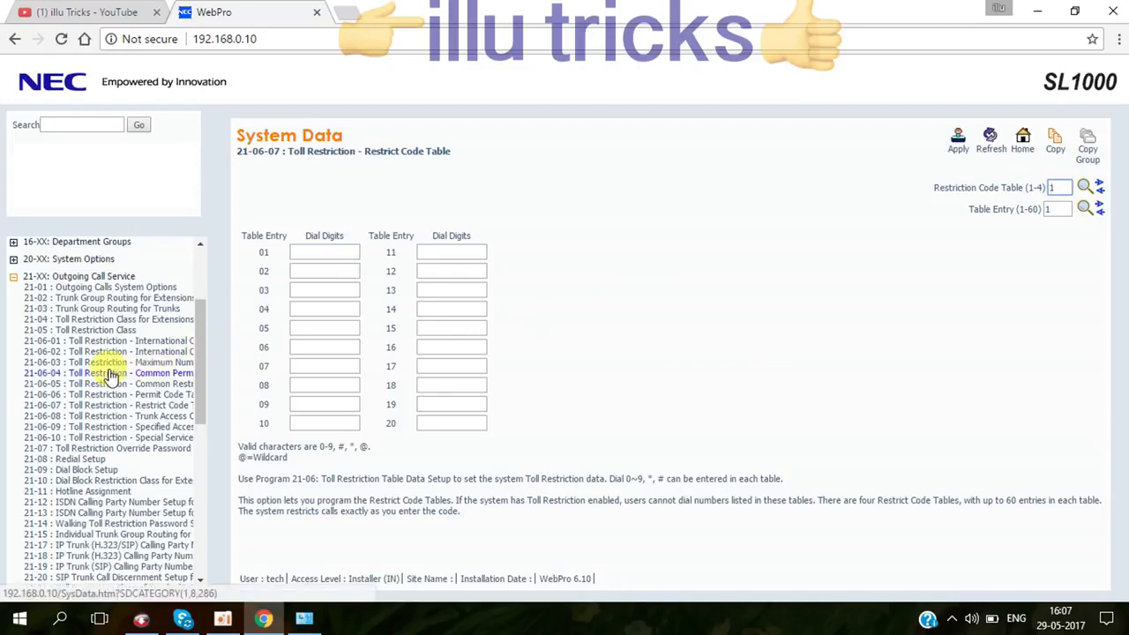
{"action": "mouse_move", "coordinate": [508, 152]}
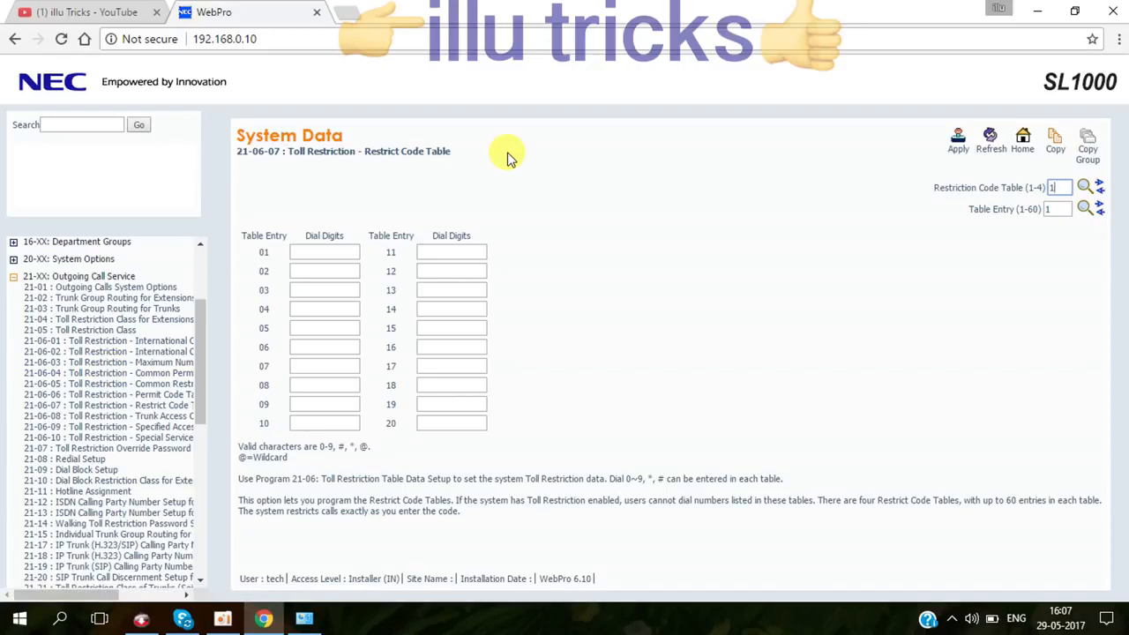
{"action": "mouse_move", "coordinate": [1055, 141]}
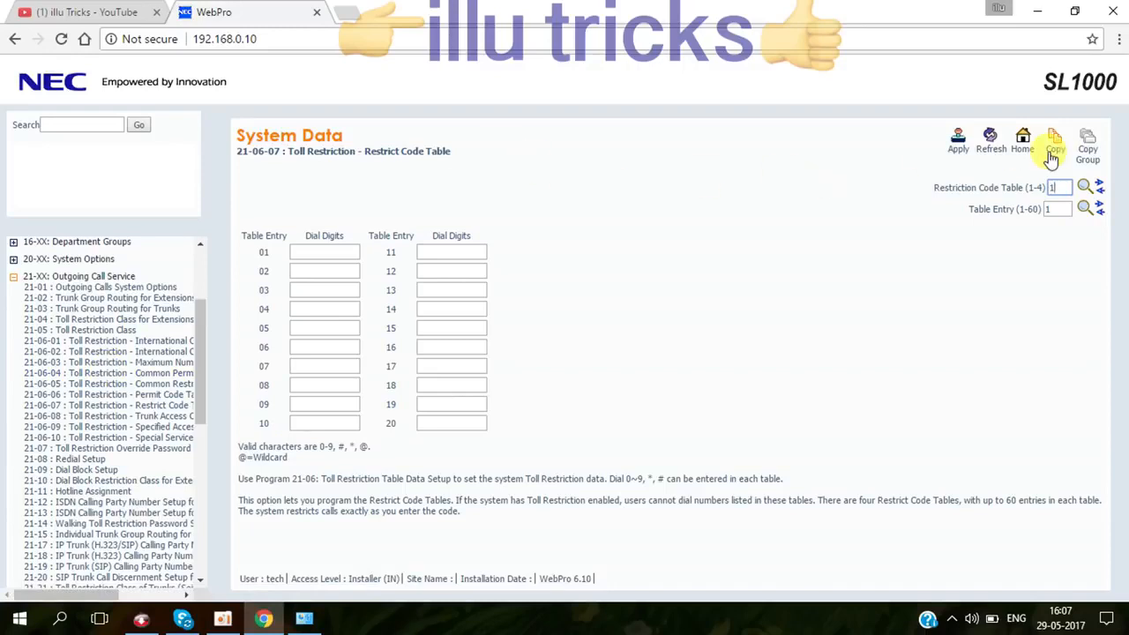
{"action": "left_click", "coordinate": [1084, 186]}
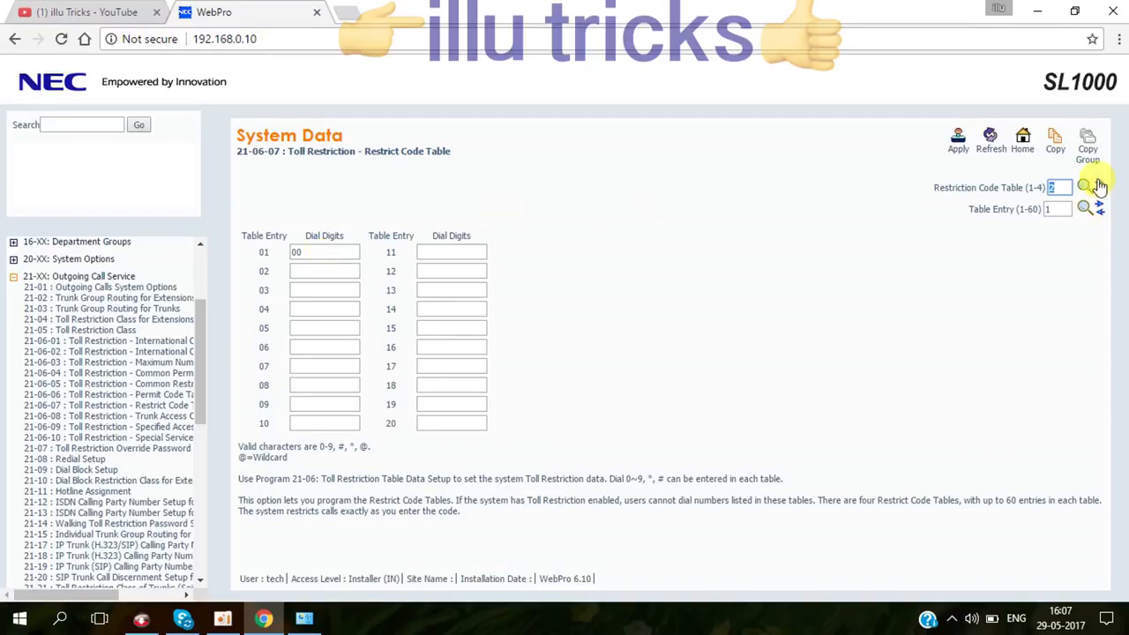
{"action": "left_click", "coordinate": [1098, 186]}
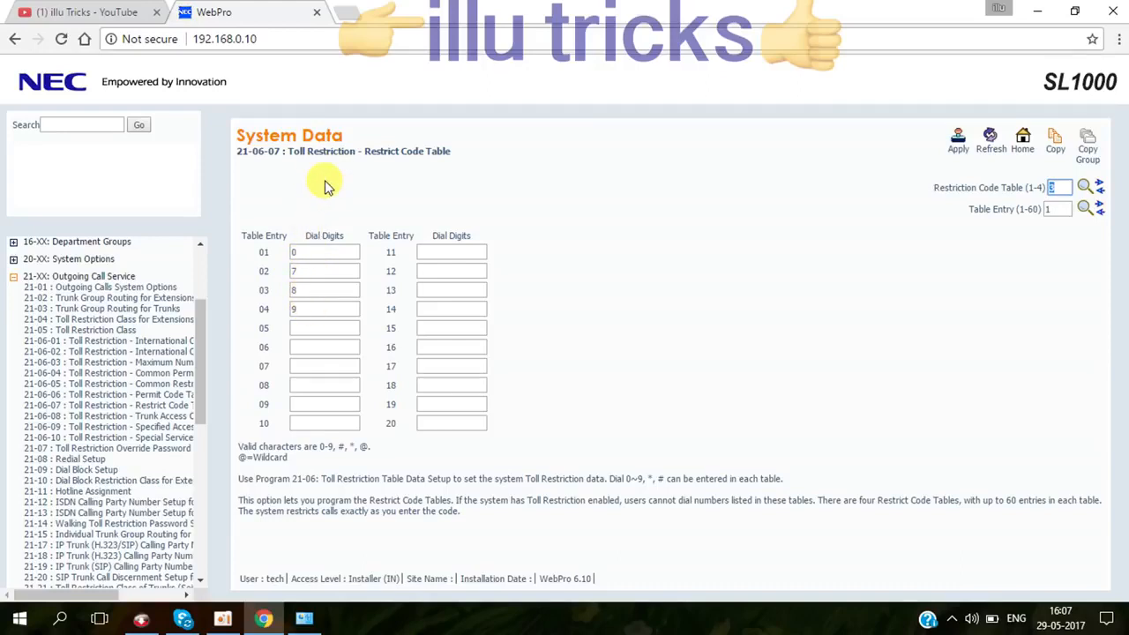
{"action": "mouse_move", "coordinate": [1120, 163]}
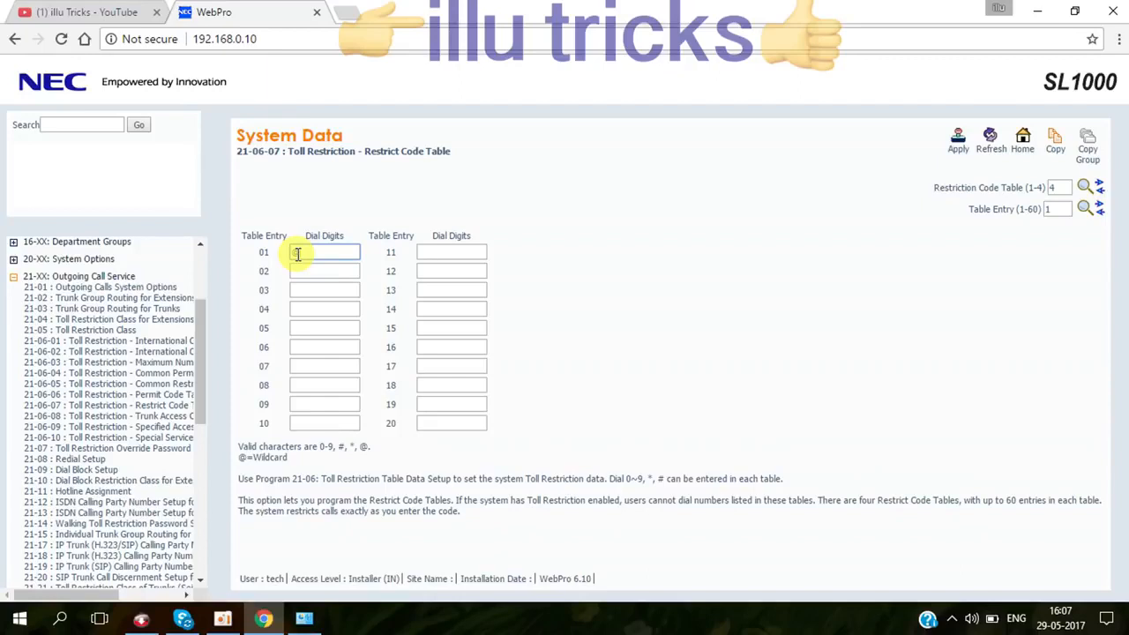
{"action": "type", "text": "@"}
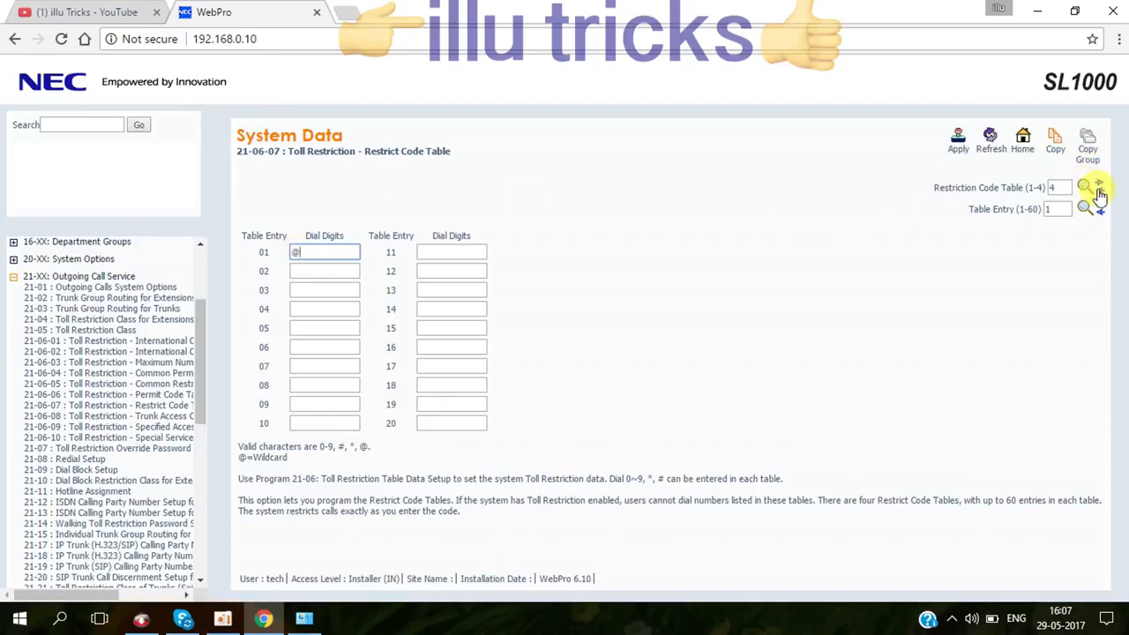
{"action": "left_click", "coordinate": [1100, 192]}
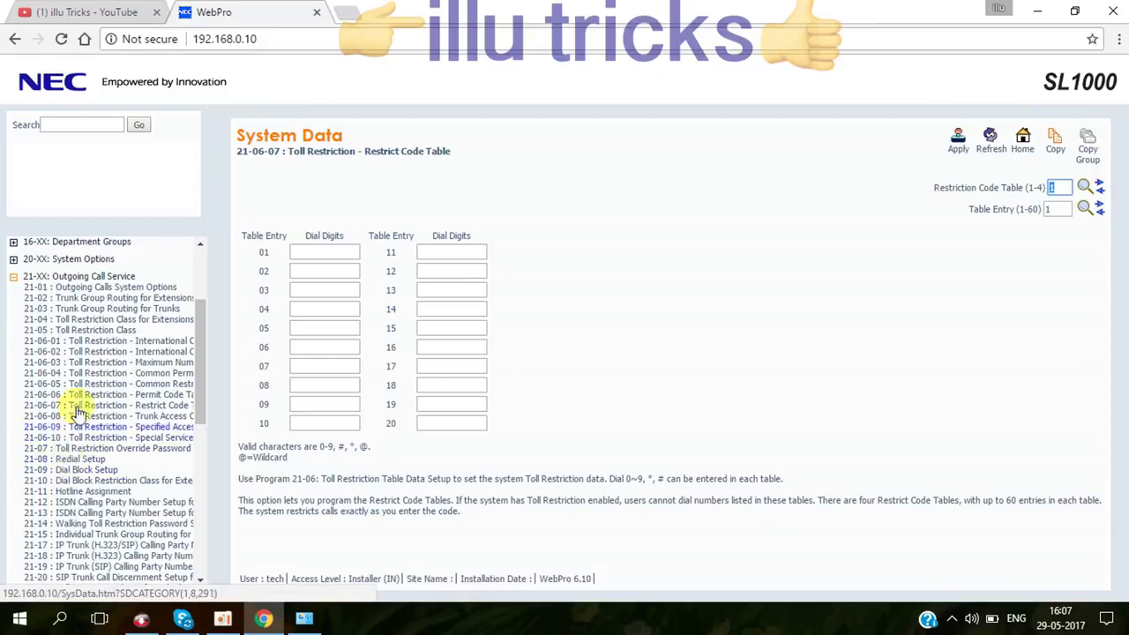
In 21-04, give extension 200 toll restriction class 1 across all modes.
{"action": "left_click", "coordinate": [106, 319]}
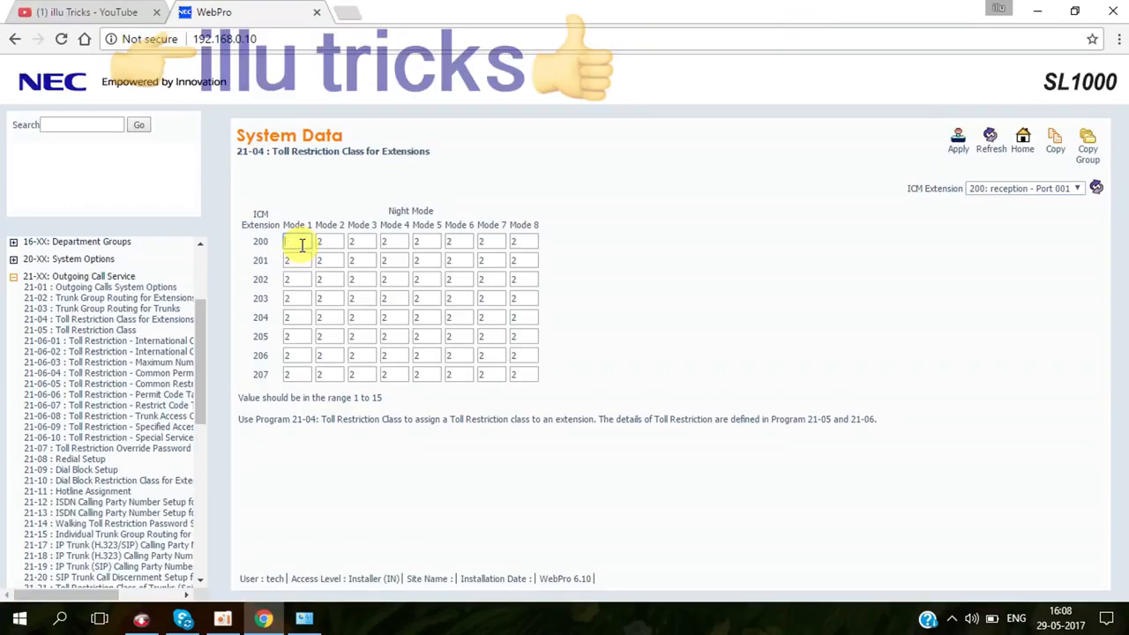
{"action": "type", "text": "11"}
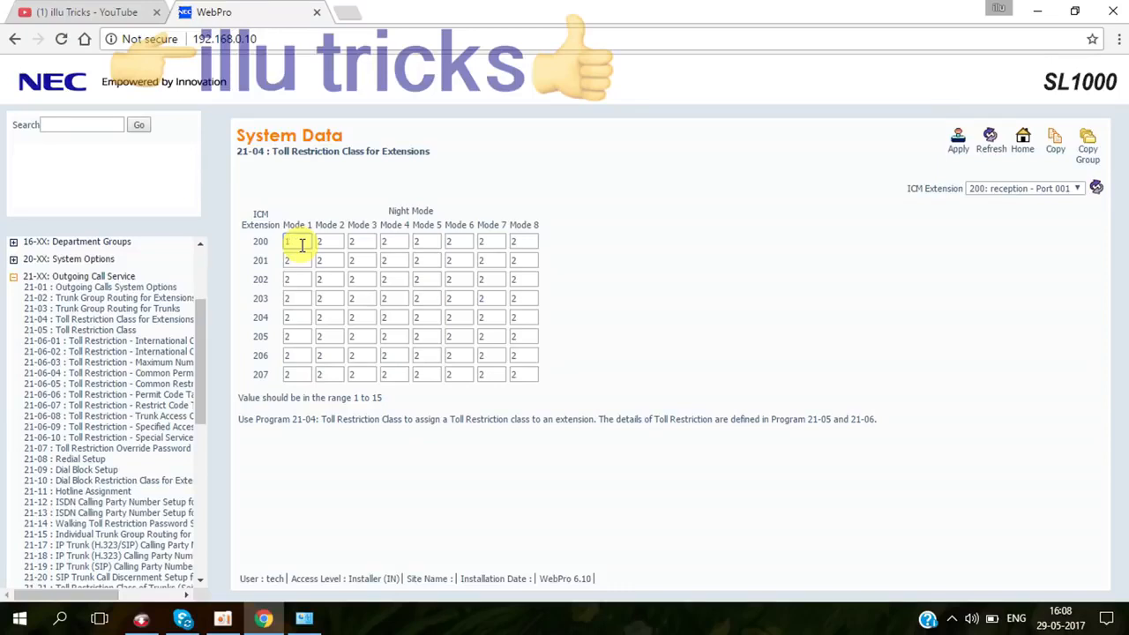
{"action": "left_click", "coordinate": [361, 241]}
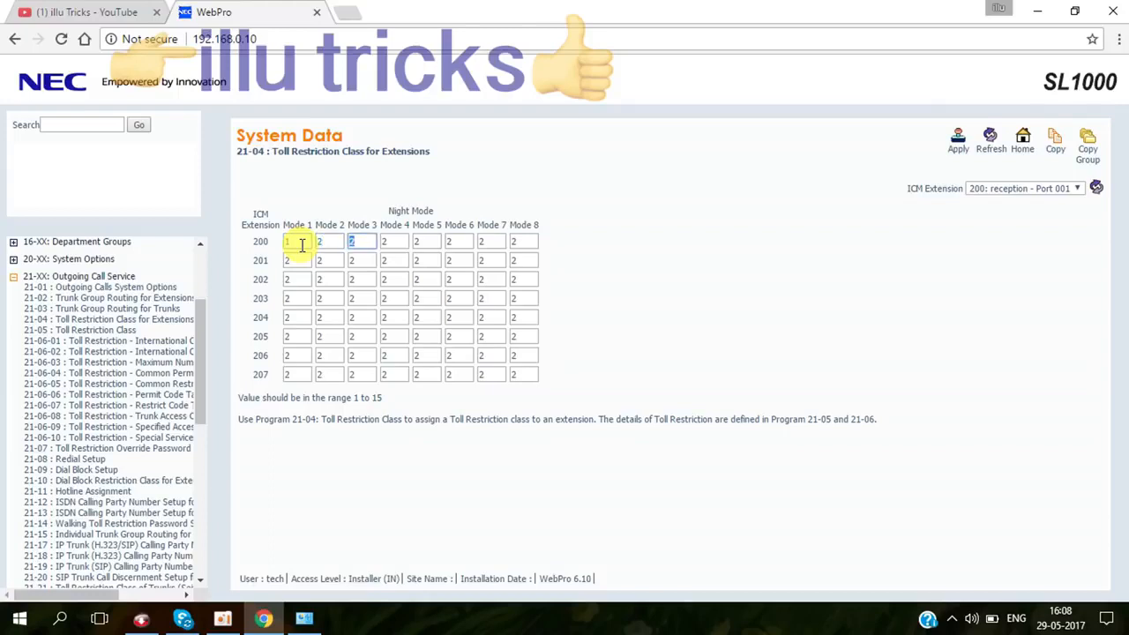
{"action": "left_click", "coordinate": [491, 241]}
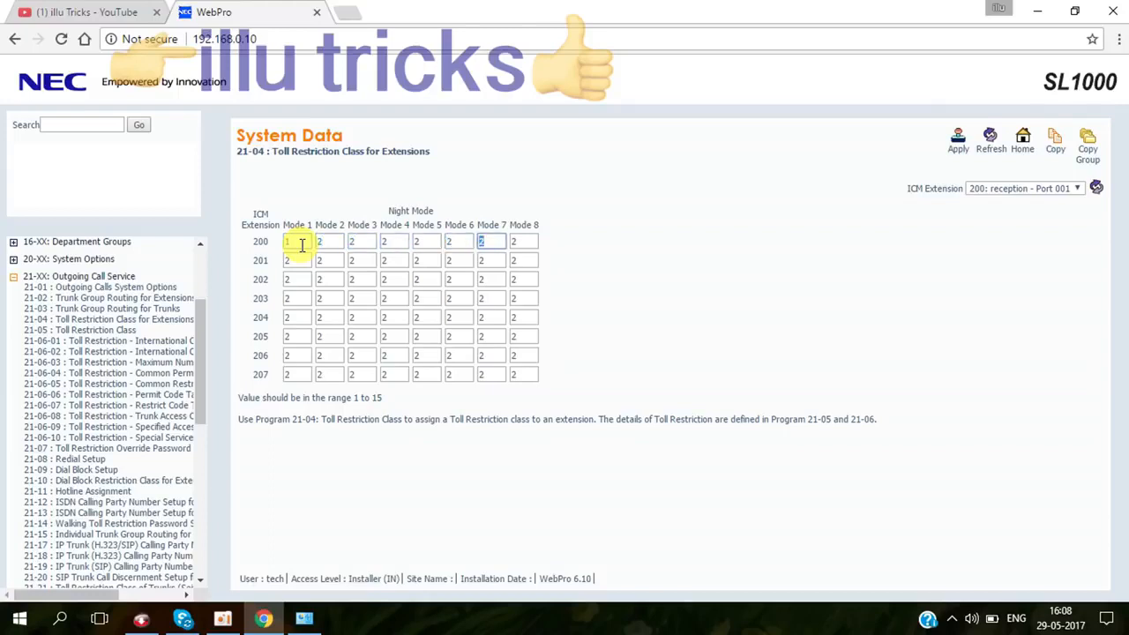
{"action": "left_click", "coordinate": [319, 241]}
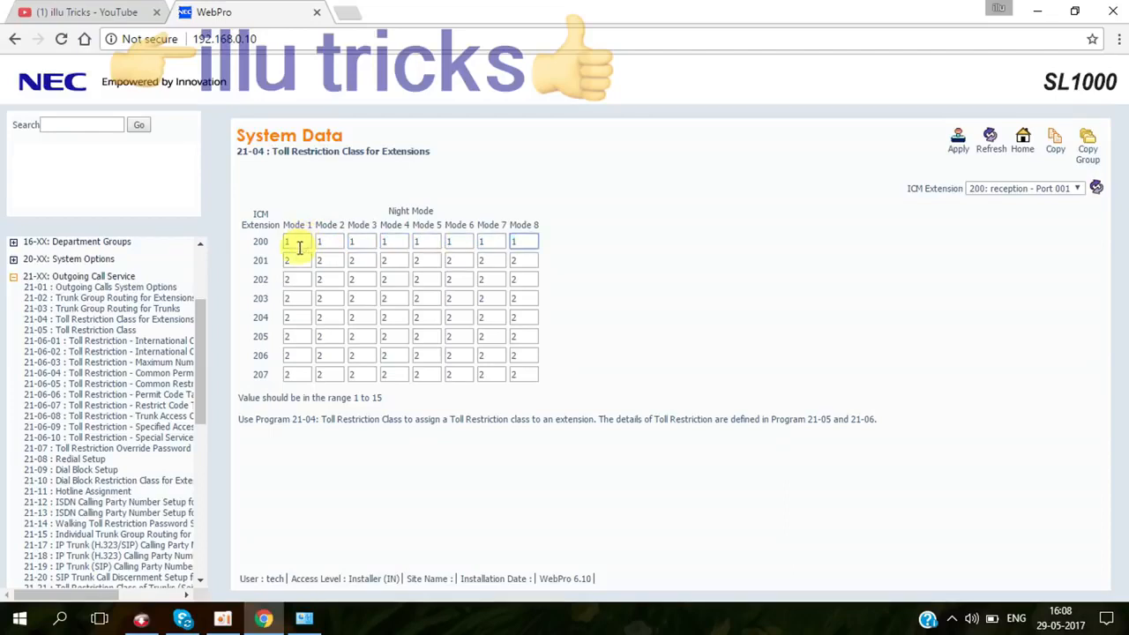
Assign classes 2, 3 and 4 to extensions 201, 202 and 203 and apply.
{"action": "left_click", "coordinate": [295, 260]}
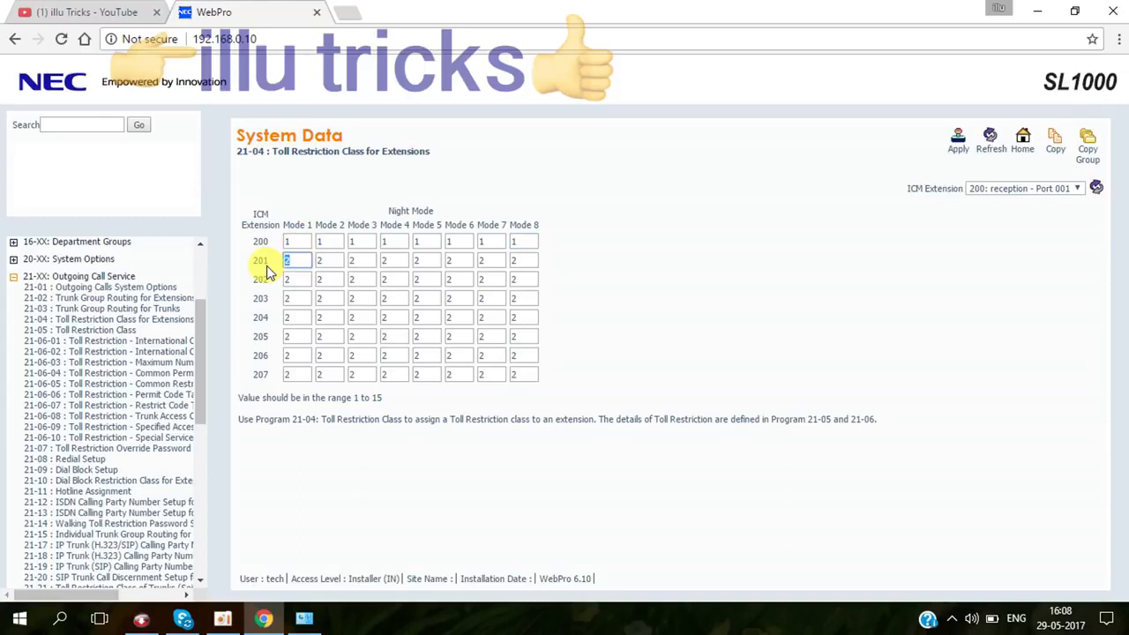
{"action": "left_click", "coordinate": [297, 279]}
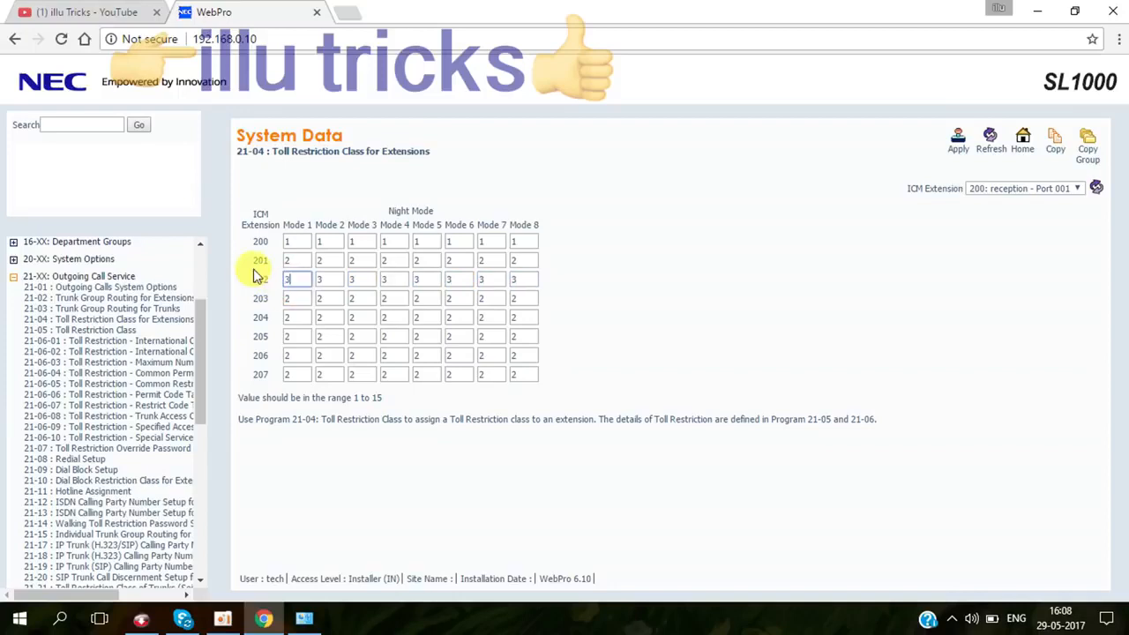
{"action": "left_click", "coordinate": [298, 298]}
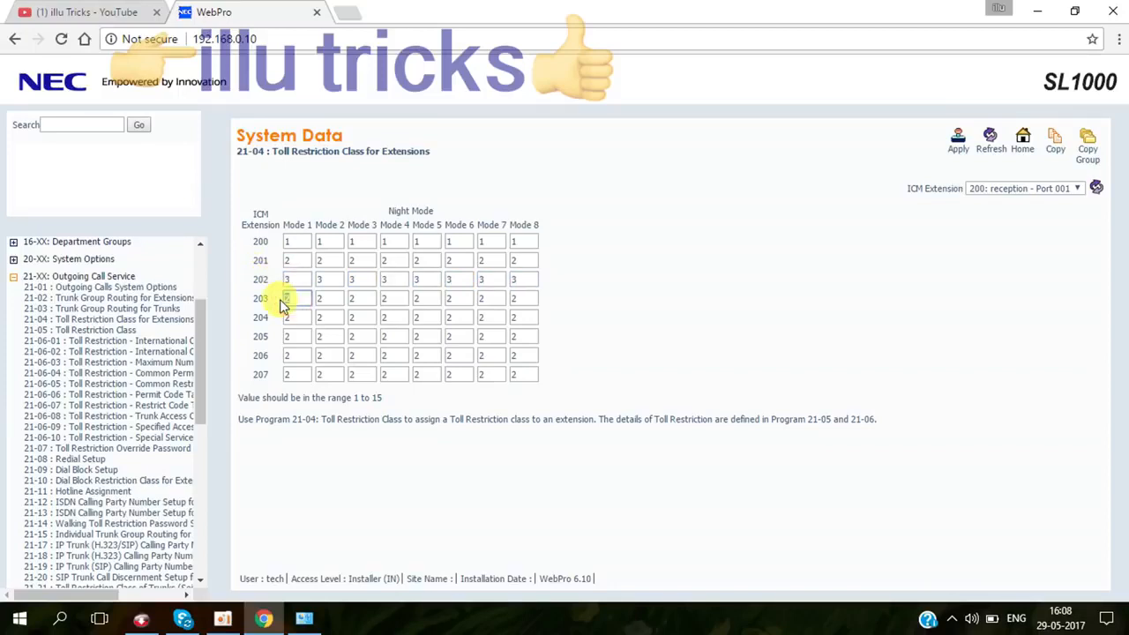
{"action": "type", "text": "4"}
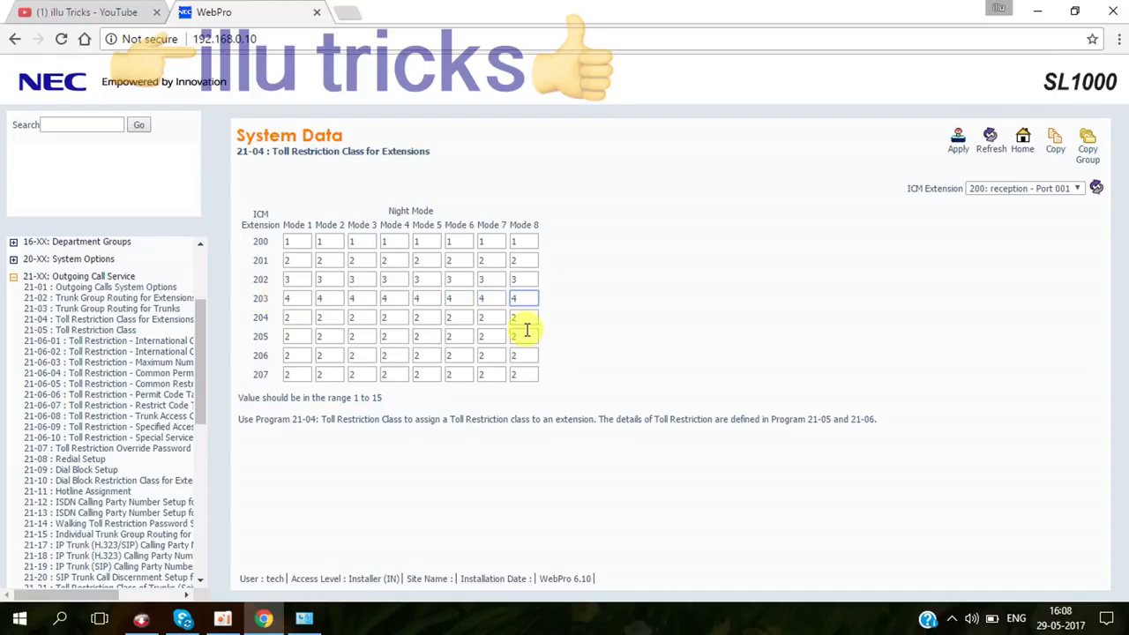
{"action": "left_click", "coordinate": [958, 141]}
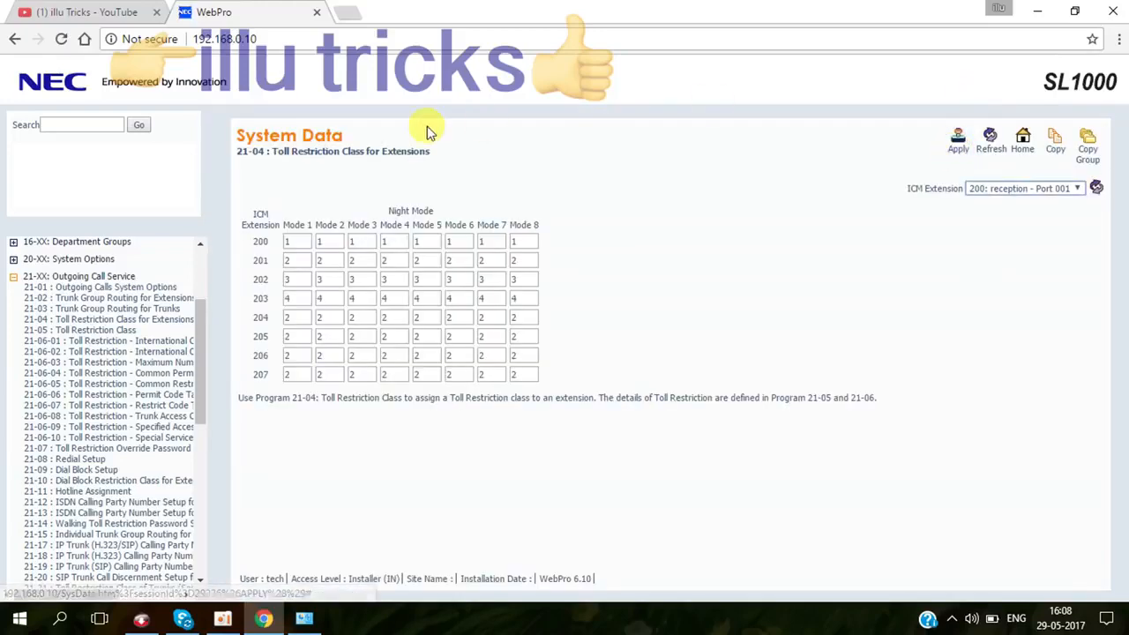
{"action": "mouse_move", "coordinate": [631, 238]}
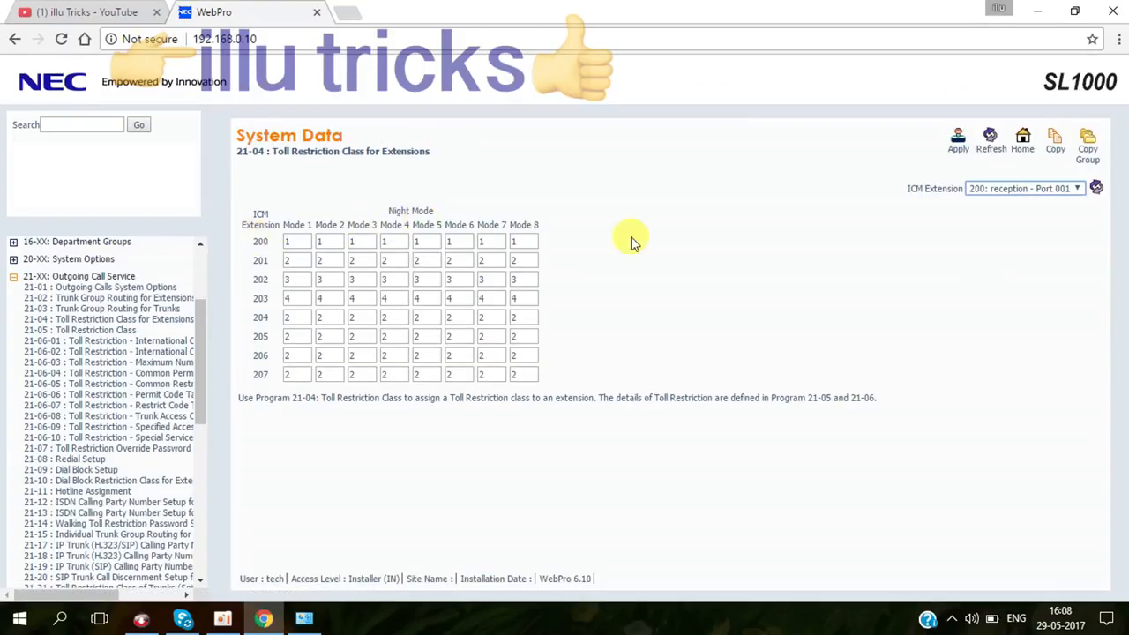
{"action": "left_click", "coordinate": [329, 278]}
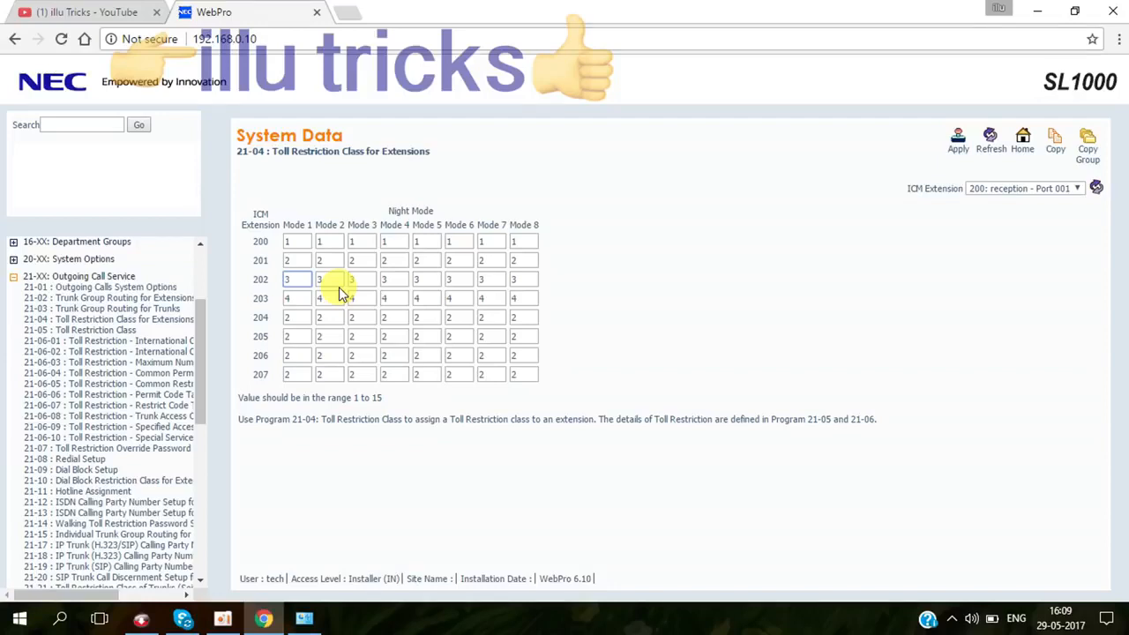
{"action": "left_click", "coordinate": [295, 279]}
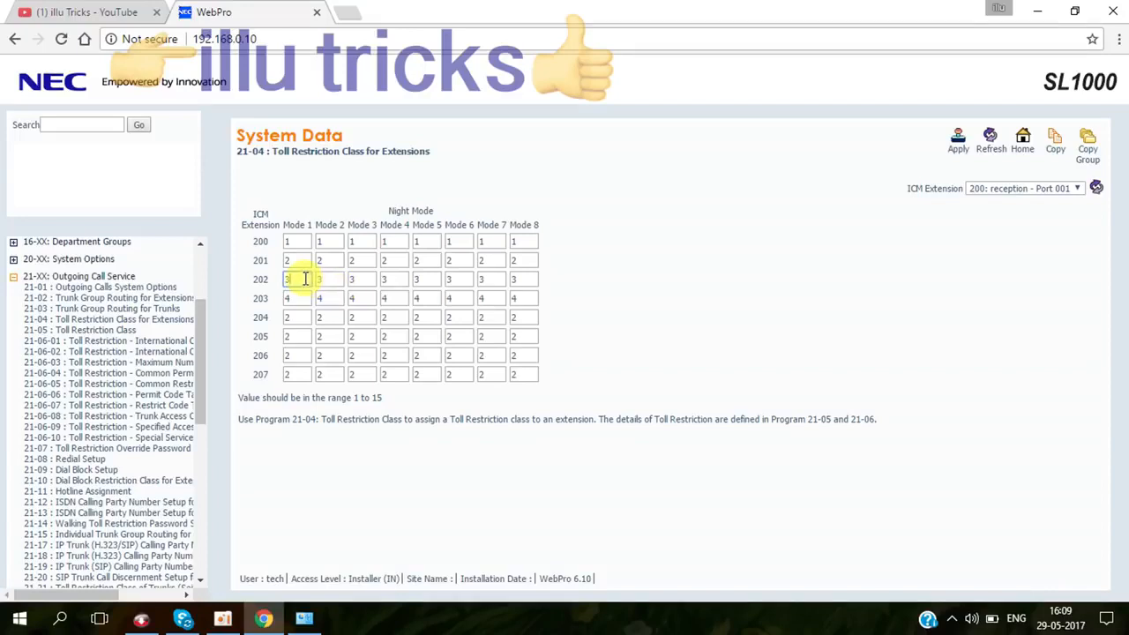
{"action": "left_click", "coordinate": [287, 298]}
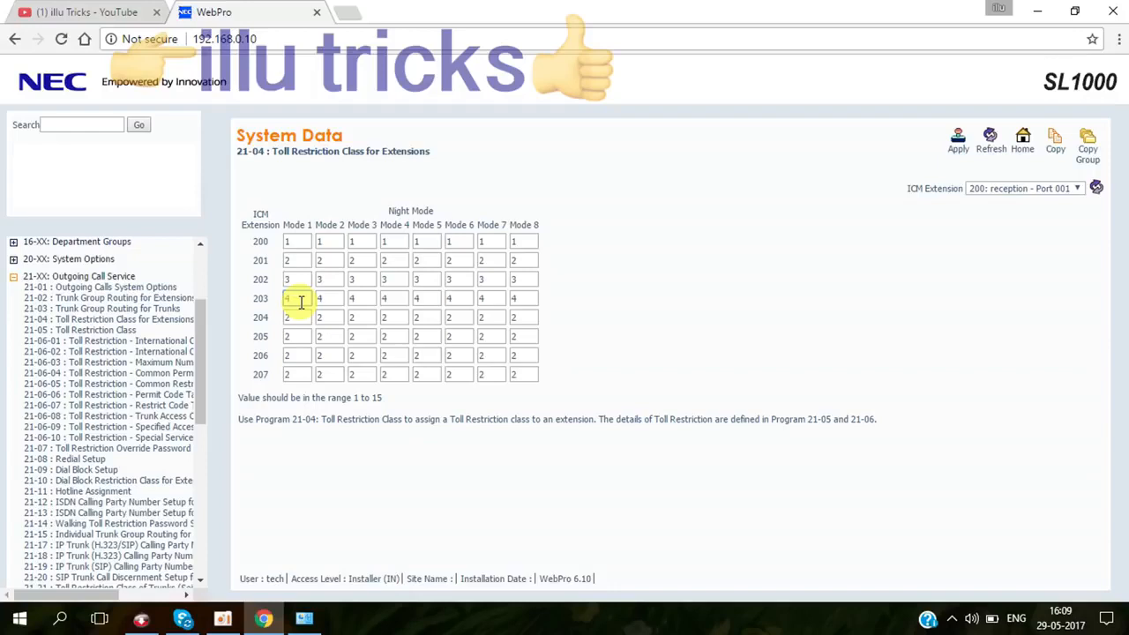
{"action": "left_click", "coordinate": [958, 137]}
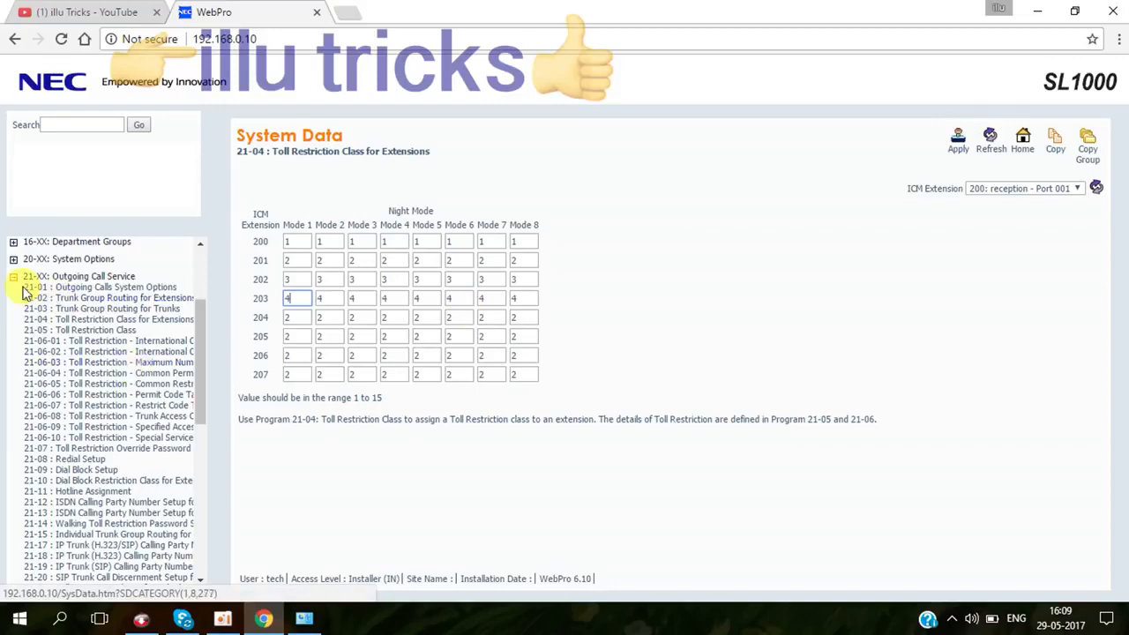
Collapse the 21-XX Outgoing Call Service group and scroll the tree back to the top.
{"action": "left_click", "coordinate": [14, 276]}
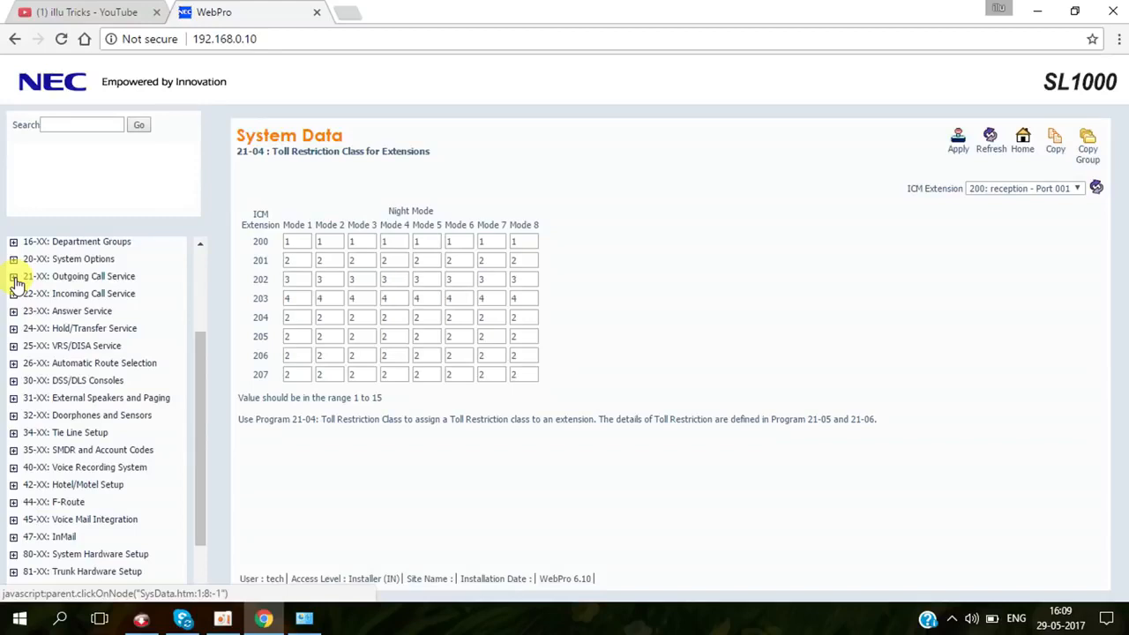
{"action": "scroll", "scroll_direction": "down", "scroll_amount": 3}
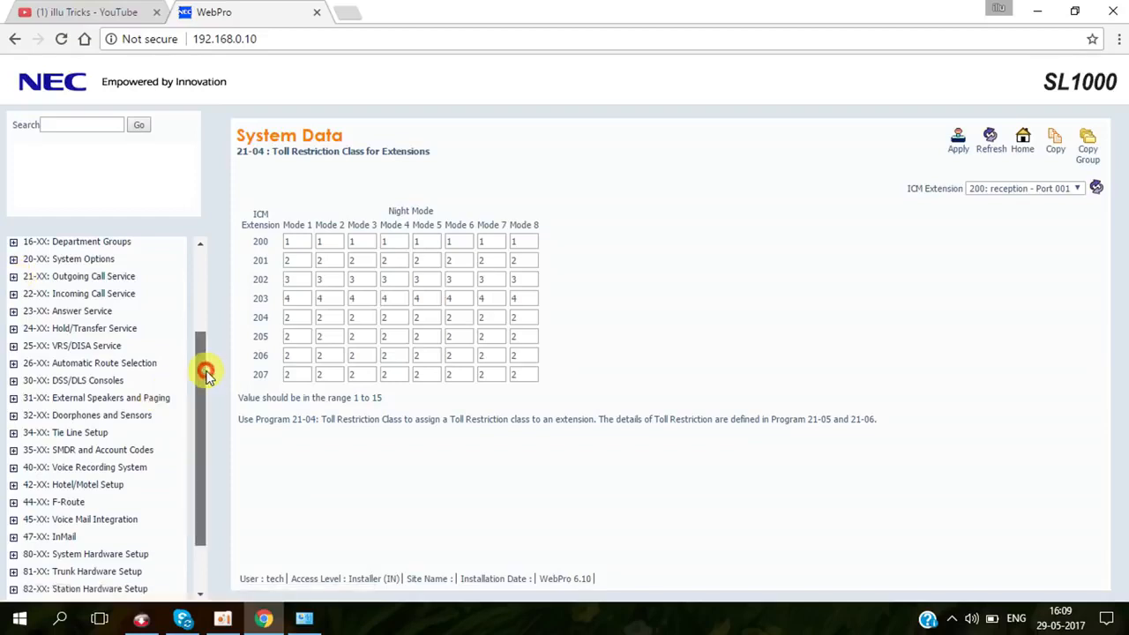
{"action": "scroll", "scroll_direction": "up", "scroll_amount": 3}
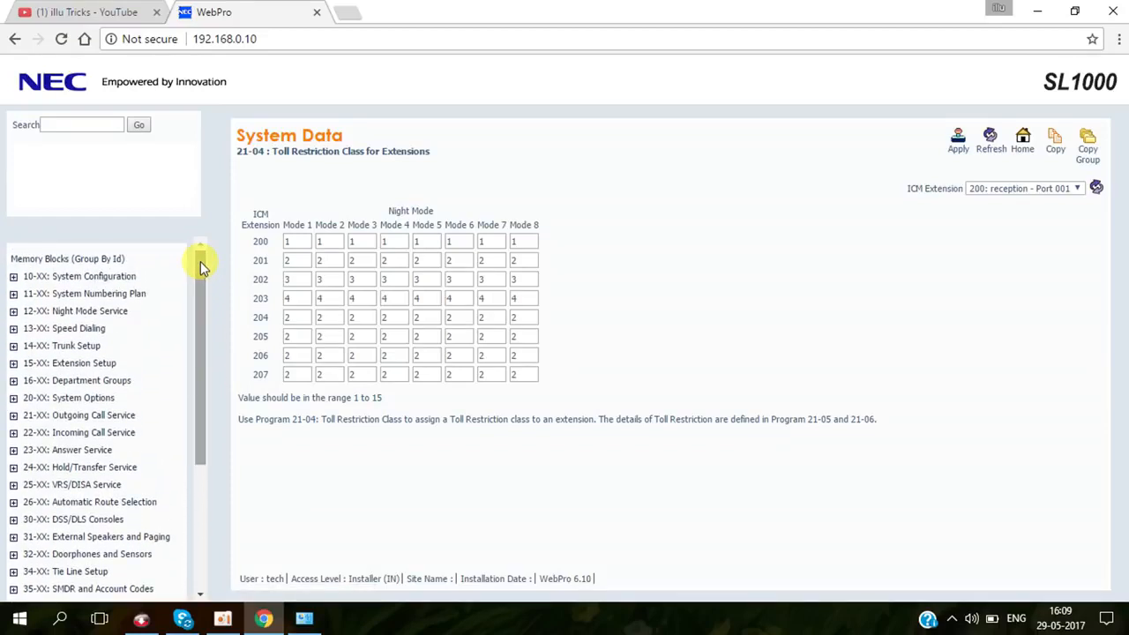